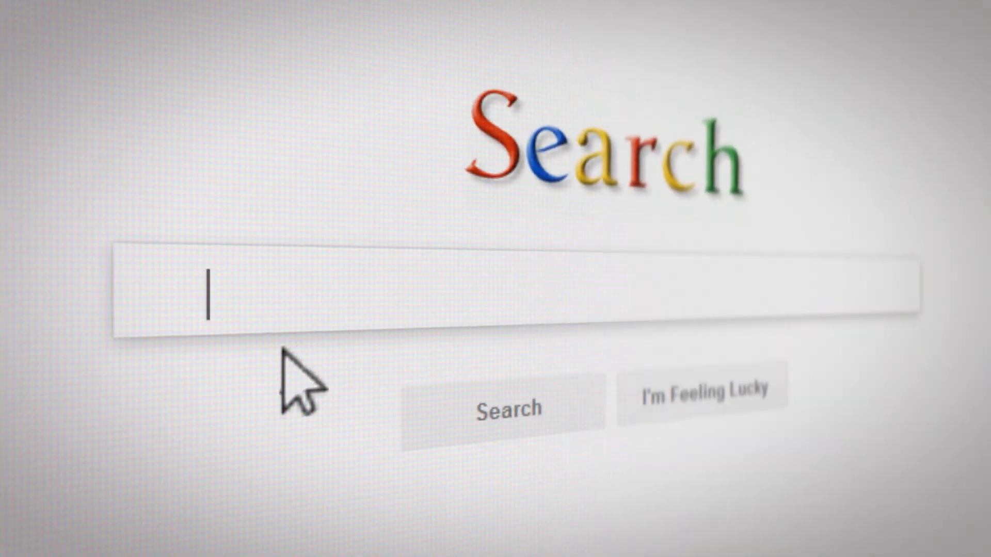
Add a hardware entry of type Dummy named 'Dummy' under Setup > Hardware
type("How-to Monitor your inter")
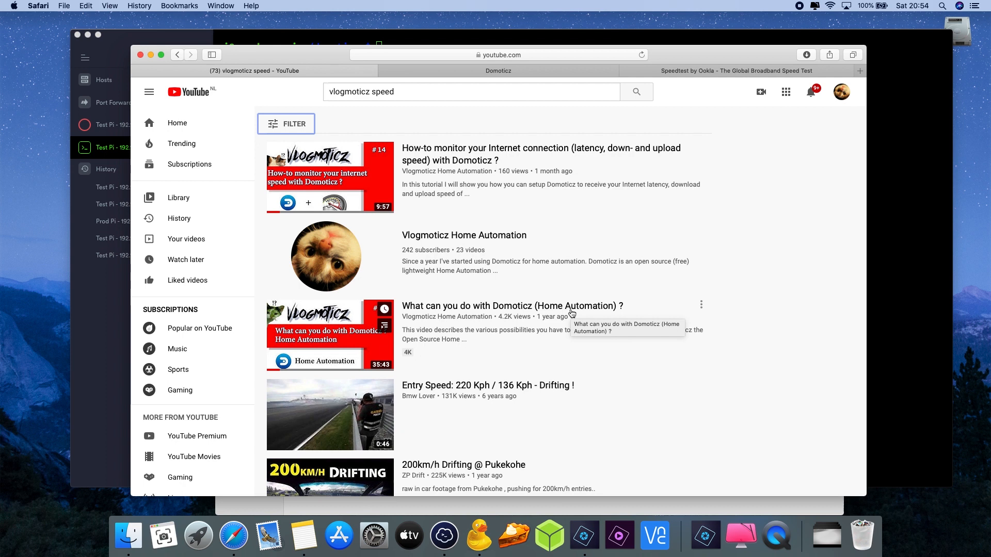
mouse_move(496, 189)
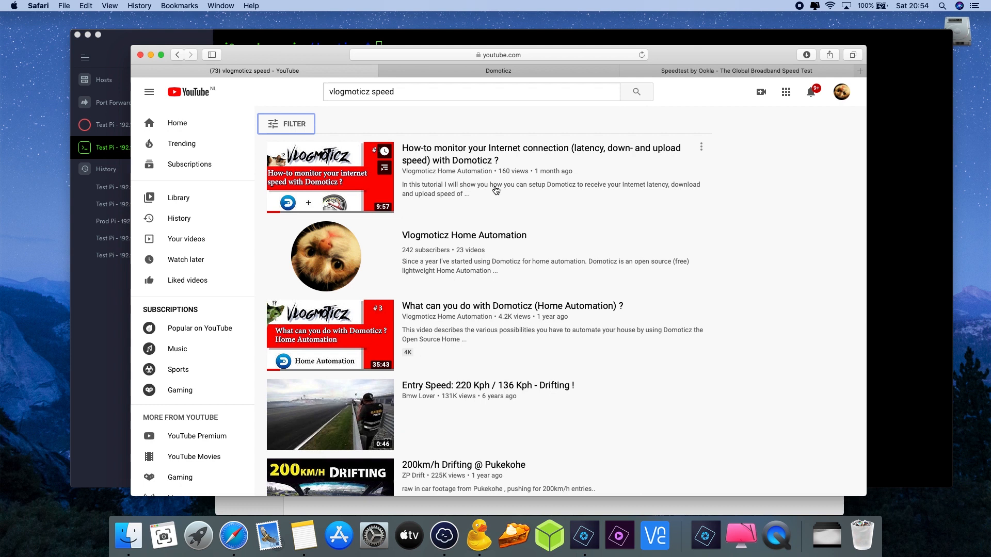
mouse_move(485, 229)
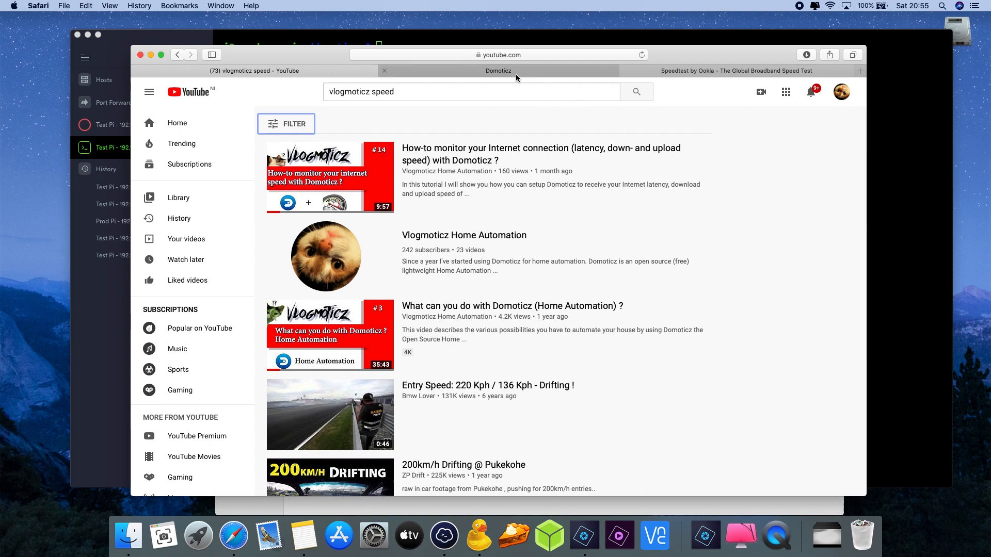
left_click(498, 71)
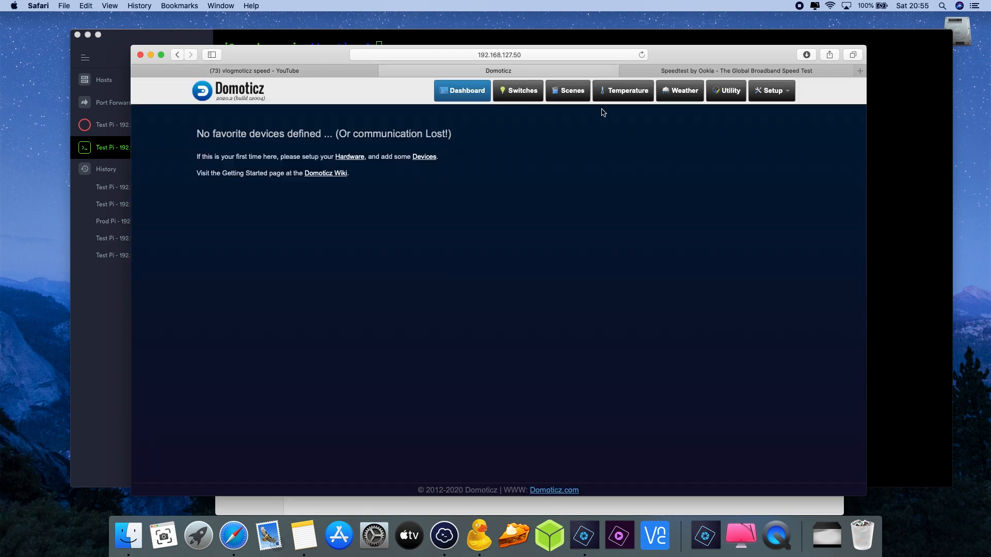
mouse_move(805, 103)
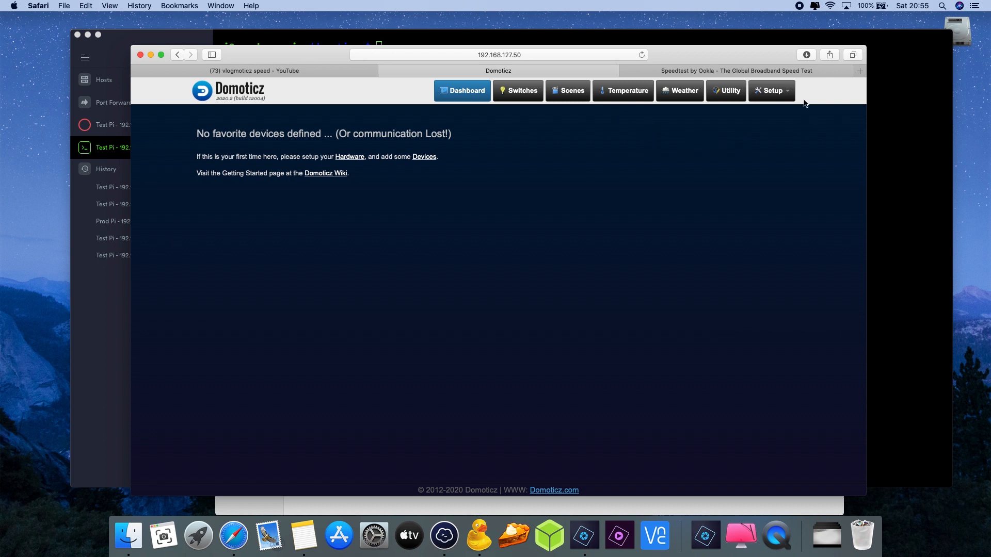
left_click(769, 91)
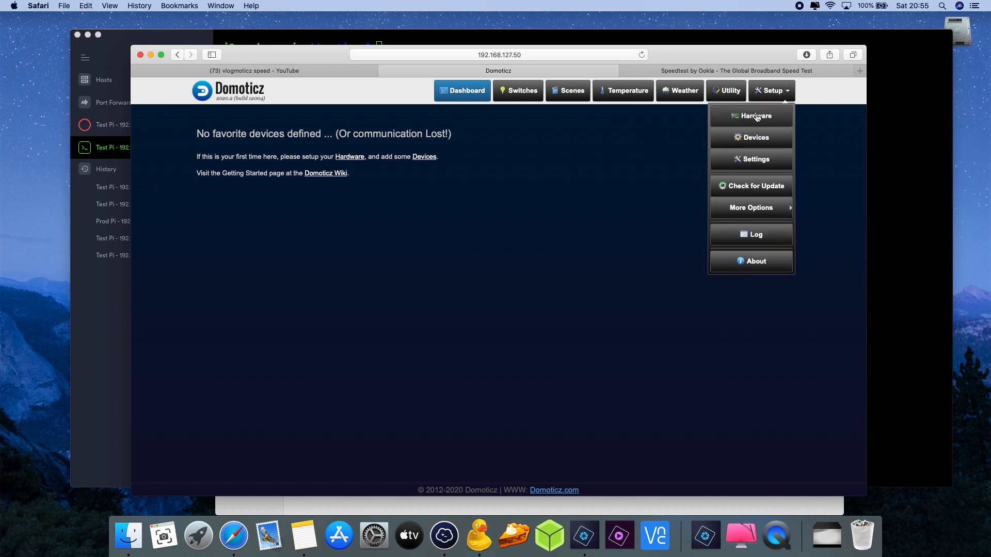
left_click(752, 116)
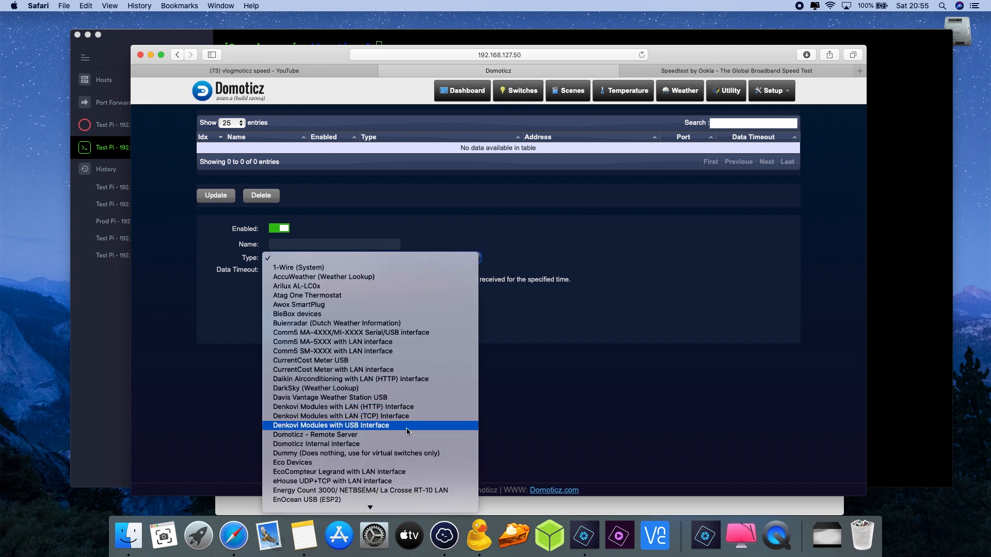
mouse_move(410, 453)
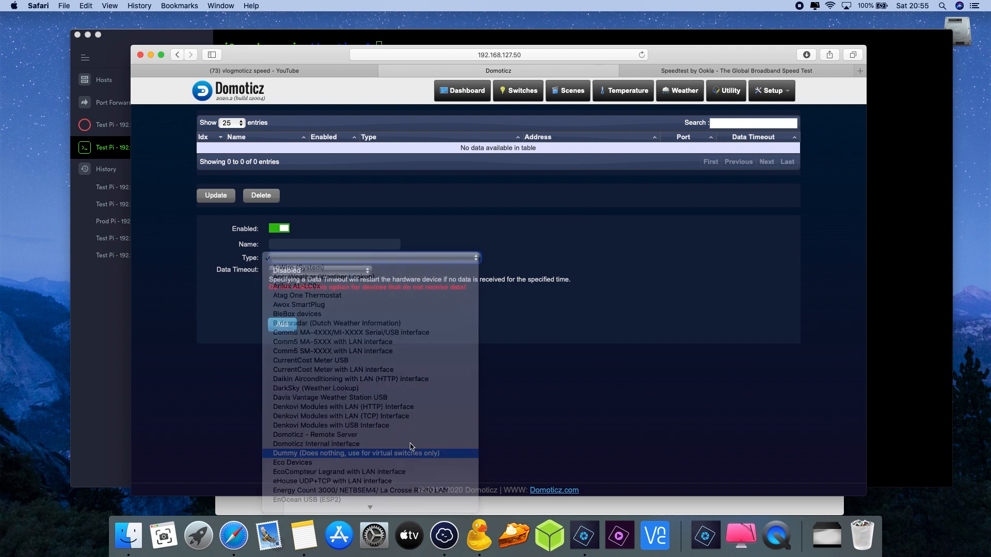
left_click(357, 453)
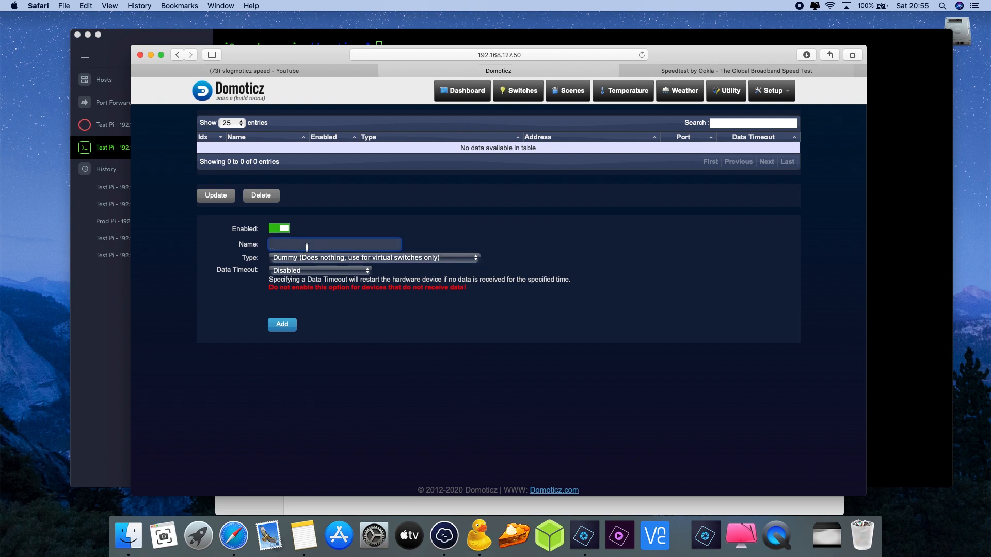
type("Dummy")
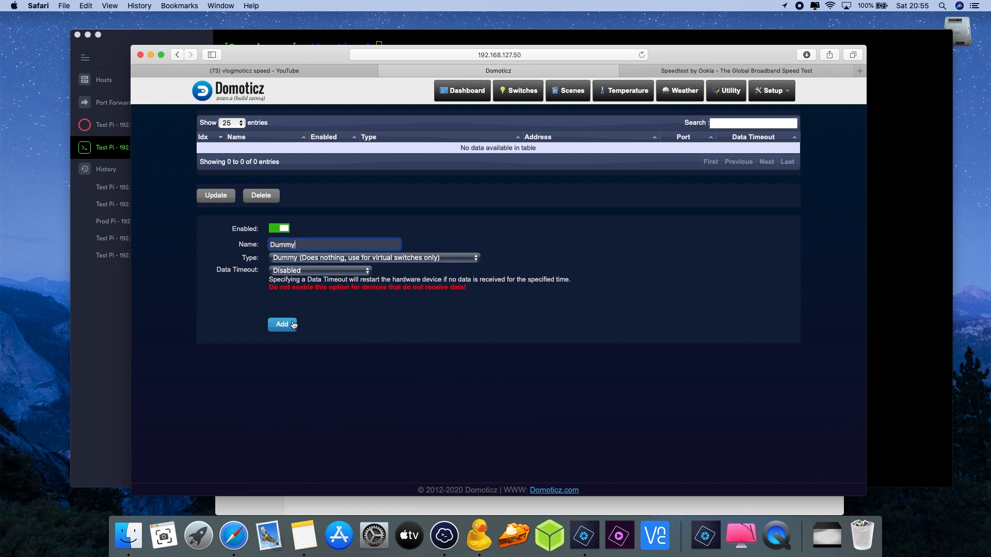
left_click(282, 324)
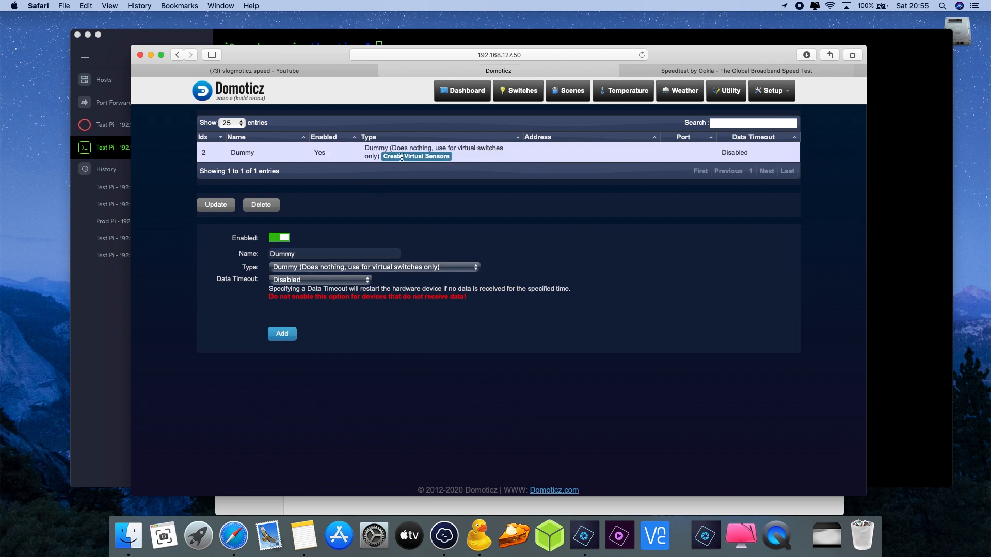
Create the Download and Upload custom sensors on Dummy with Mbps axis labels
left_click(416, 156)
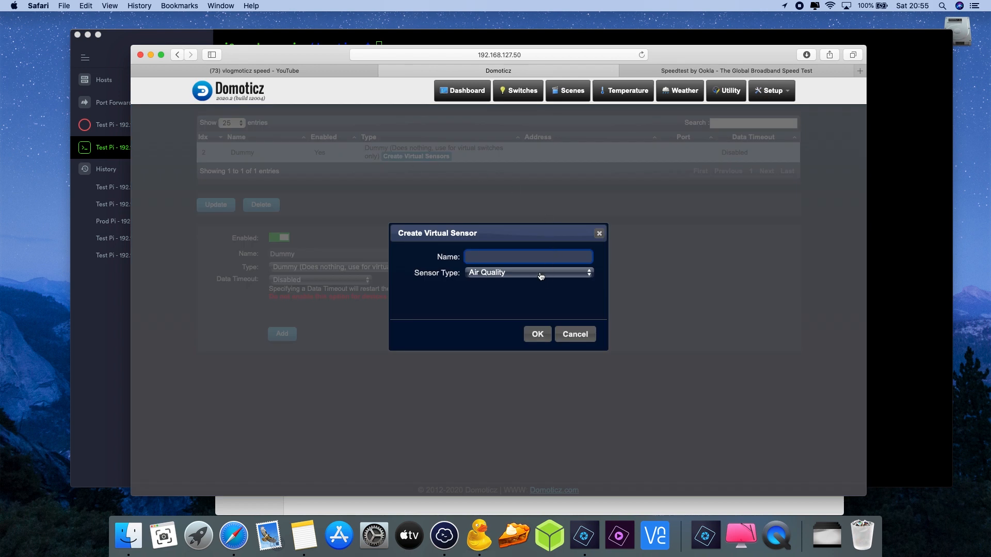
left_click(529, 272)
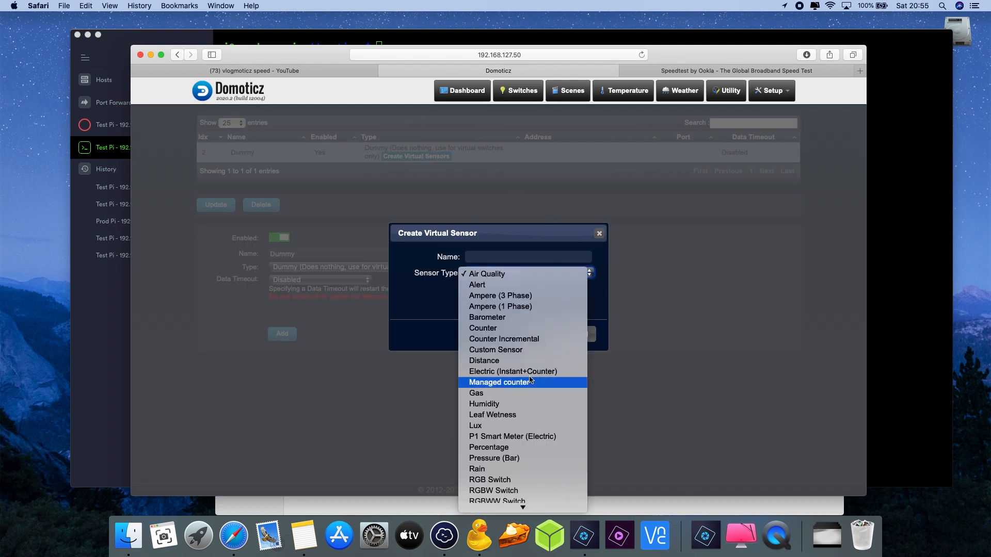
mouse_move(496, 350)
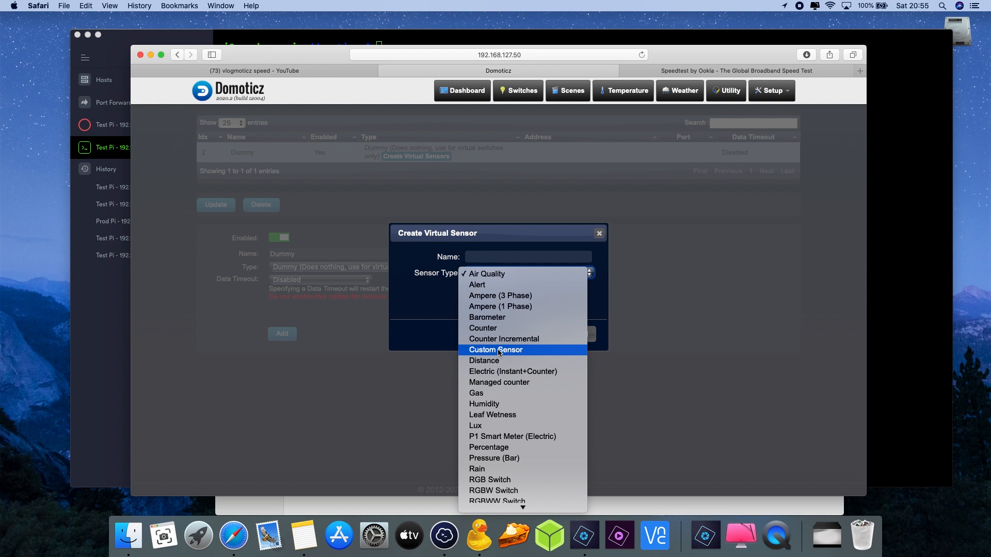
left_click(495, 350)
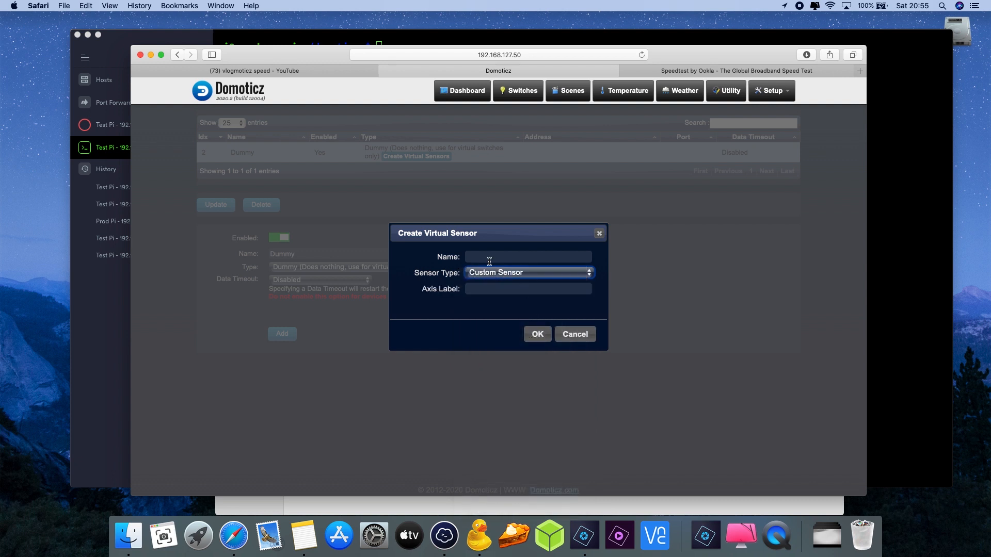
left_click(529, 256)
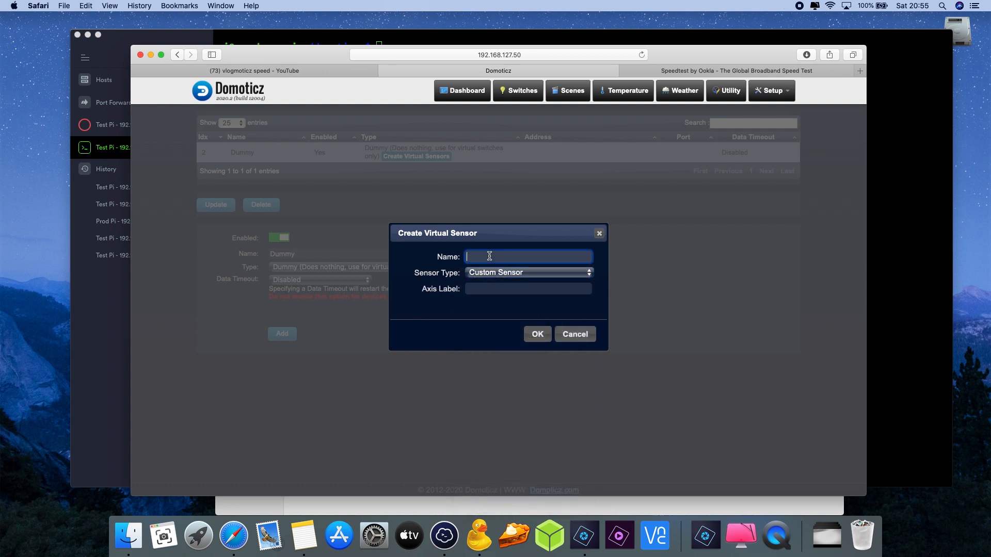
type("Donwloa")
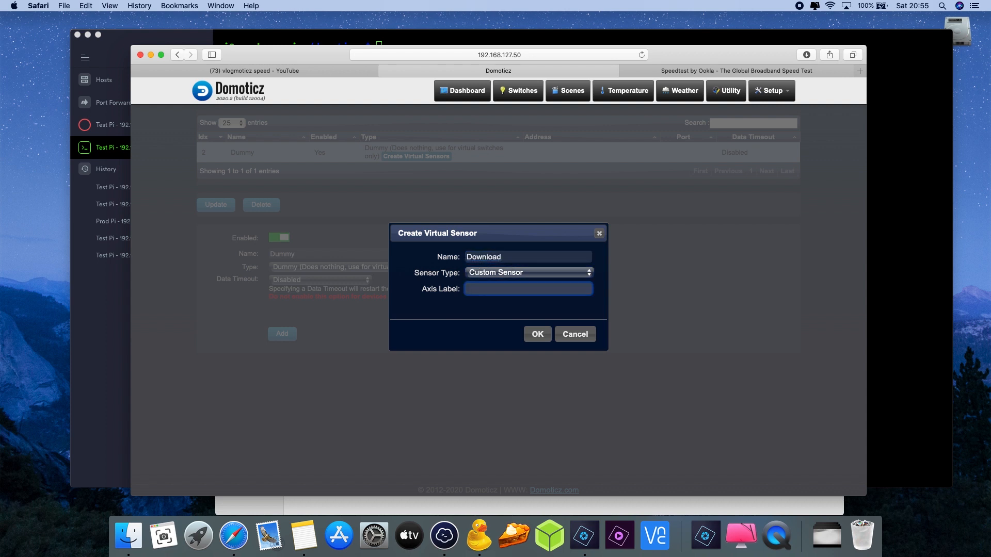
type("Mpbs")
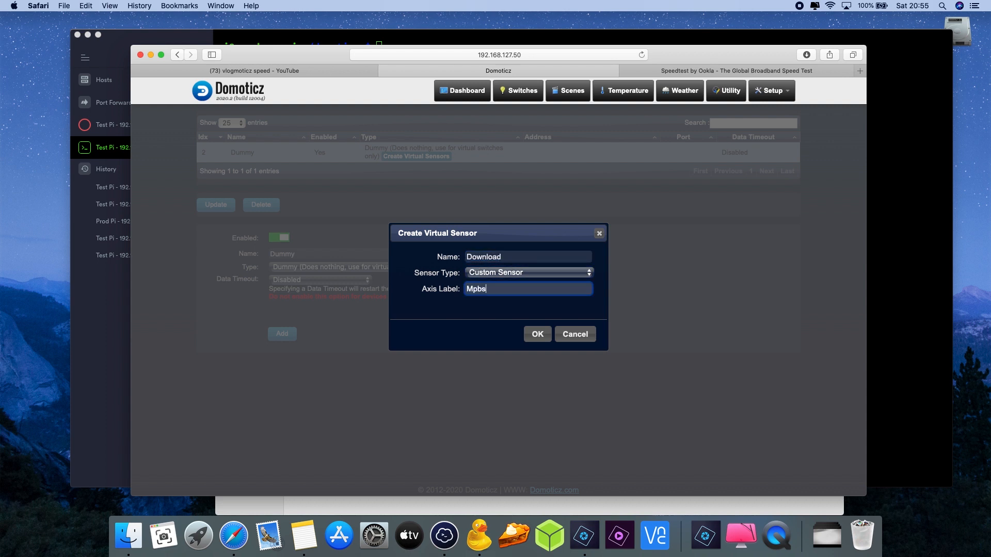
left_click(536, 334)
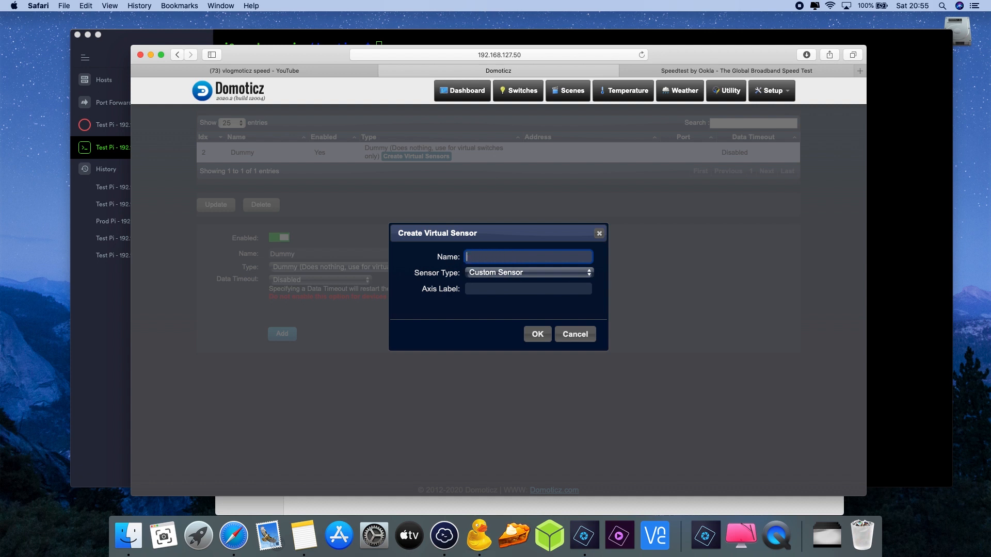
type("Upload")
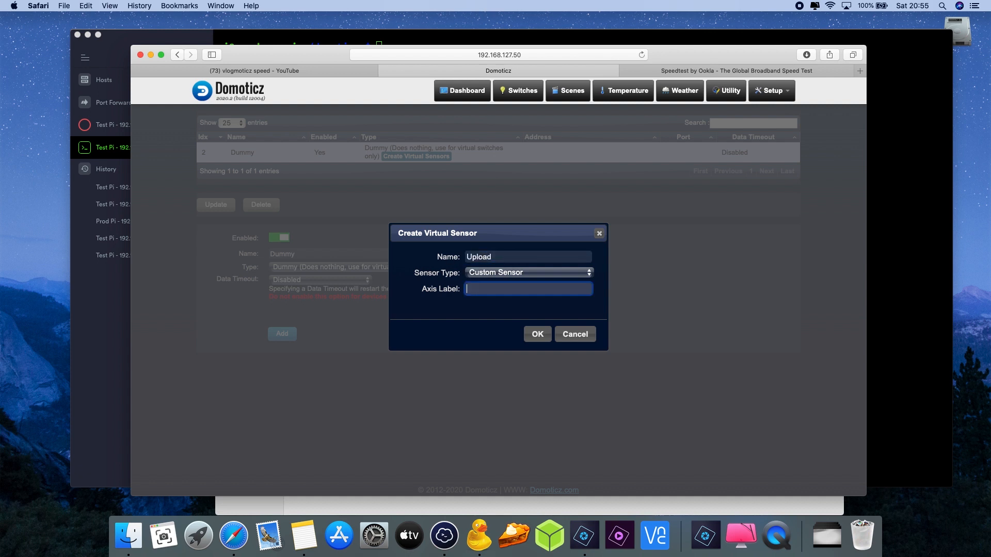
type("Mbps")
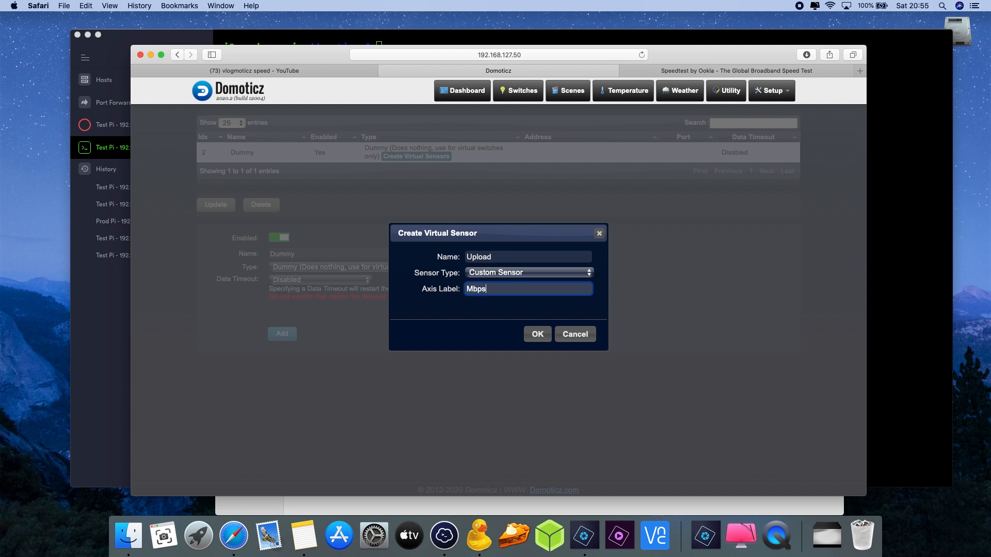
left_click(537, 334)
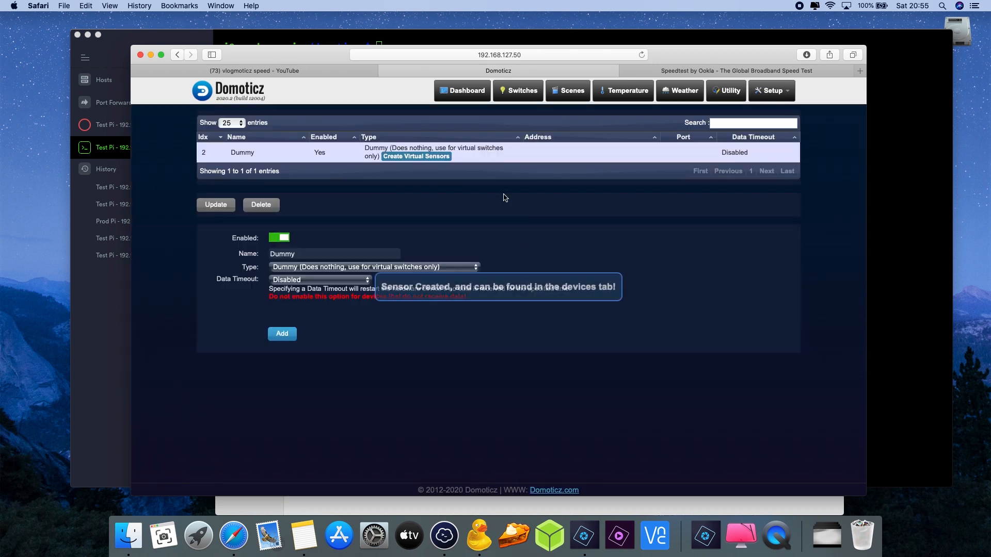
Create the Ping and 'Jittes' custom sensors with ms axis labels
left_click(416, 156)
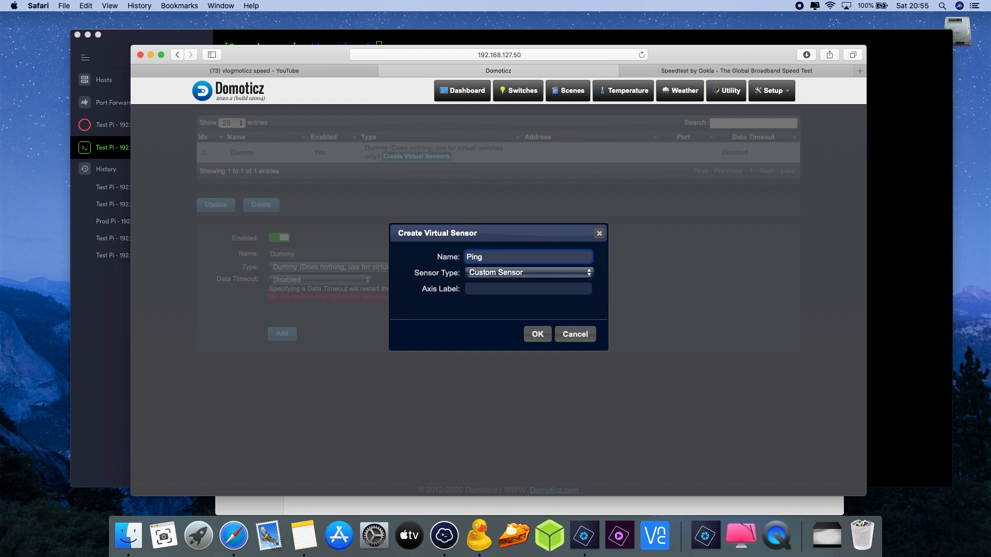
type("ms")
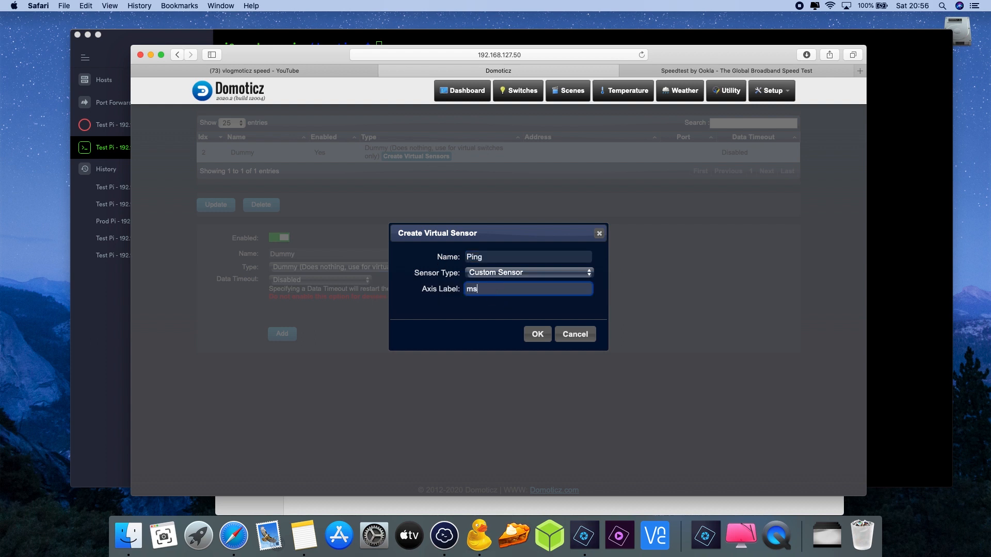
left_click(536, 334)
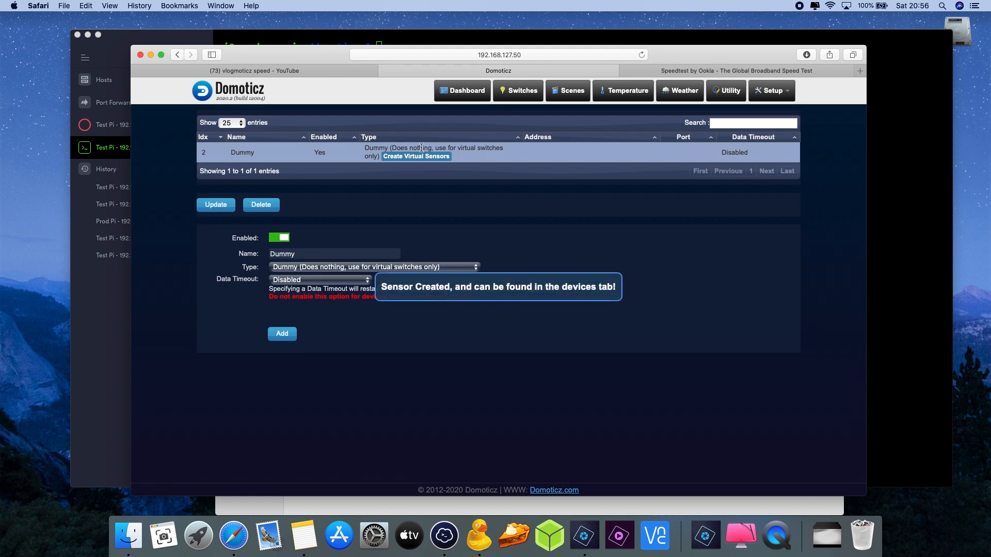
left_click(416, 156)
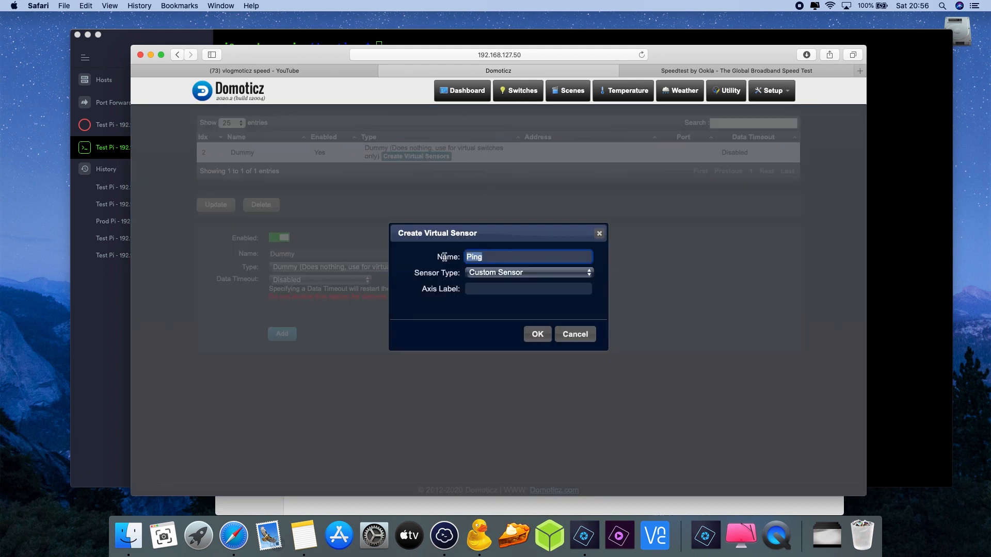
type("Jittes")
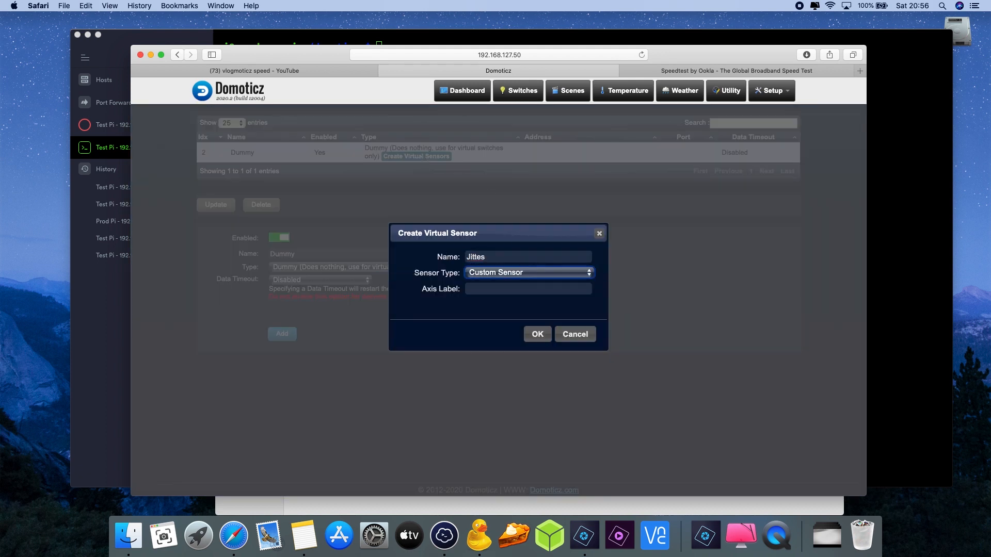
type("ms")
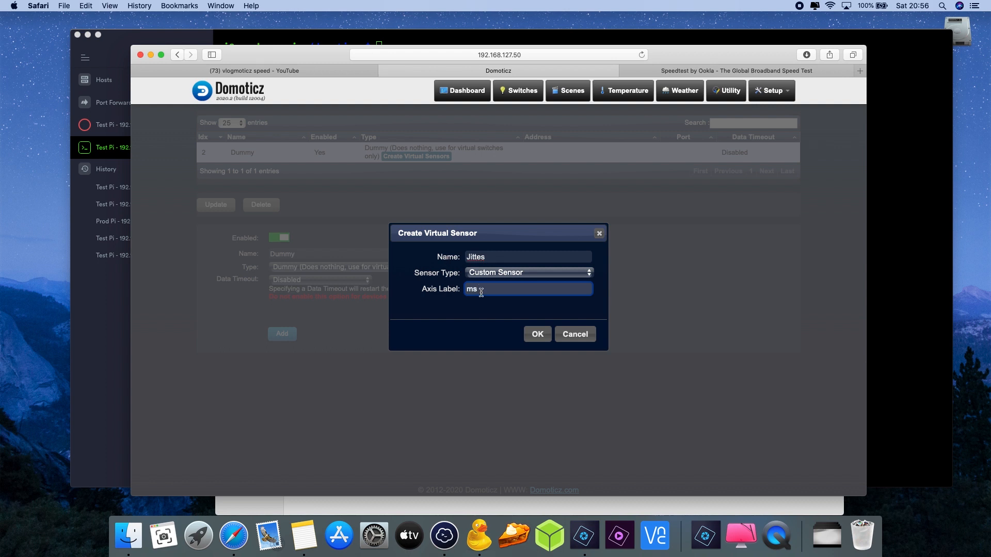
left_click(536, 334)
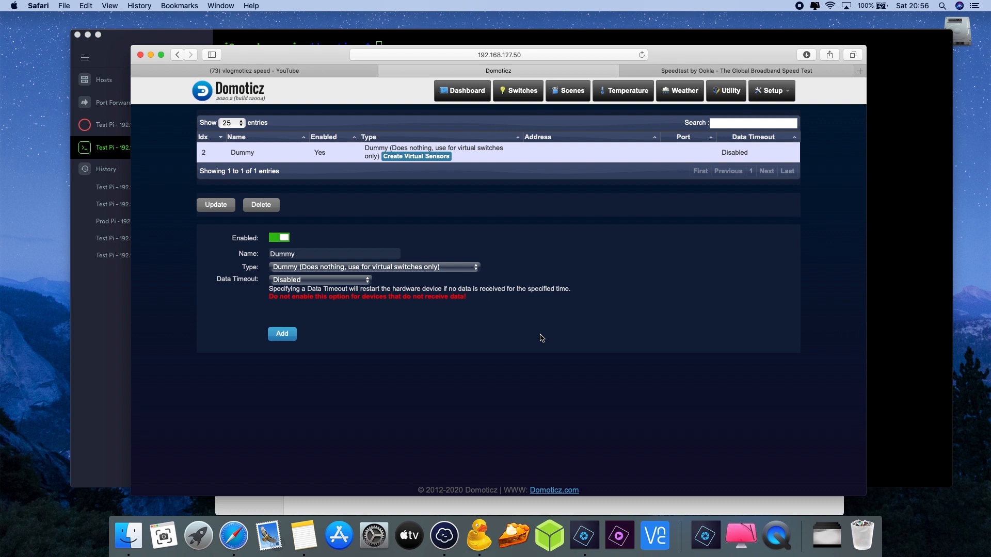
mouse_move(501, 324)
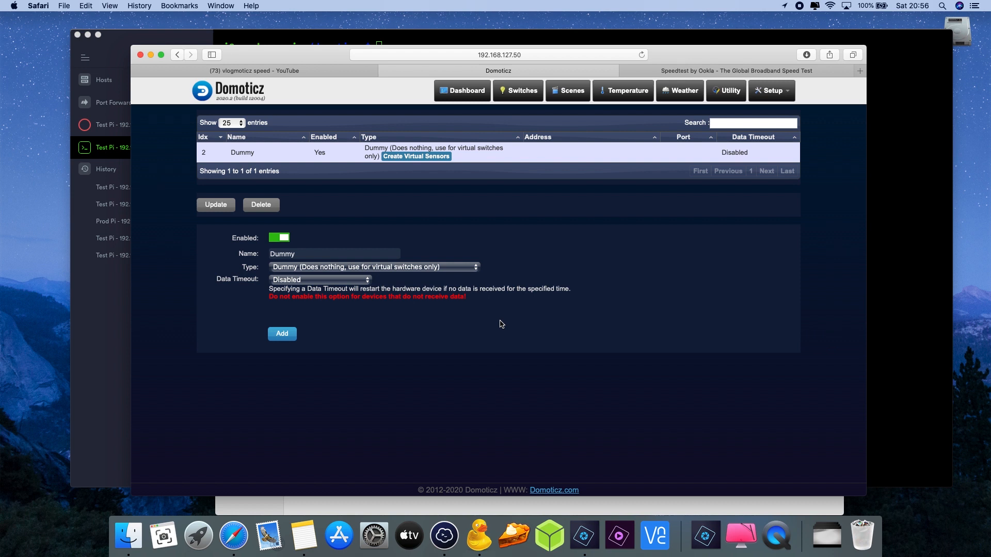
mouse_move(777, 108)
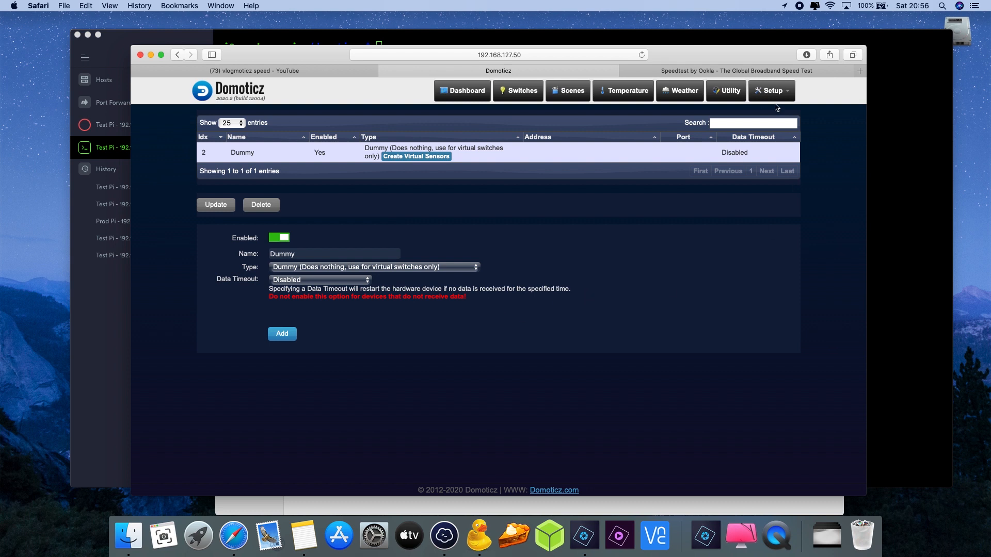
mouse_move(727, 90)
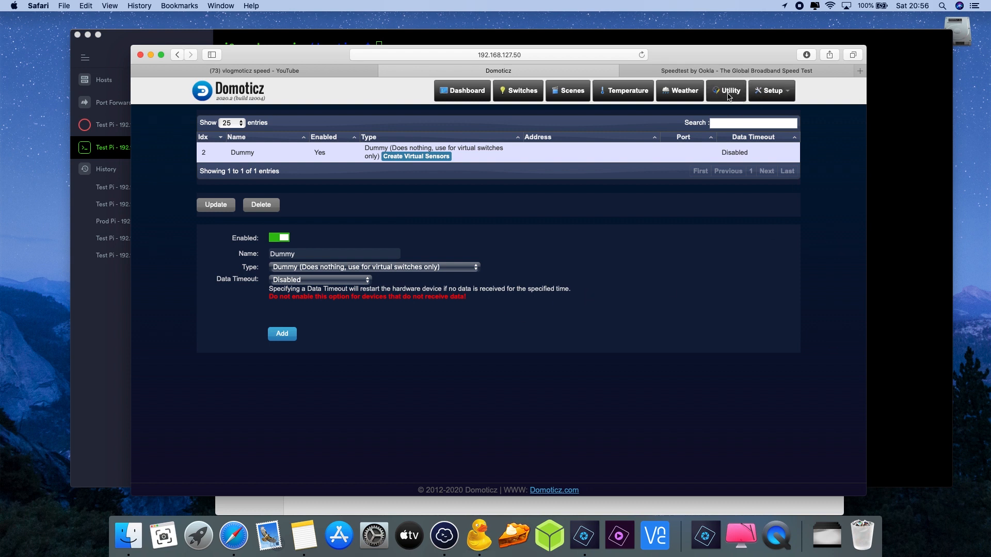
View the Download, Upload, Ping and Jittes sensors on the Utility page, all reading zero
left_click(726, 91)
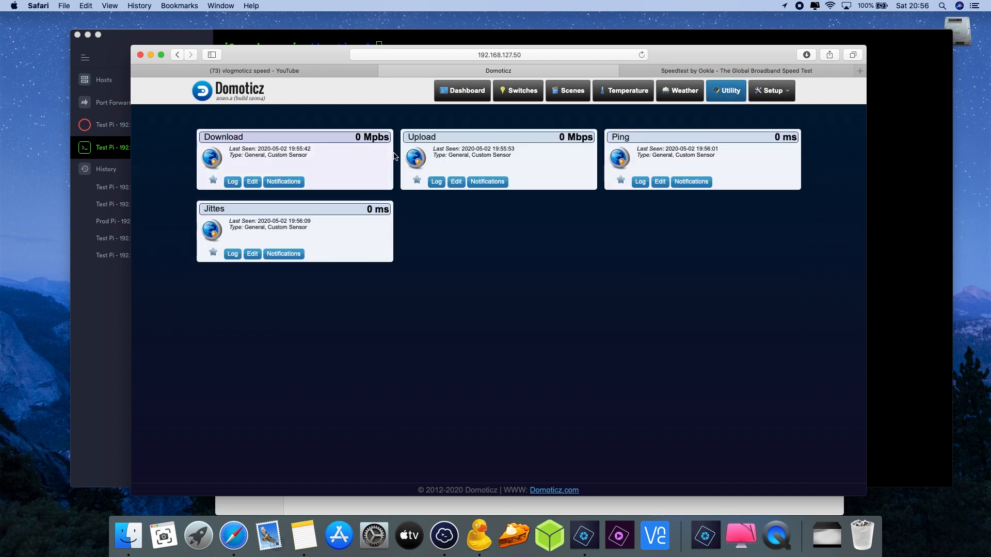
mouse_move(335, 284)
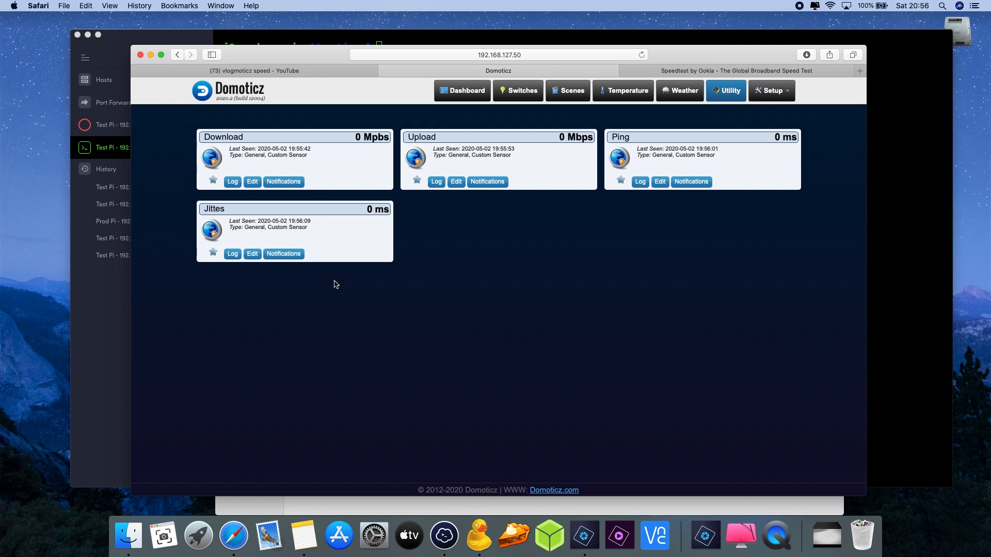
mouse_move(341, 277)
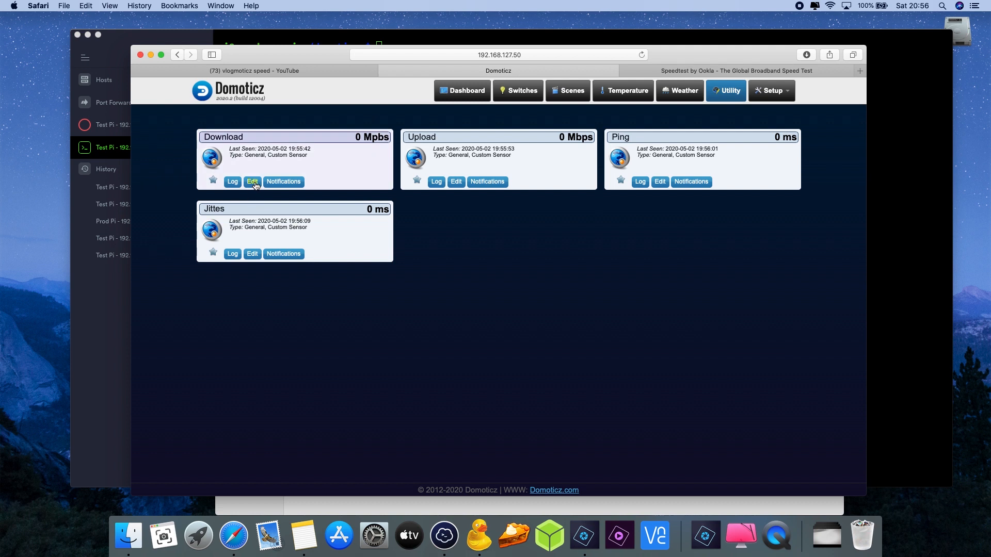
Open the Download sensor's edit dialog to read its Idx of 1
left_click(252, 183)
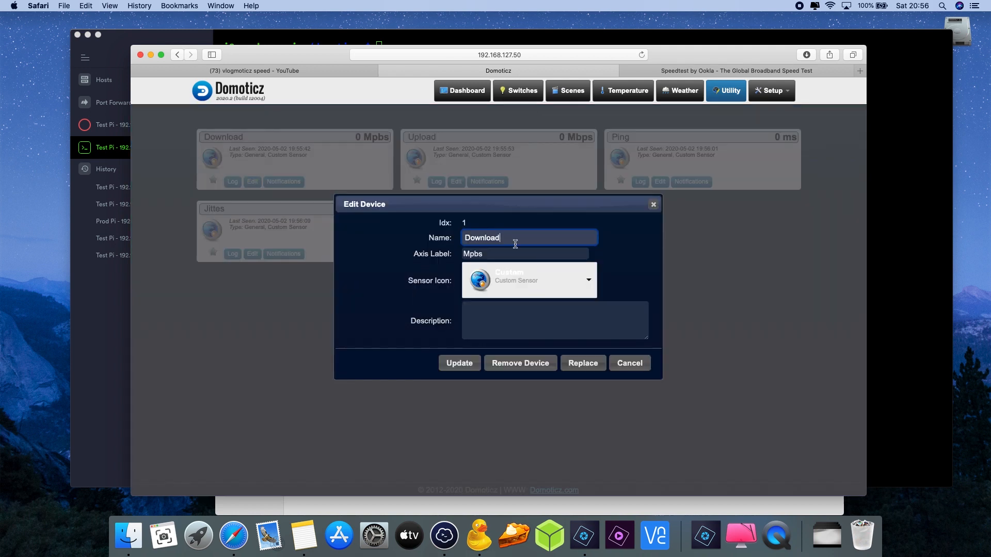
mouse_move(462, 226)
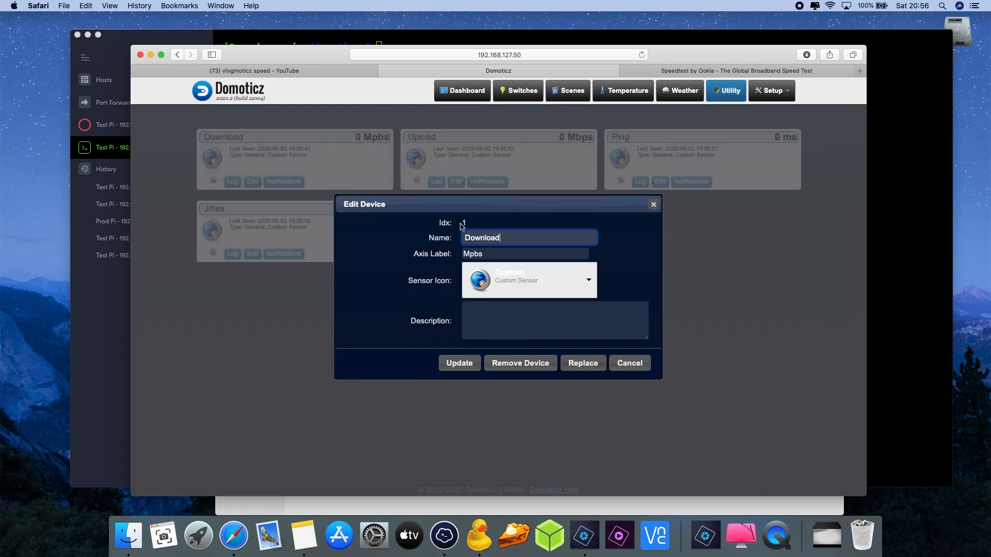
mouse_move(459, 229)
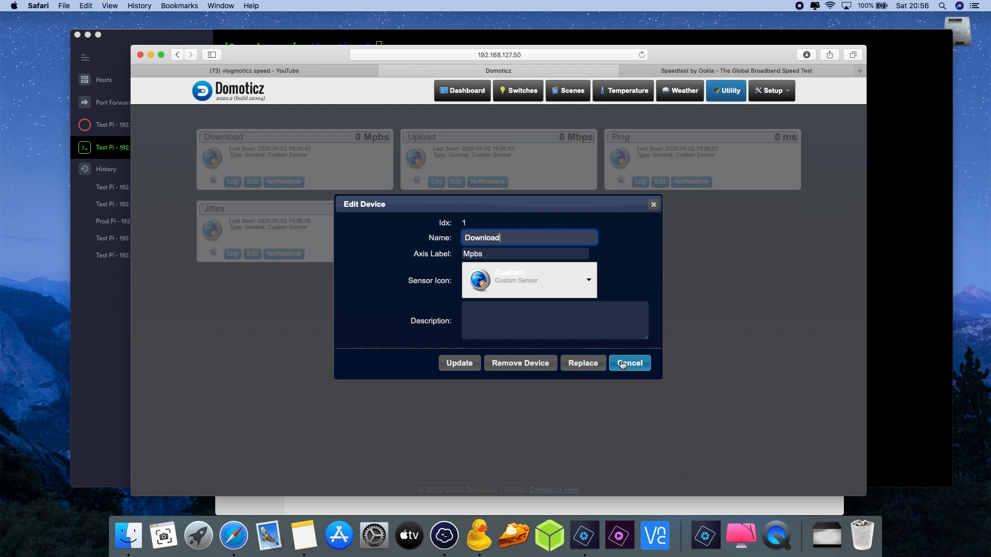
Cancel the edit dialog and show all devices with indexes 1–4 on Dummy hardware
left_click(629, 363)
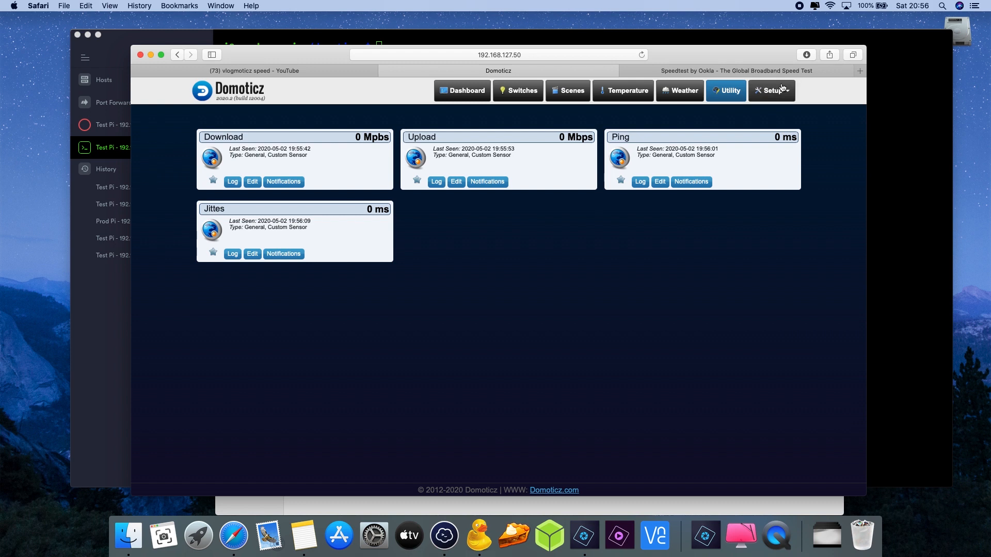
mouse_move(777, 93)
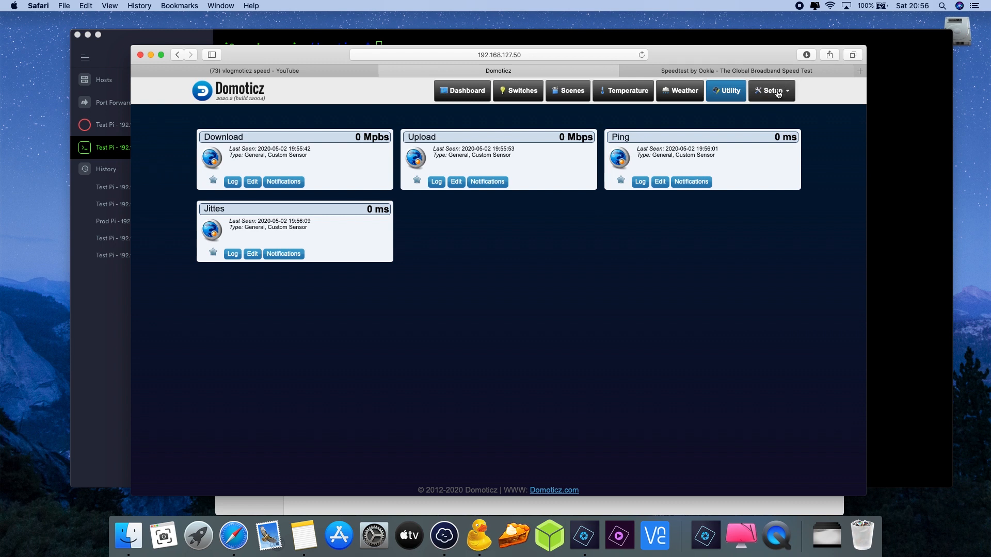
left_click(770, 90)
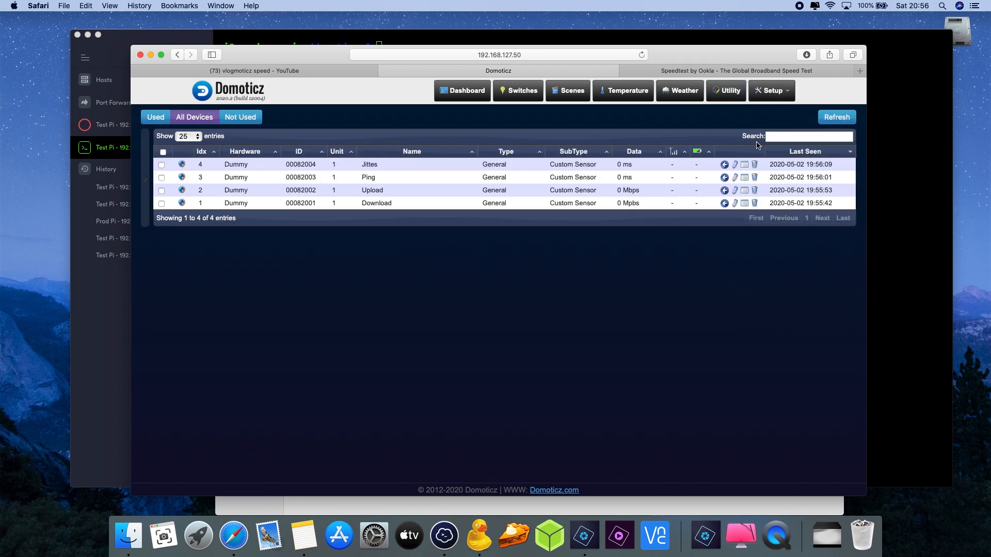
mouse_move(210, 164)
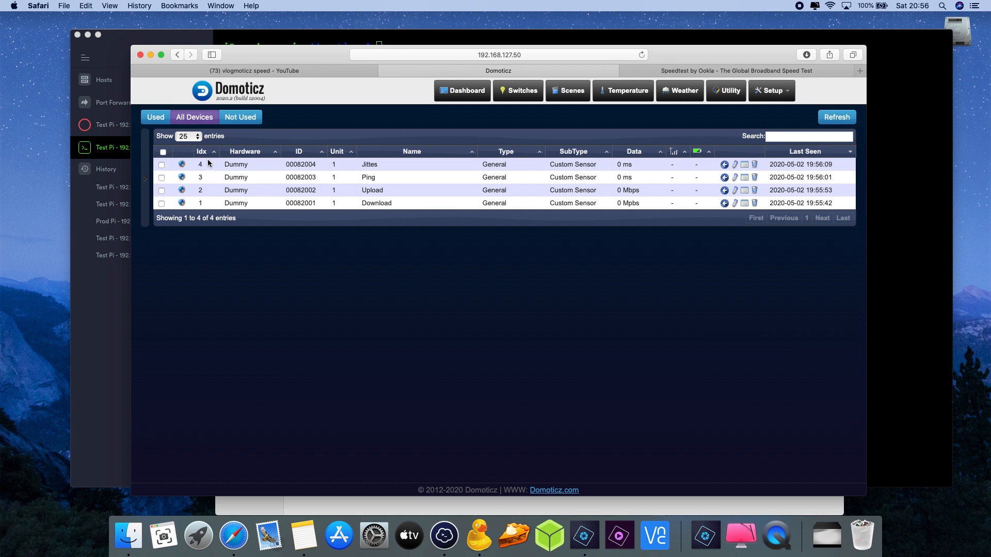
mouse_move(274, 205)
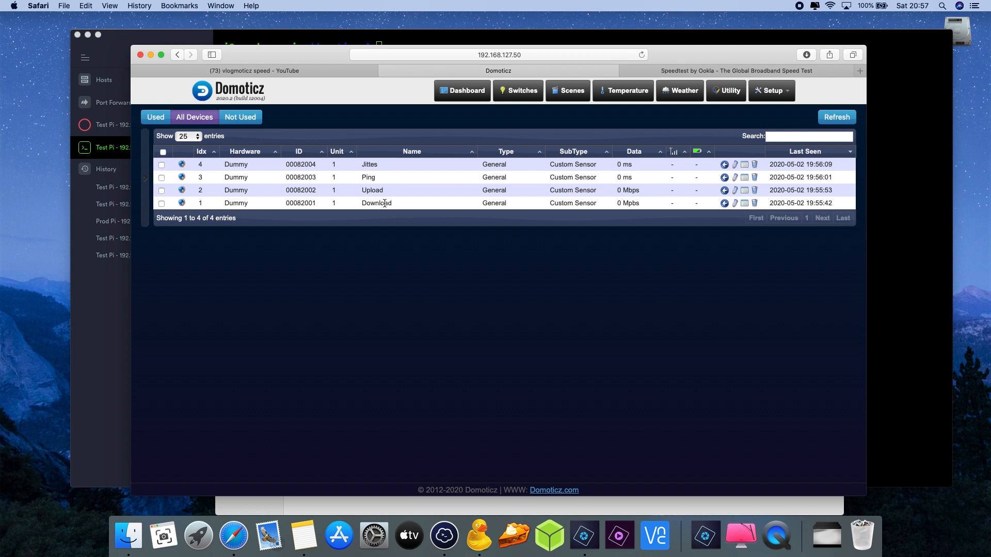
mouse_move(360, 167)
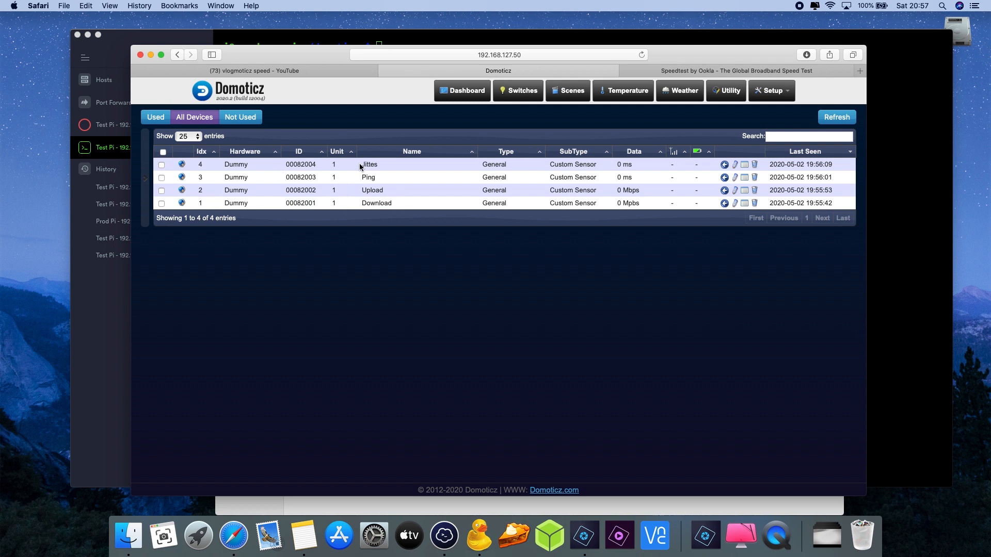
mouse_move(404, 169)
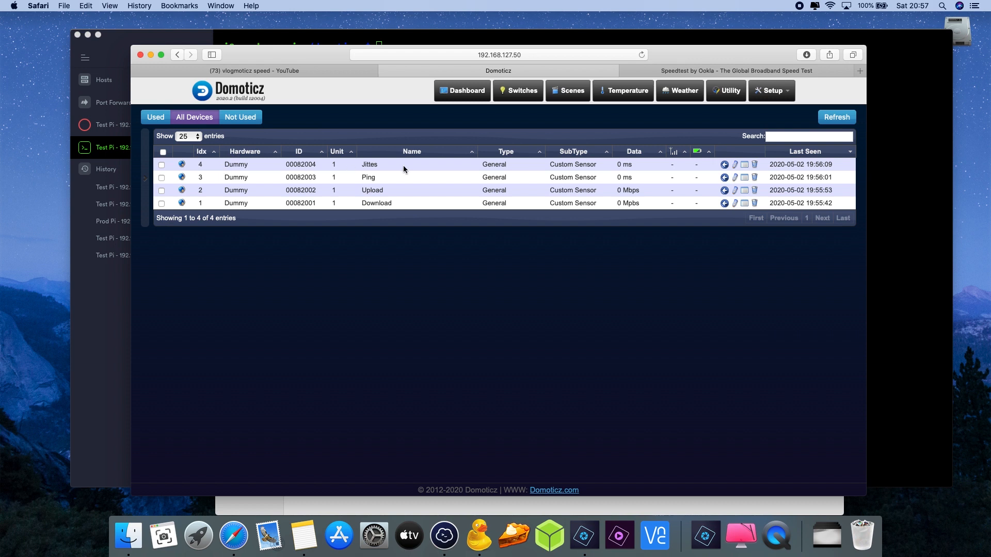
mouse_move(735, 169)
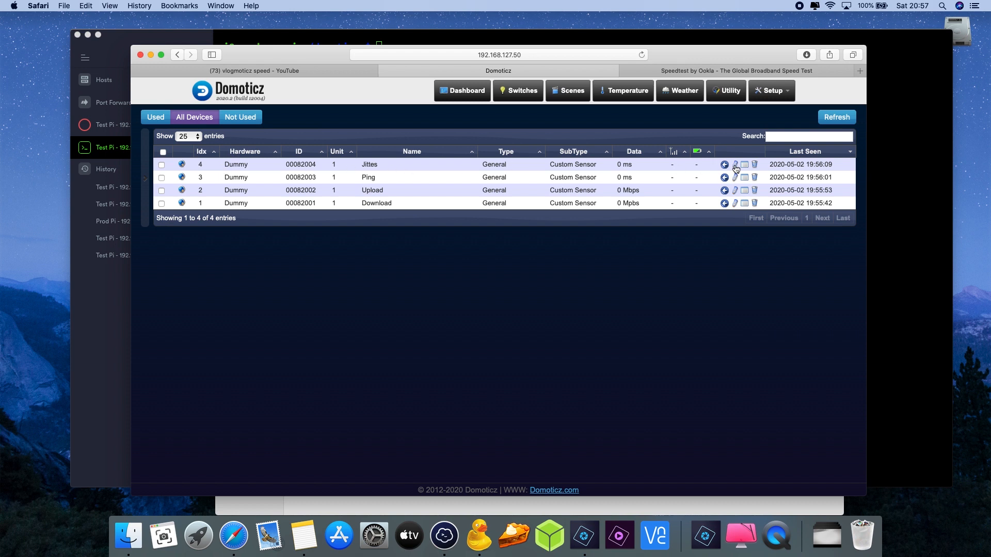
Rename the Jittes sensor to 'Jitter' and check the updated Utility page
left_click(735, 165)
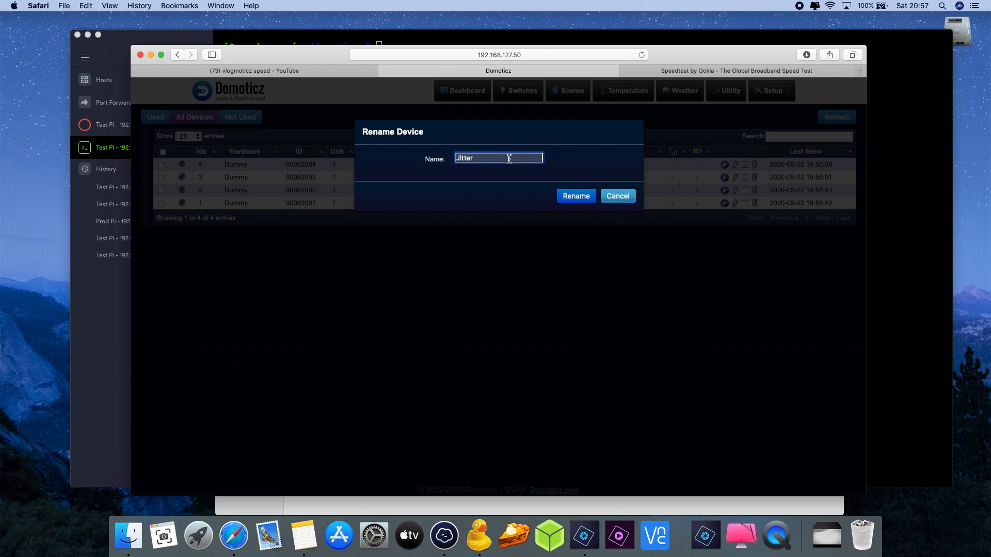
left_click(575, 197)
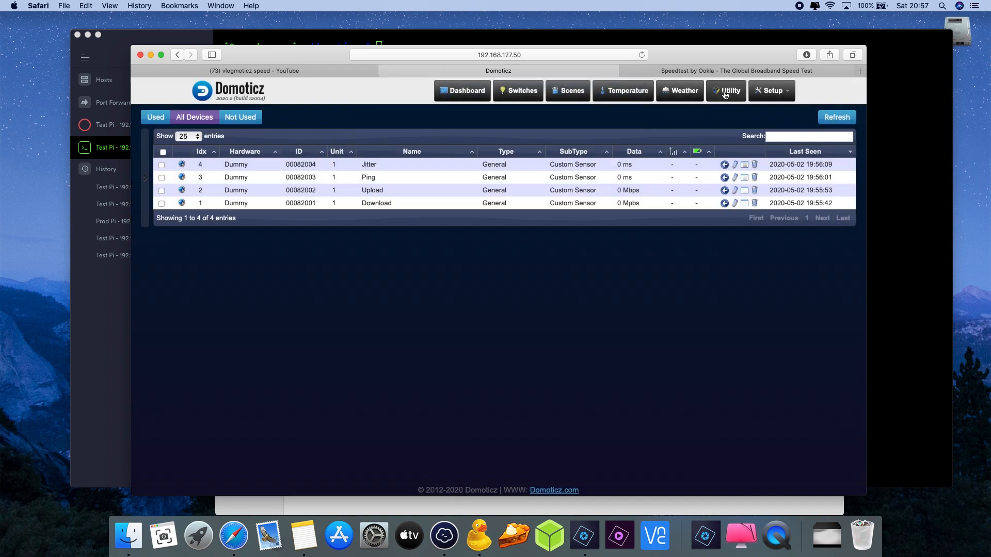
left_click(725, 90)
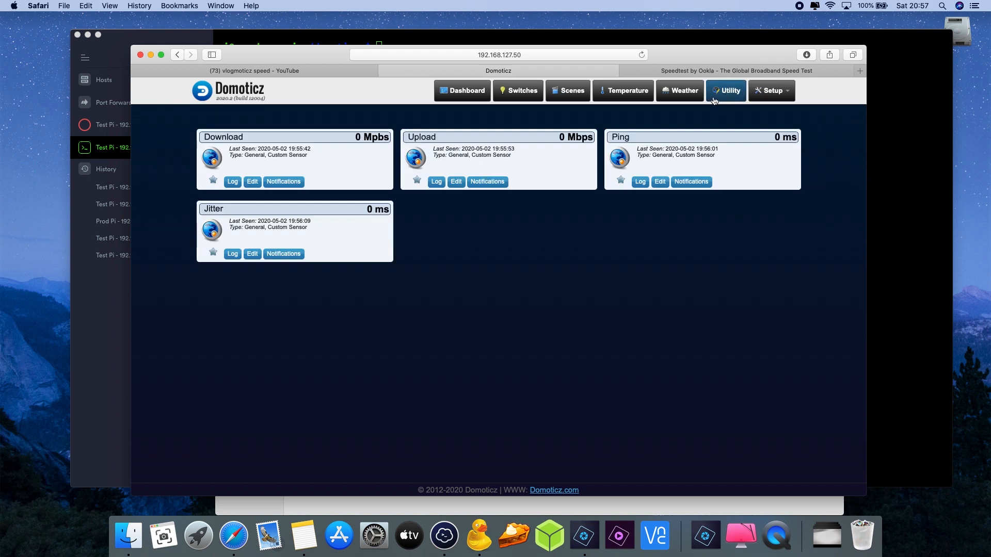
mouse_move(694, 102)
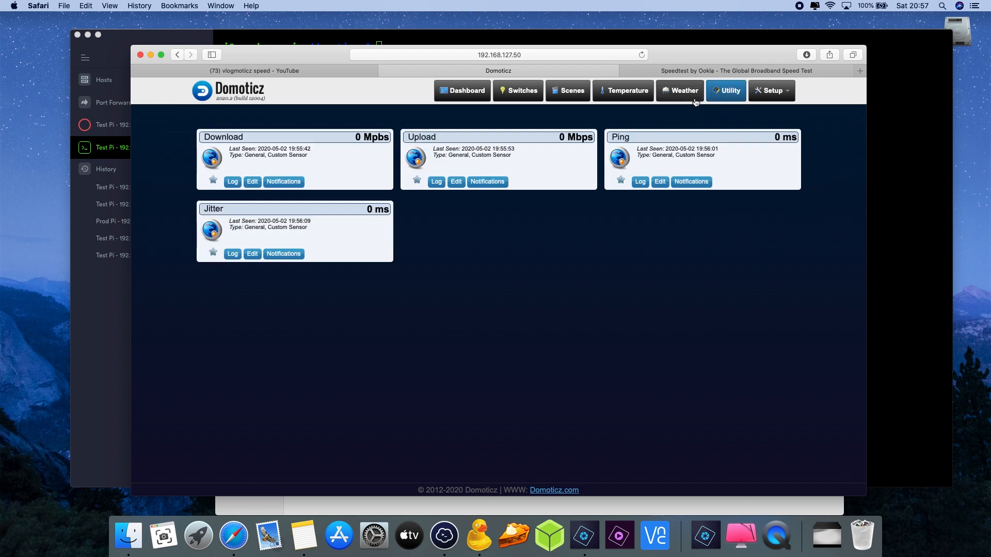
Show the Ubuntu/Debian Speedtest CLI install options on Speedtest's Developers page
left_click(734, 71)
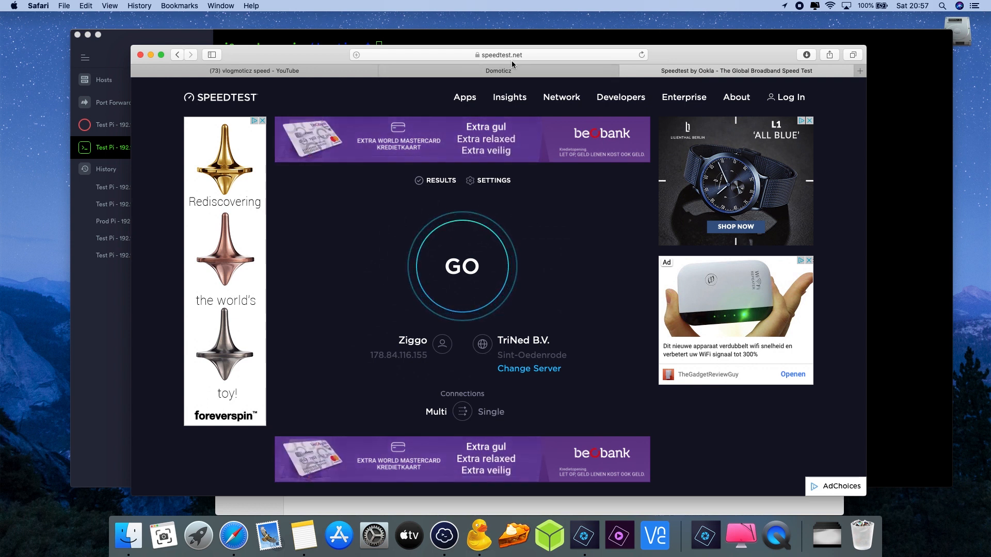
mouse_move(620, 97)
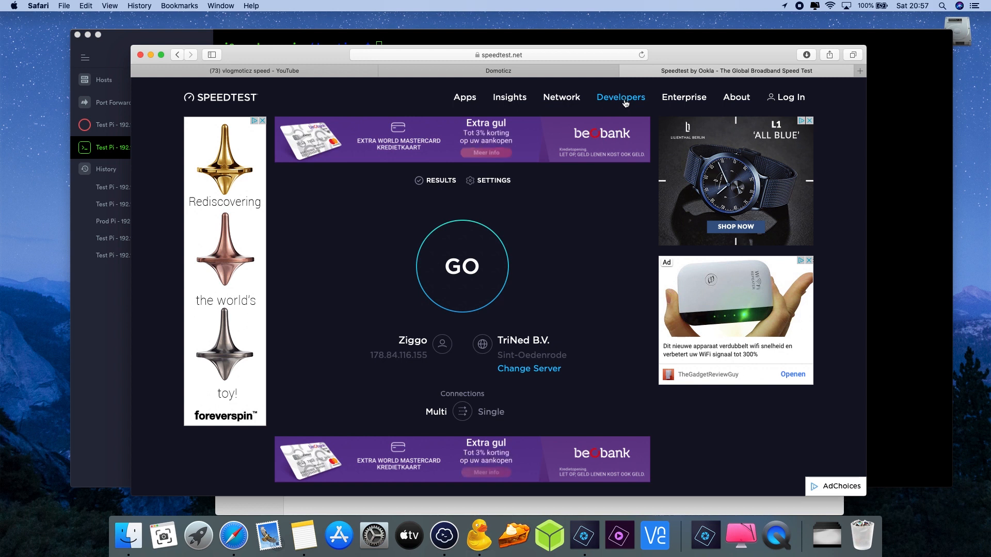
left_click(621, 96)
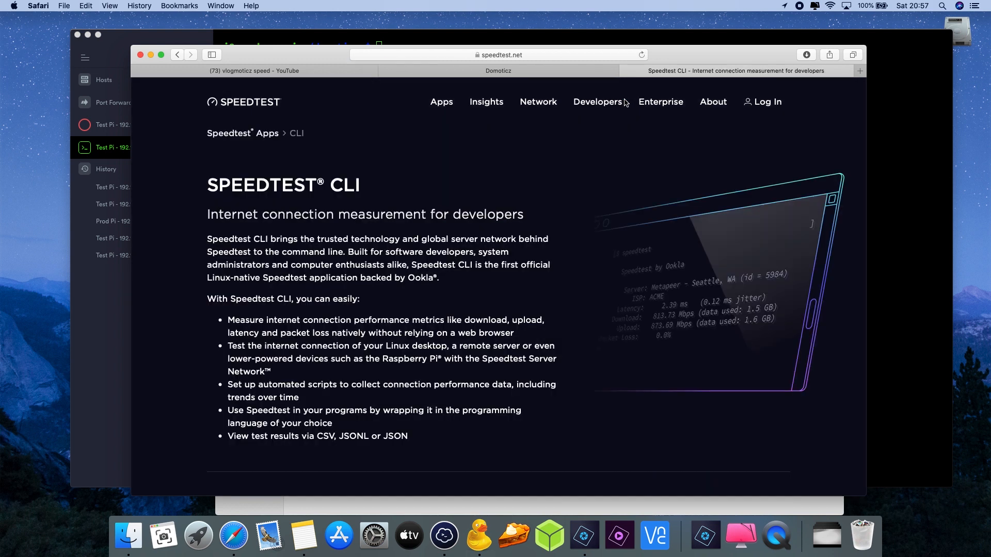
scroll("down", 3)
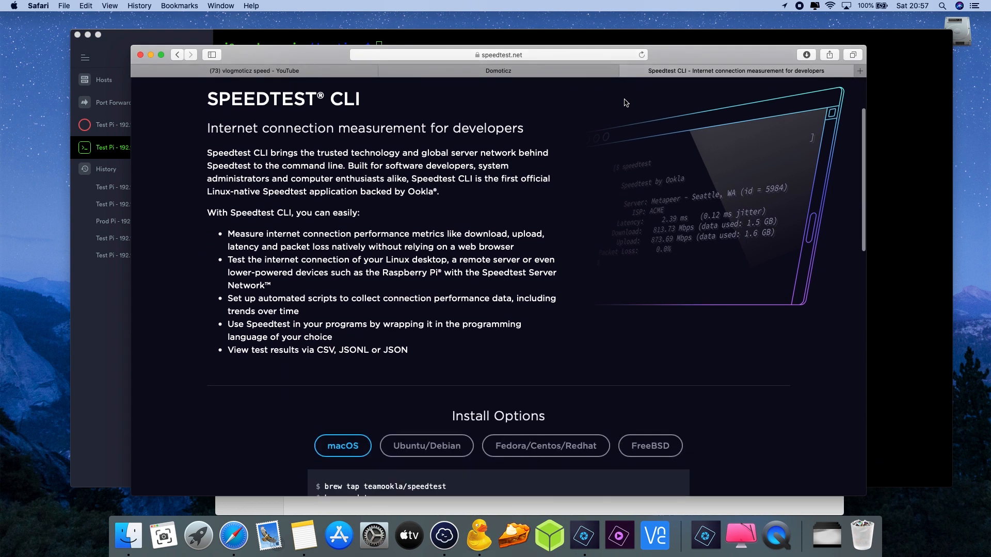
scroll("down", 3)
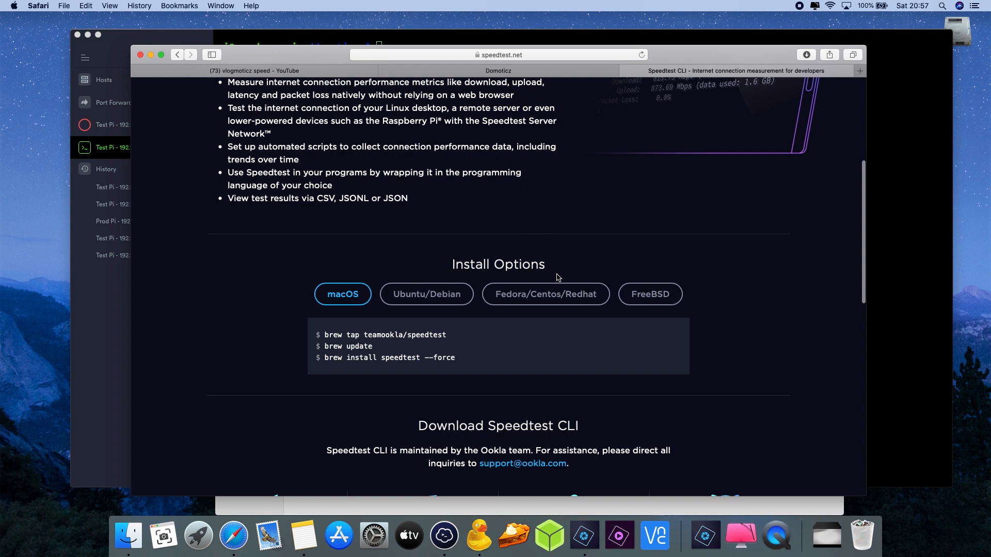
mouse_move(427, 299)
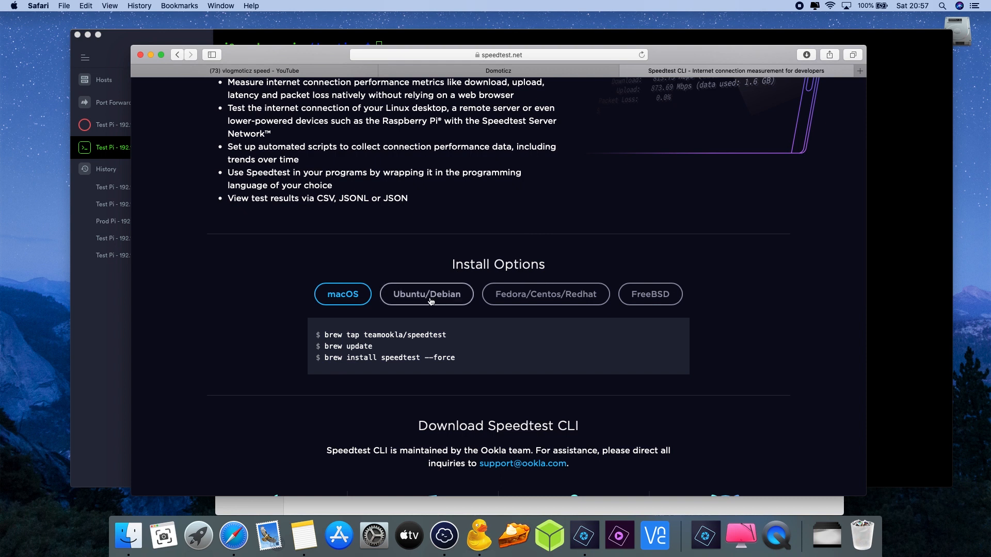
left_click(426, 294)
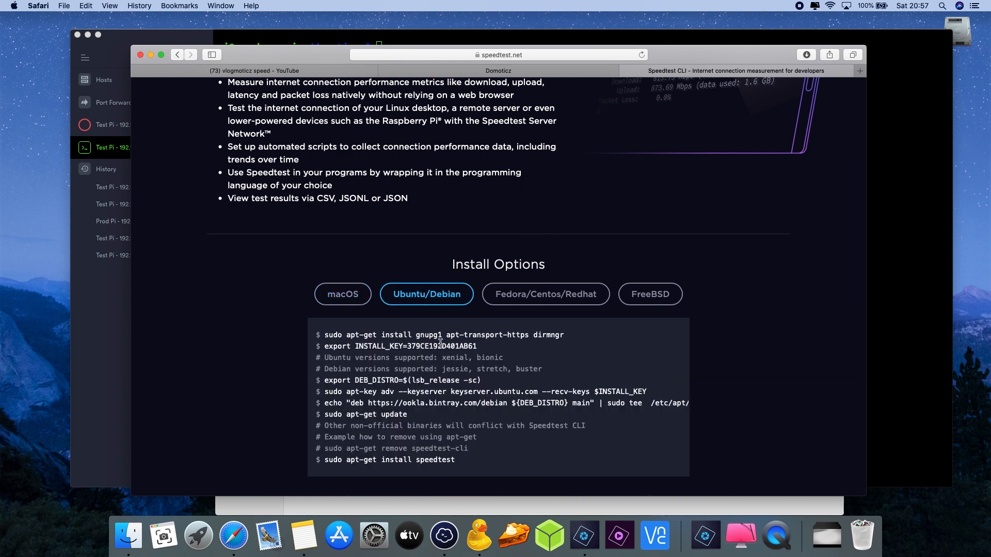
scroll("down", 3)
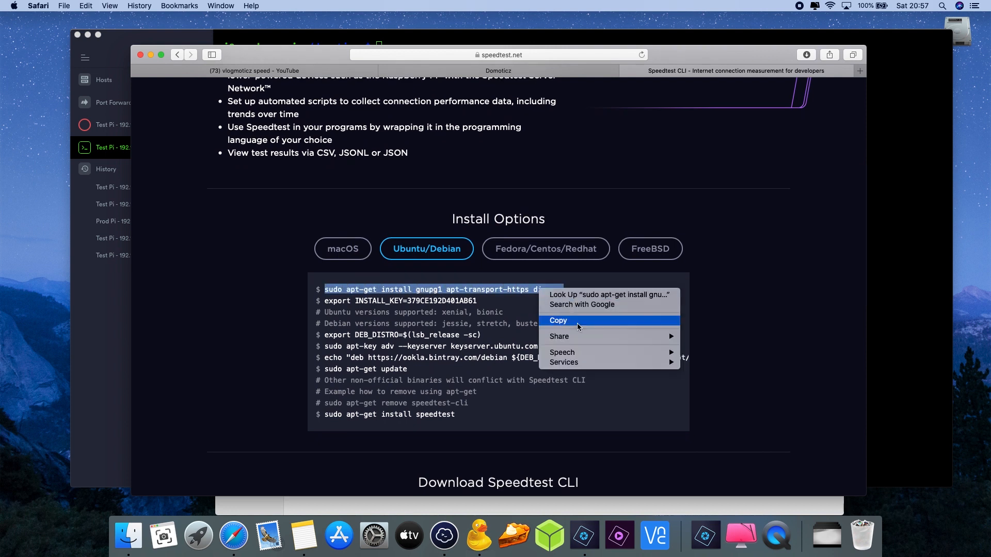
Run 'sudo apt-get install gnupg1 apt-transport-https dirmngr' and 'export INSTALL_KEY=379CE192D401AB61' on the Pi
left_click(444, 536)
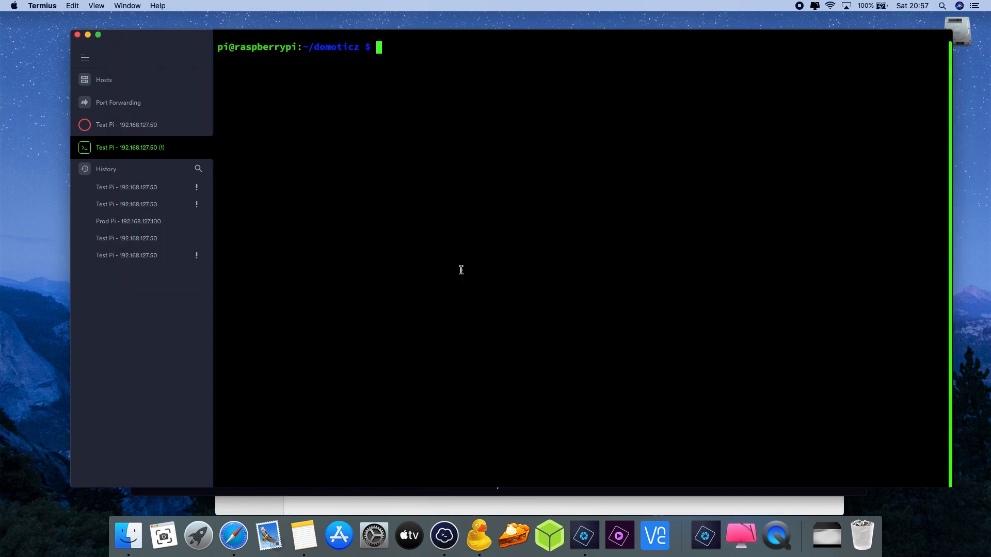
mouse_move(429, 242)
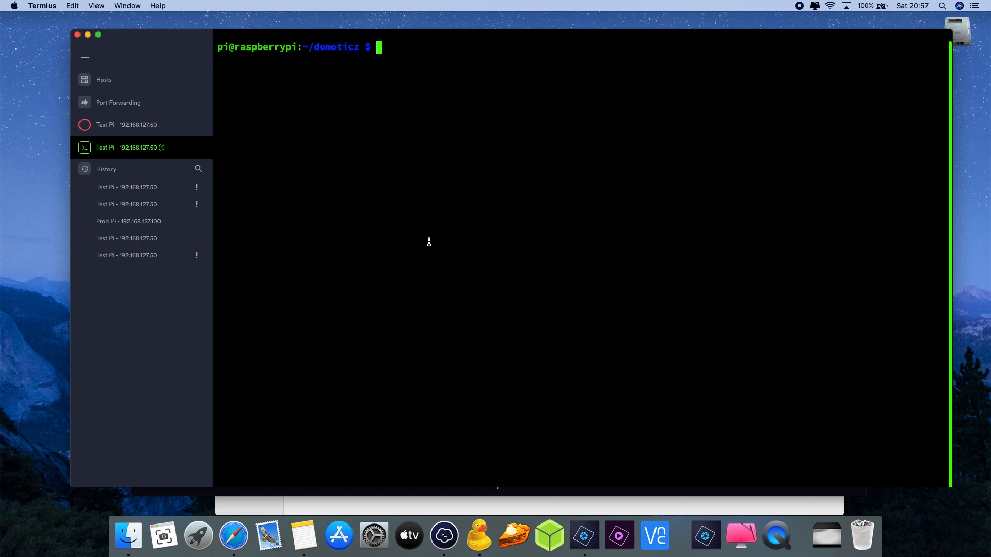
type("sudo apt-get install gnupg1 apt-transport-https dirmngr")
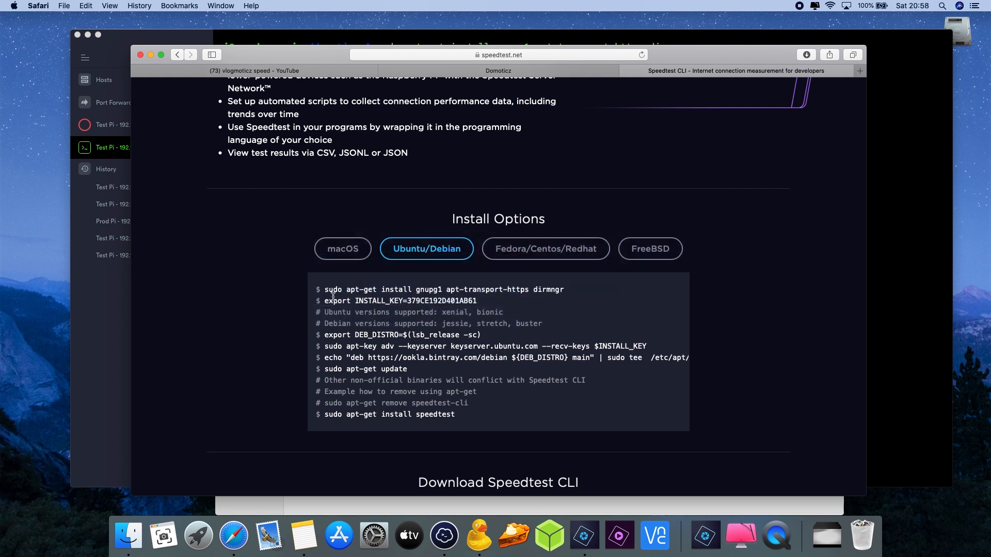
double_click(398, 301)
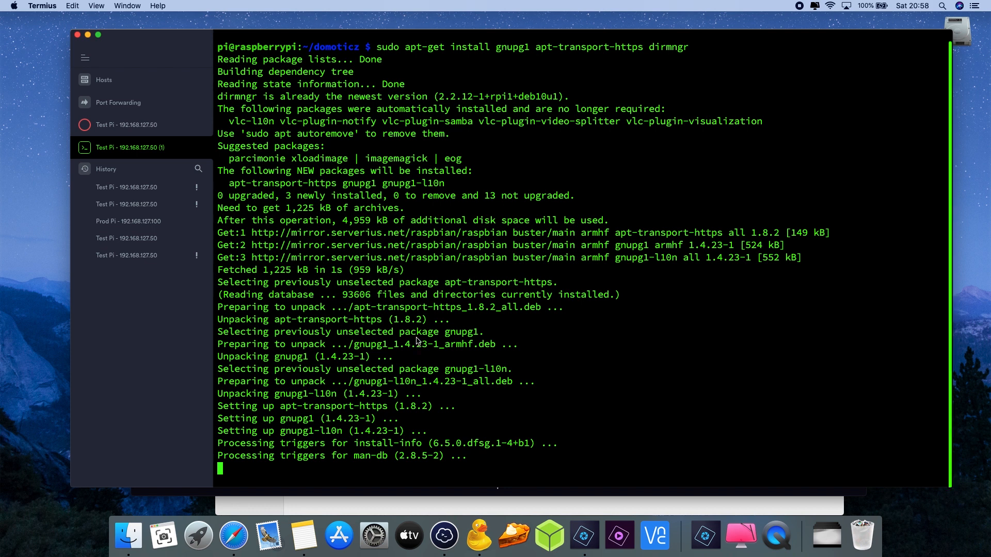
type("export INSTALL_KEY=379CE192D401AB61")
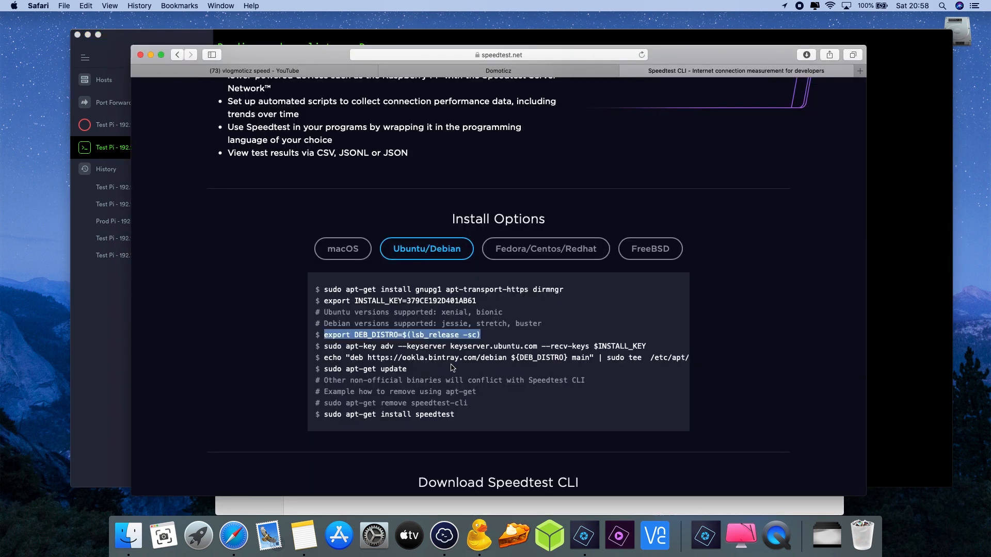
Run the copied echo command adding the Ookla repository, then copy 'sudo apt-get update'
left_click(485, 346)
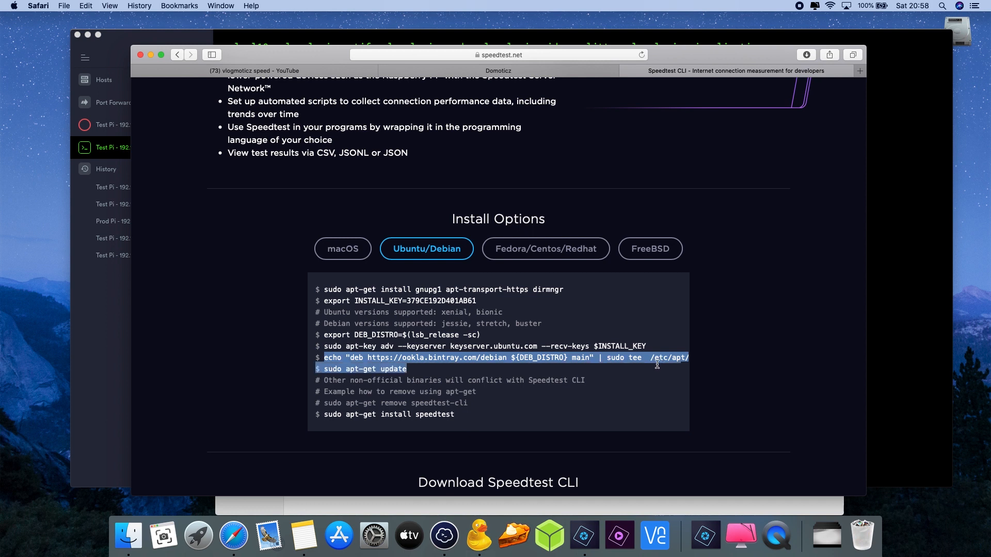
scroll("right", 3)
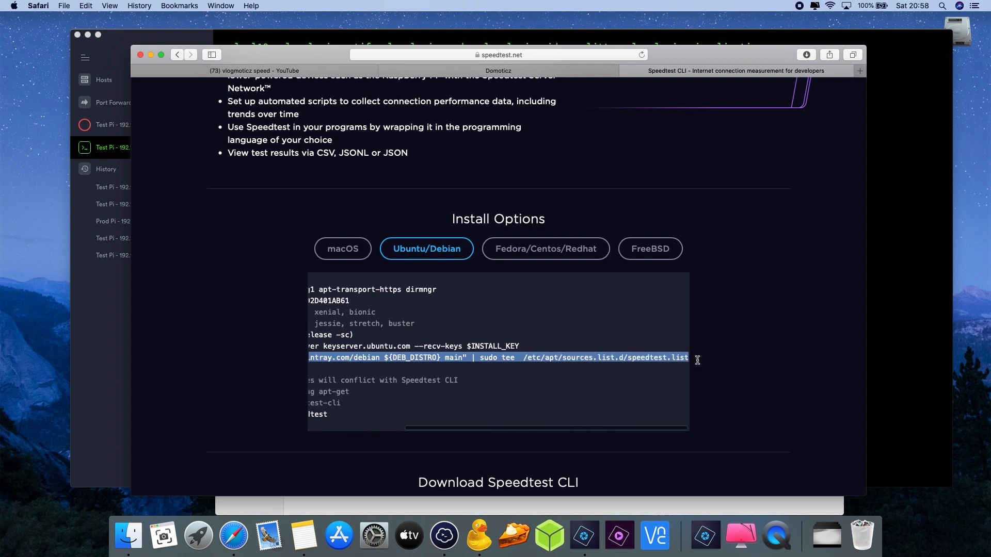
right_click(695, 360)
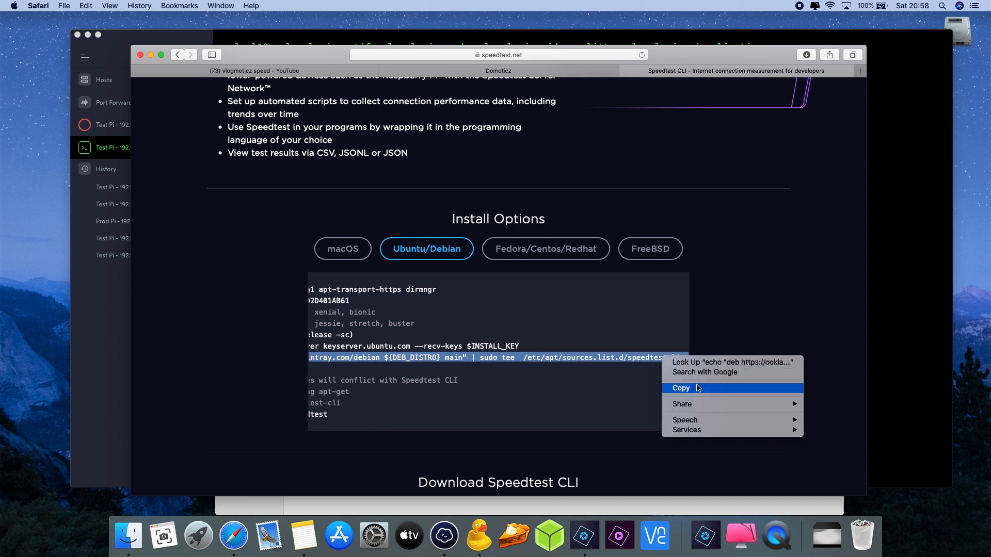
left_click(681, 388)
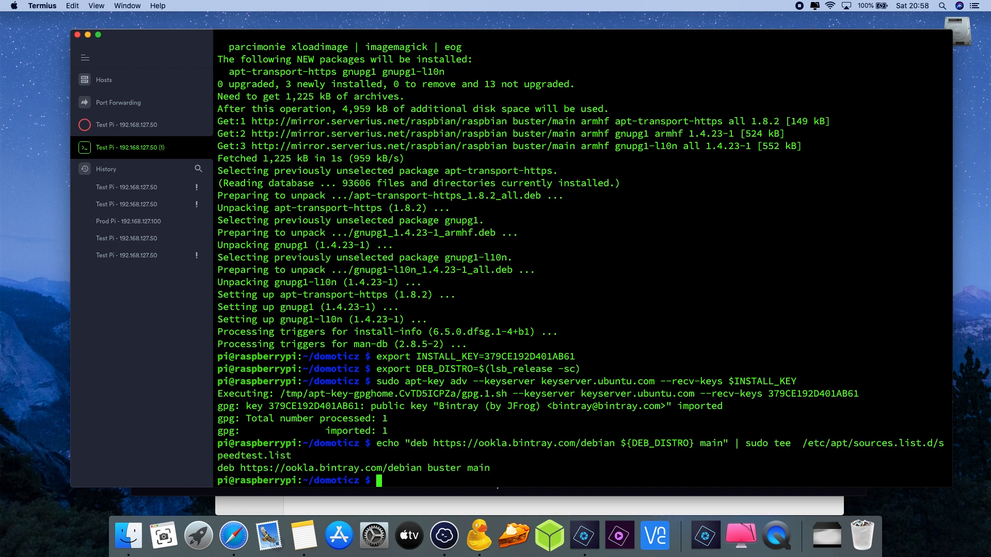
mouse_move(427, 457)
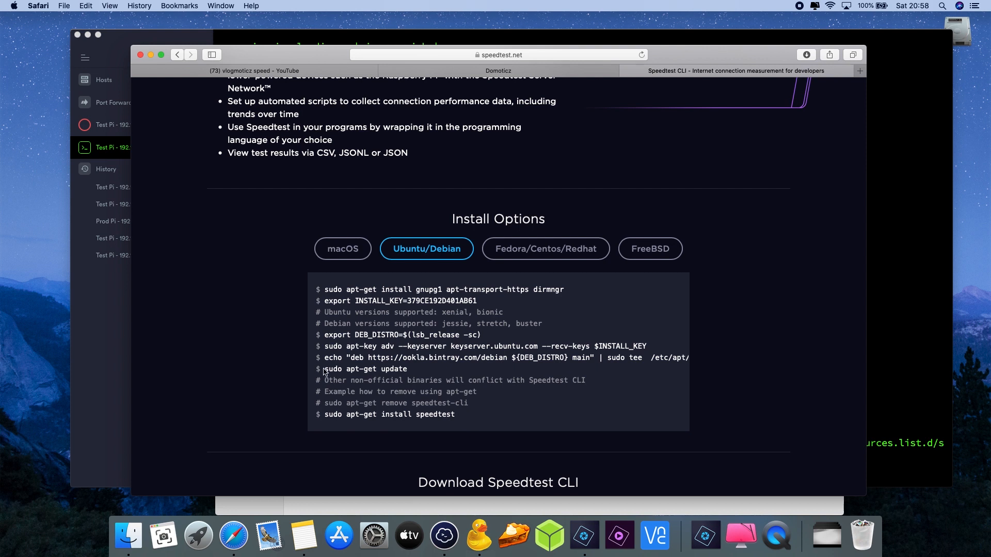
right_click(367, 369)
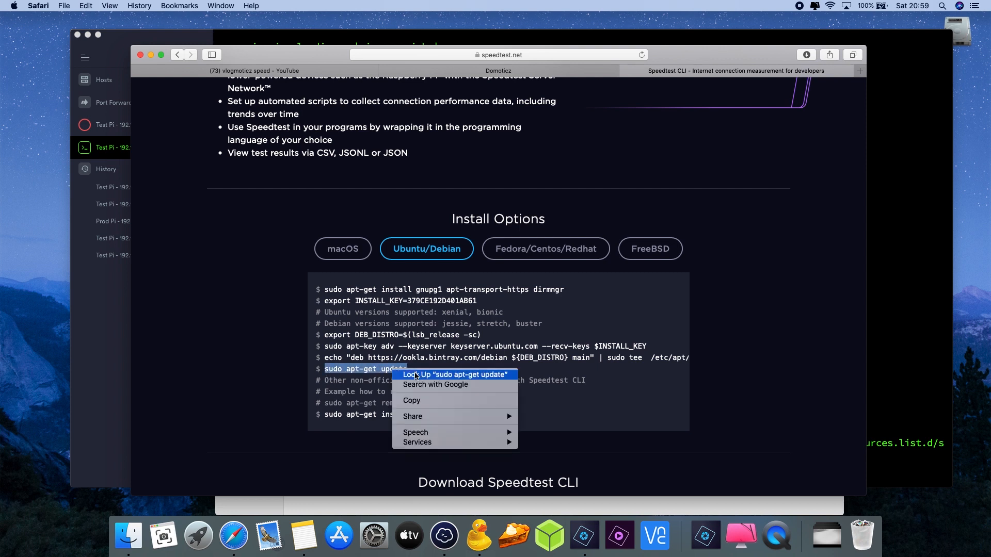
mouse_move(427, 403)
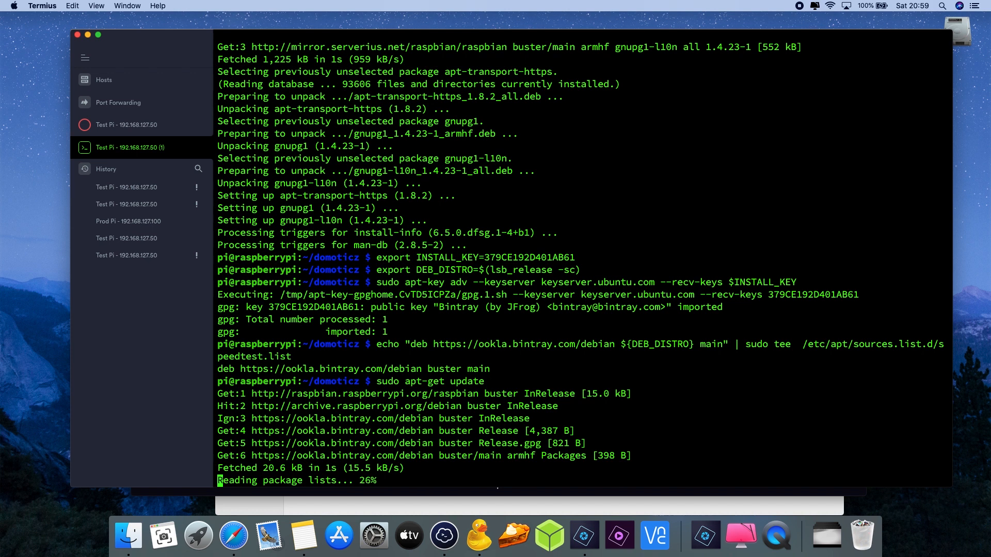
Bring back the Ubuntu/Debian instructions containing 'sudo apt-get install speedtest'
left_click(233, 535)
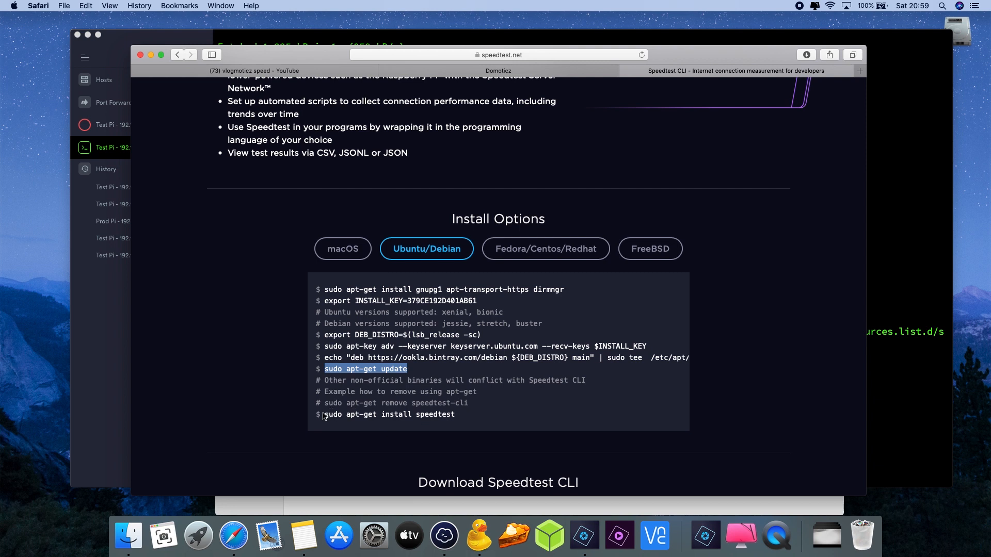
mouse_move(329, 413)
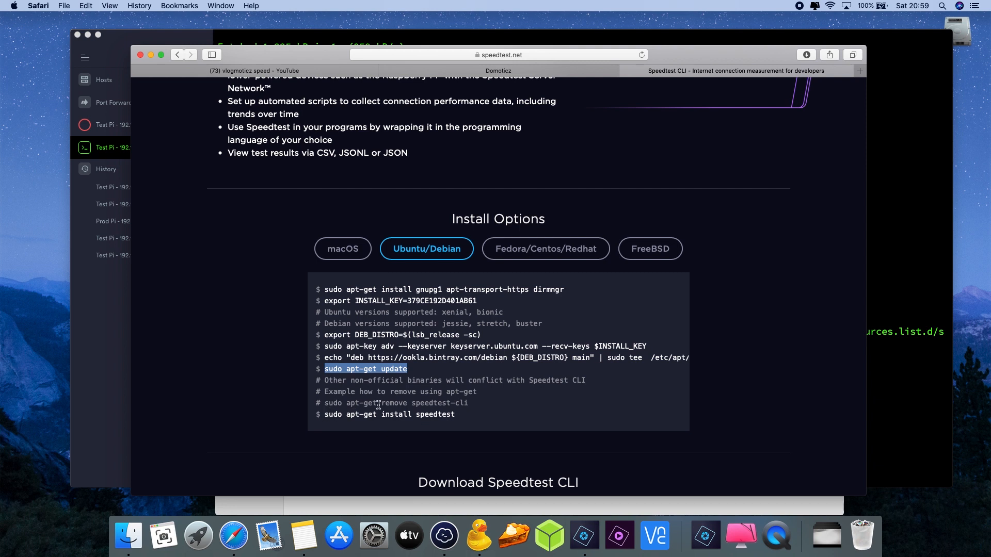
mouse_move(417, 436)
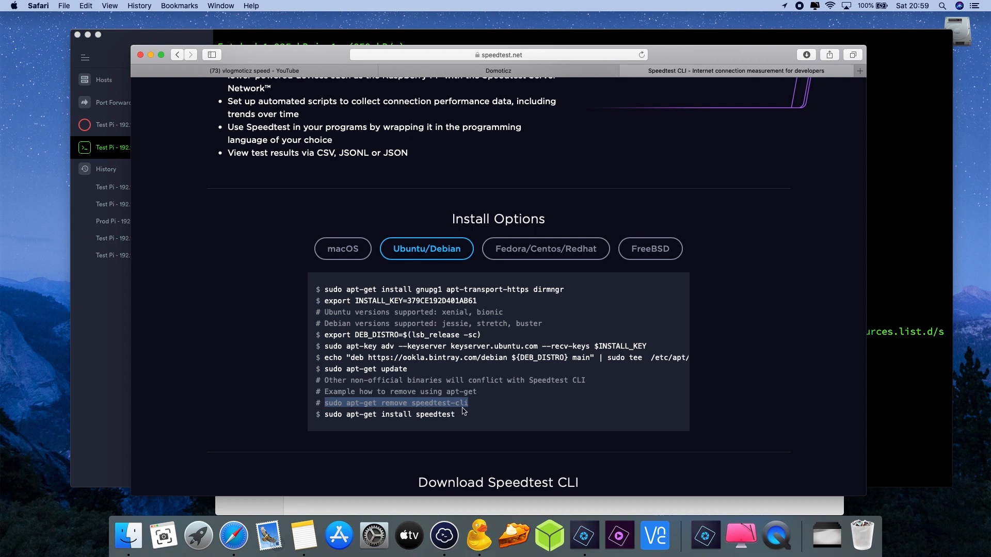
mouse_move(454, 424)
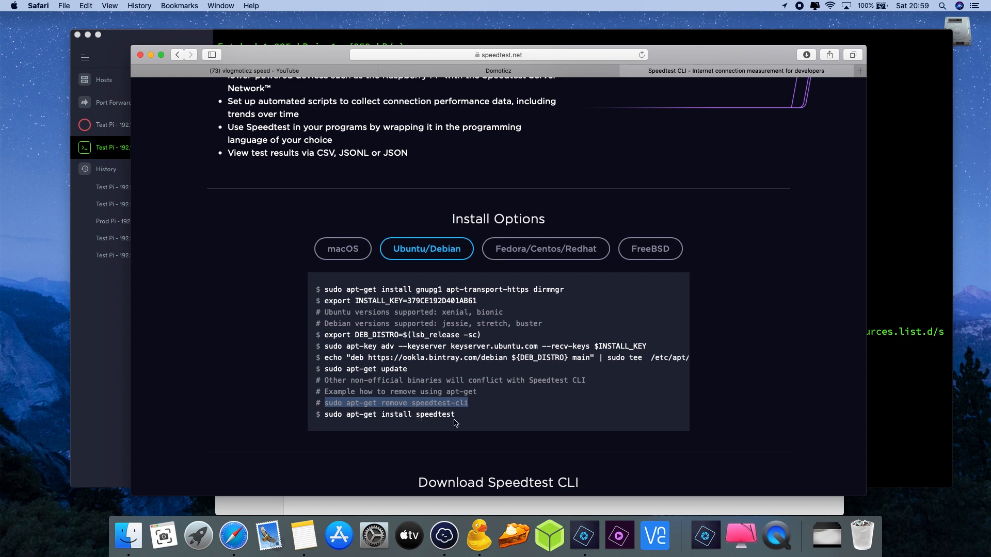
mouse_move(403, 411)
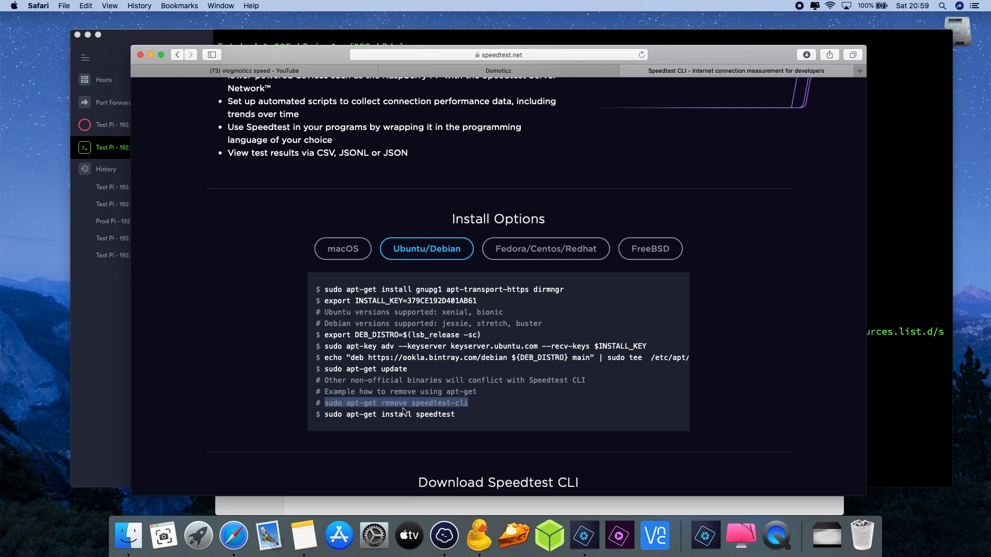
mouse_move(464, 413)
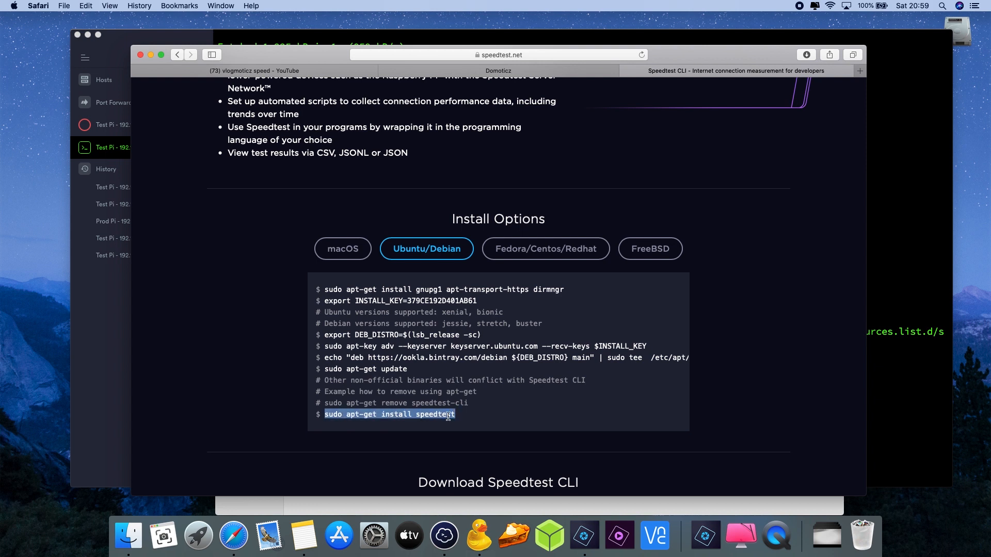
mouse_move(894, 359)
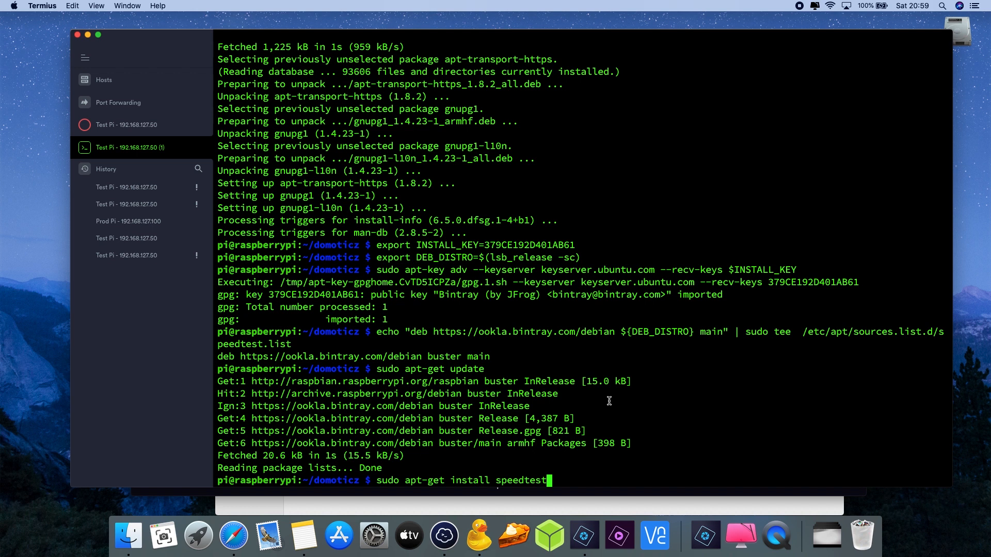
Install speedtest, then jq with its libonig5 and libjq1 dependencies via apt-get
key("Return")
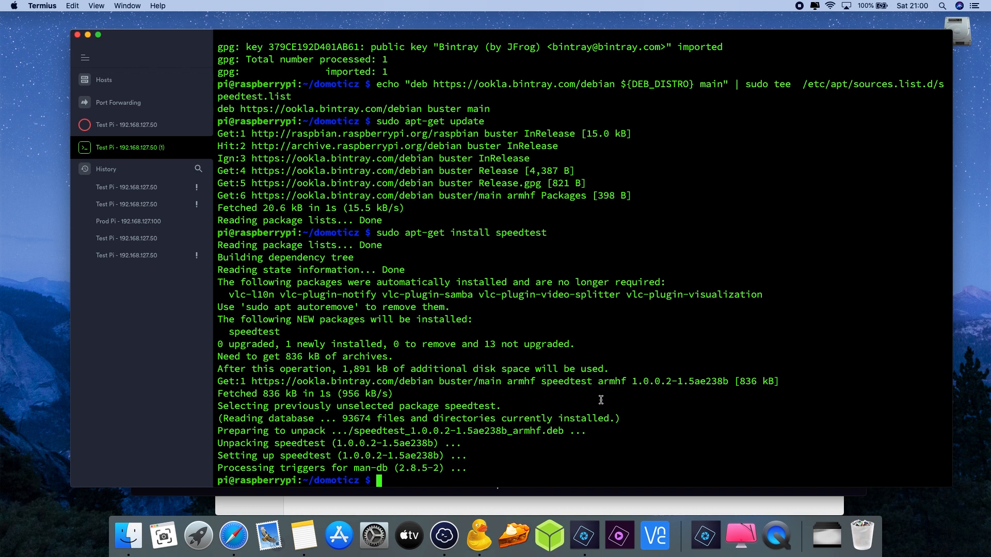
type("sudo apt-get")
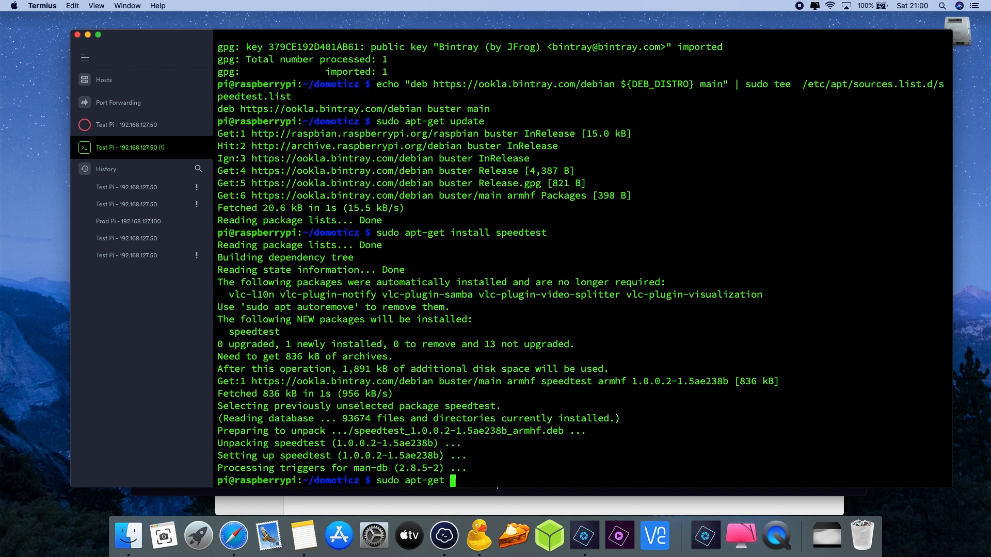
type("install")
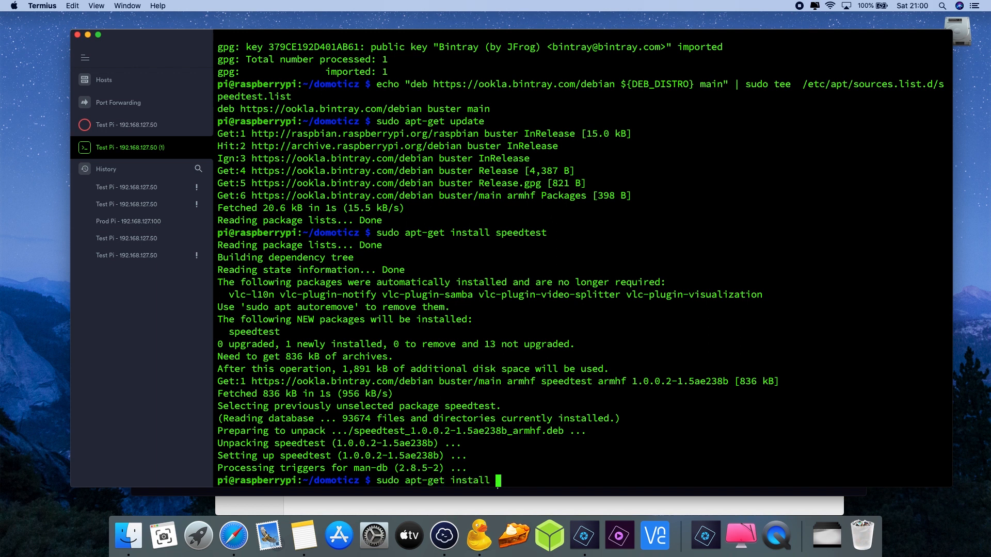
type("jq")
type("y")
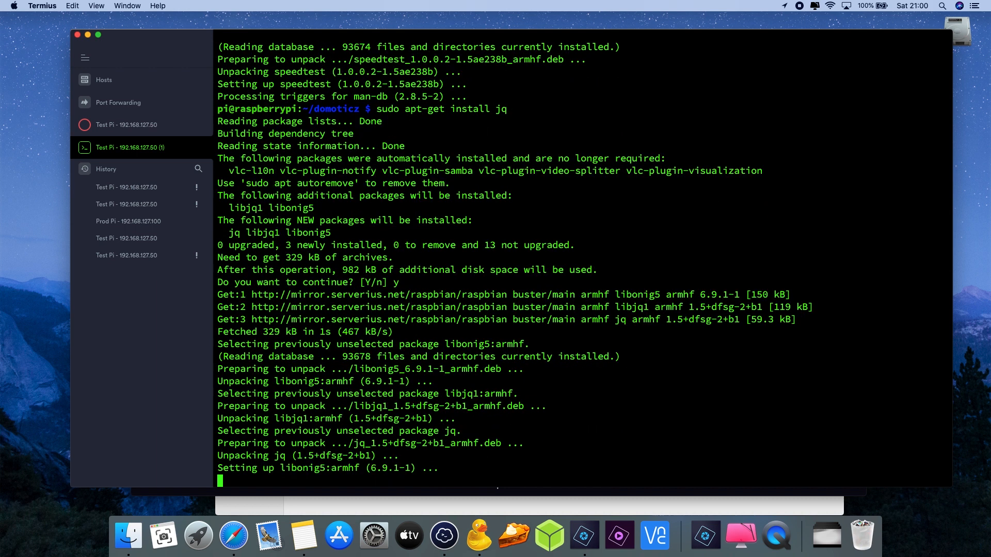
scroll("down", 3)
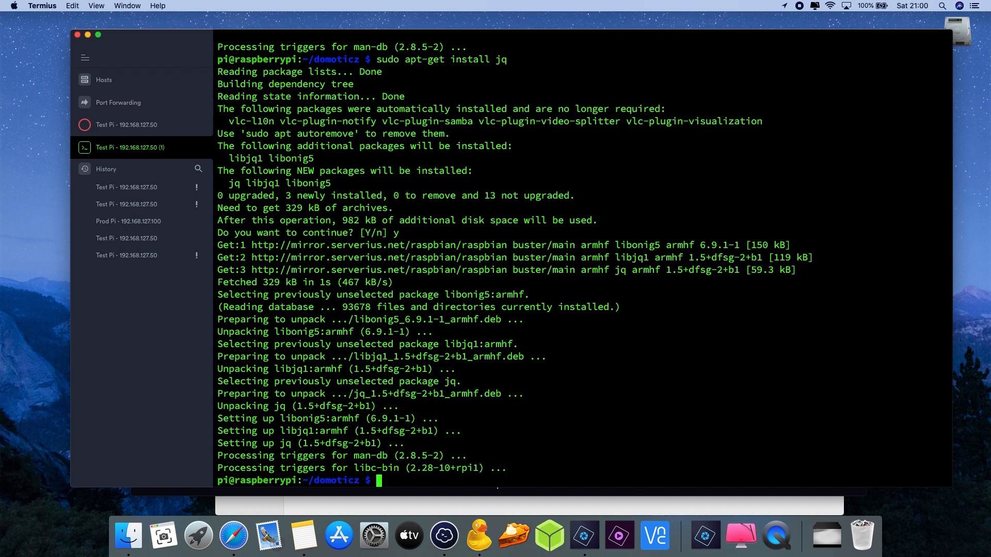
mouse_move(560, 402)
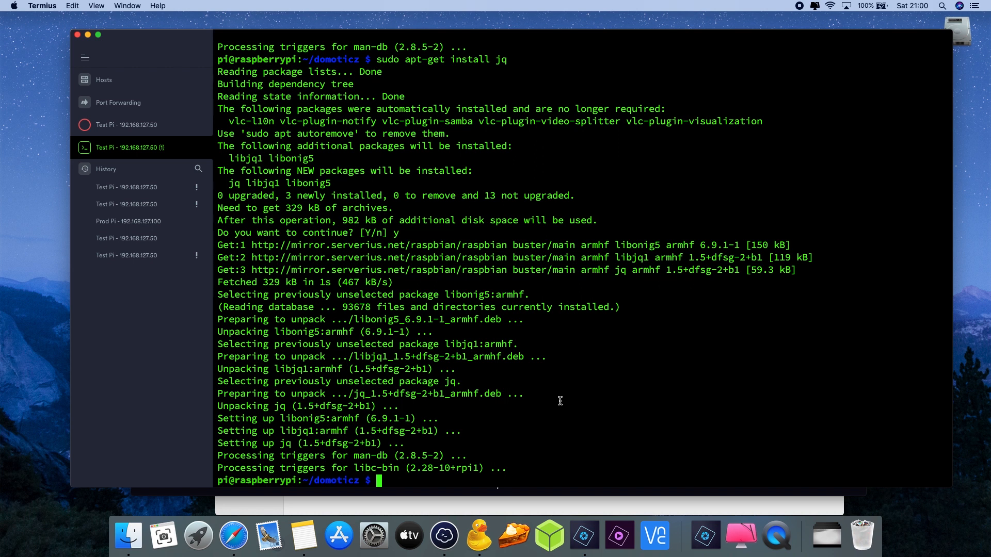
Run speedtest, accept the licence with Yes, and get 20.66 Mbps down, 10.13 Mbps up
type("s")
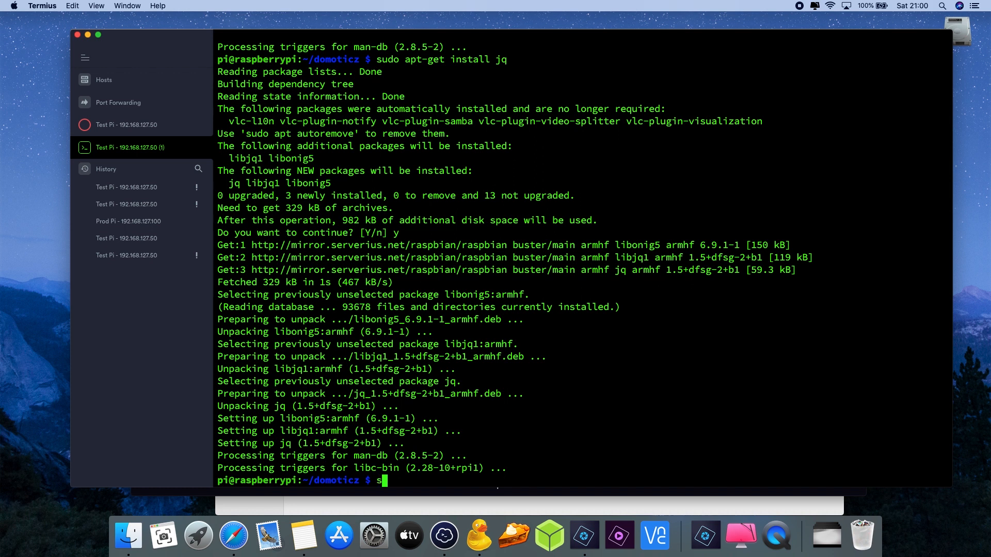
type("peed")
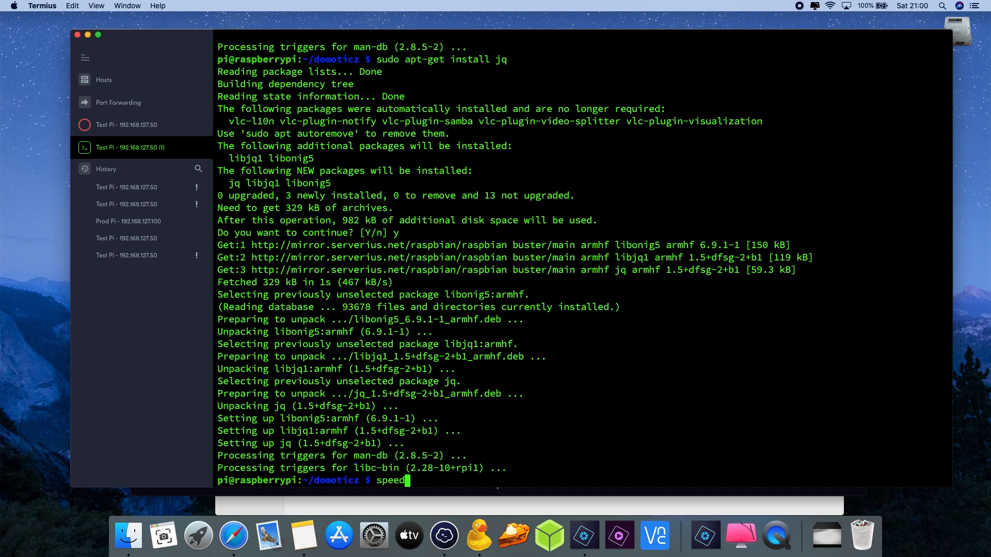
type("test")
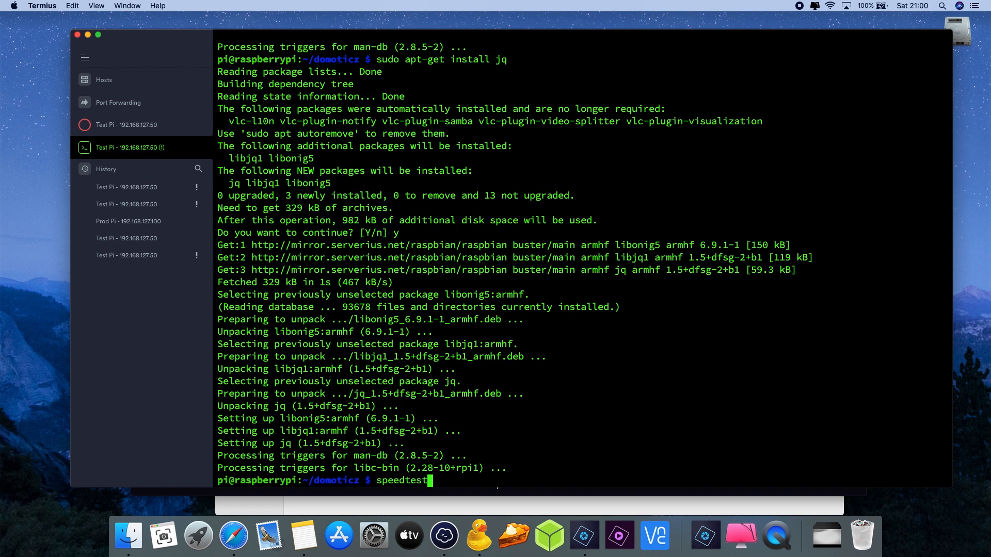
key("Return")
type("y")
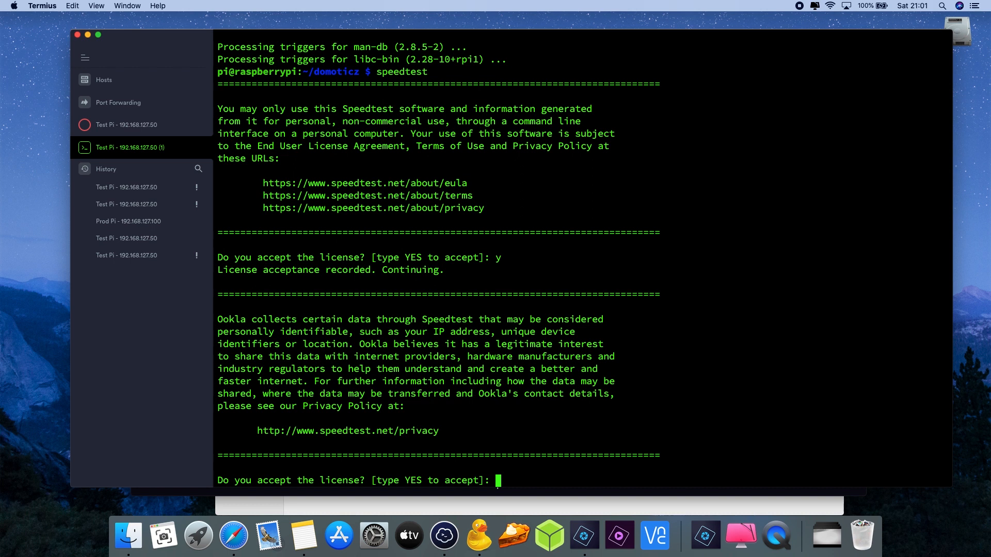
type("Yes")
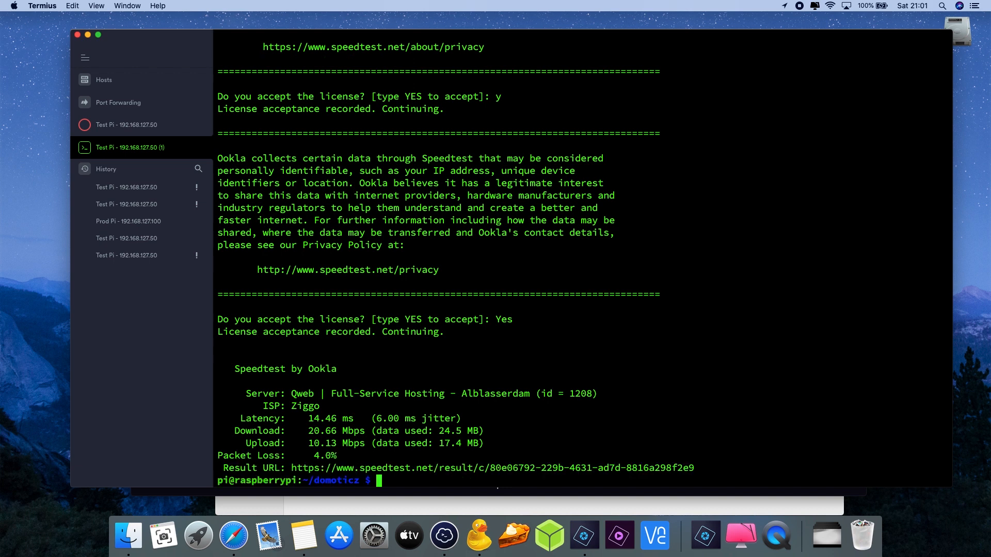
Rerun speedtest with --accept-gdpr, measuring against the Eindhoven server
type("speedtest")
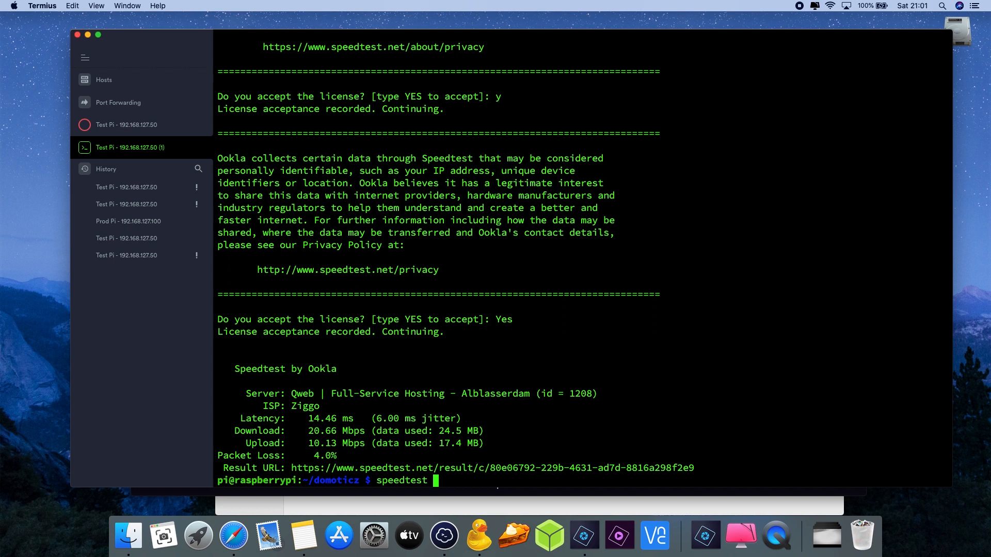
type("--")
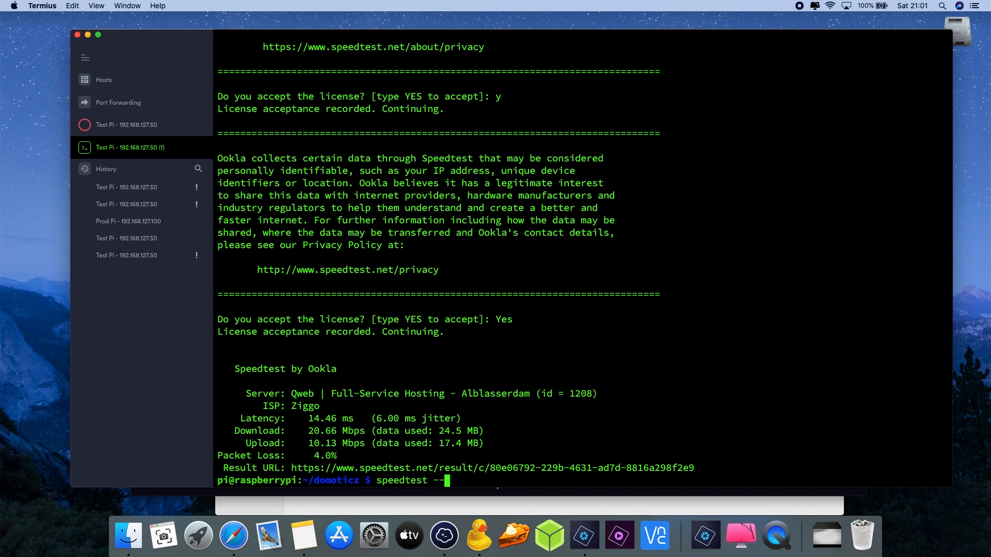
type("accept")
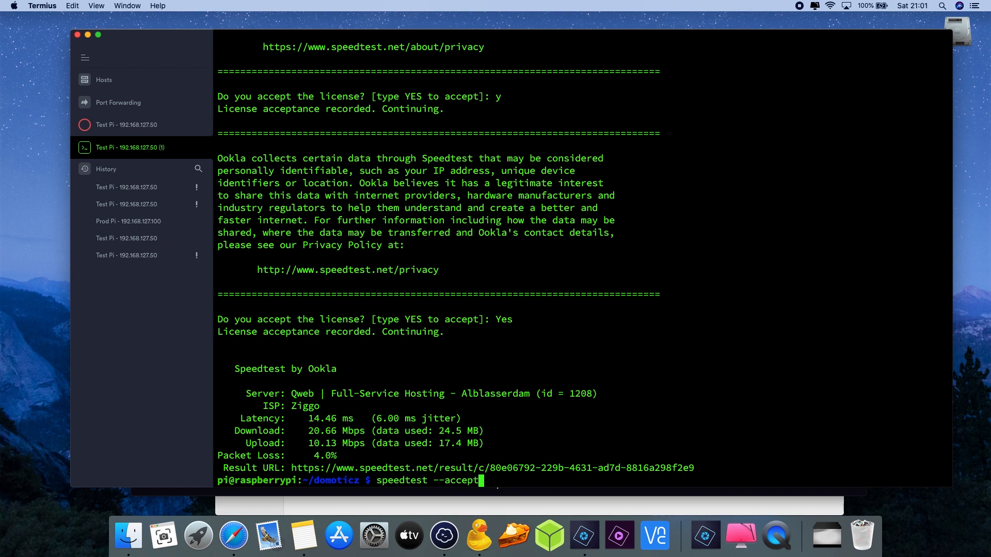
type("-")
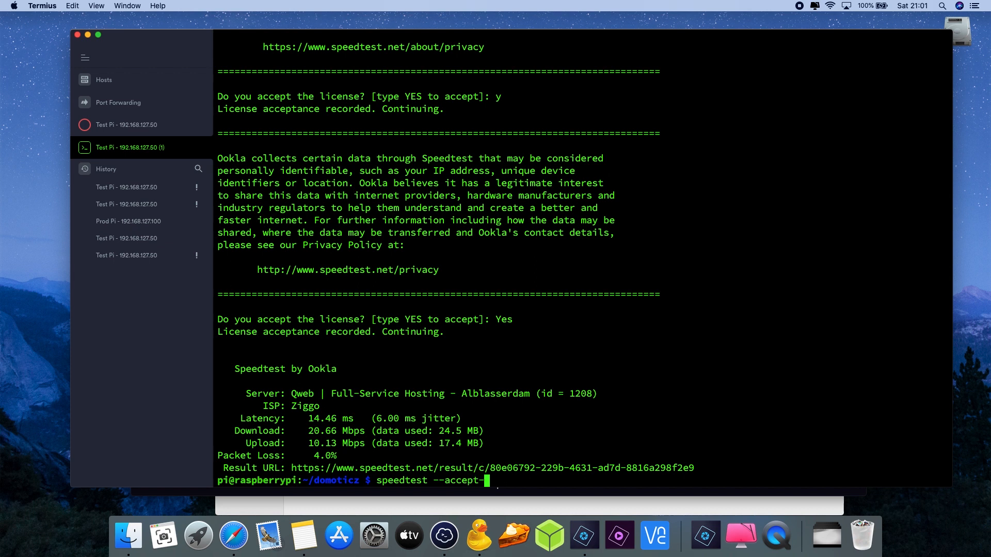
type("gdpr")
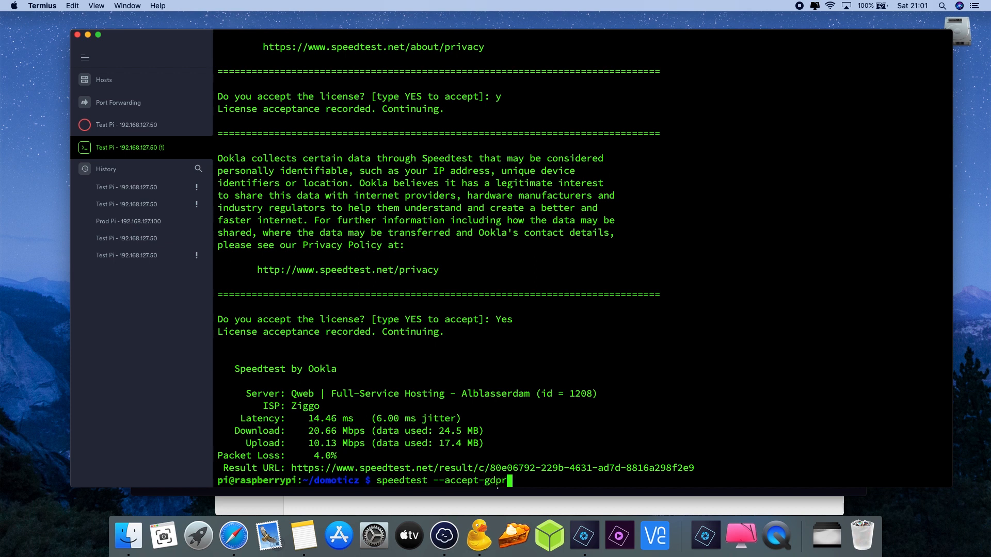
key("Return")
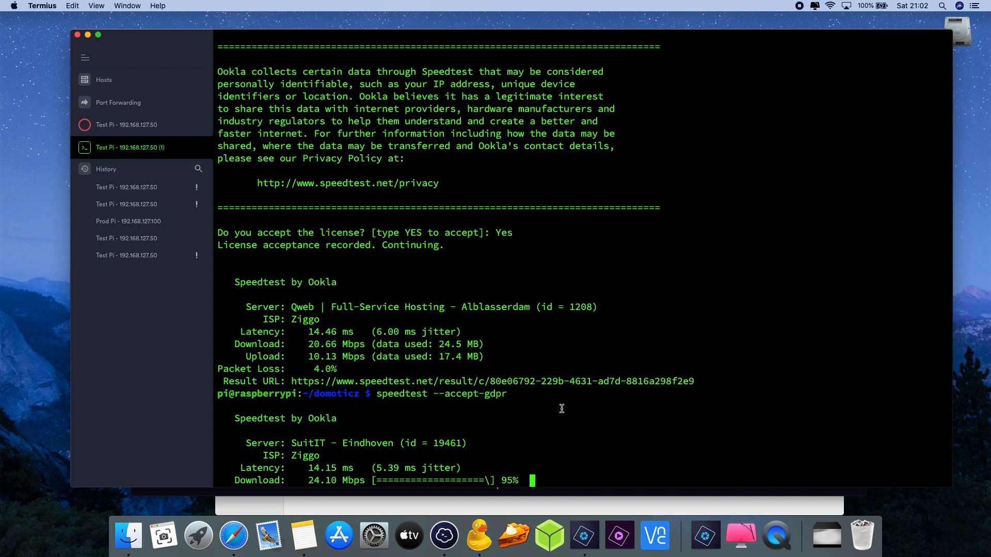
scroll("down", 3)
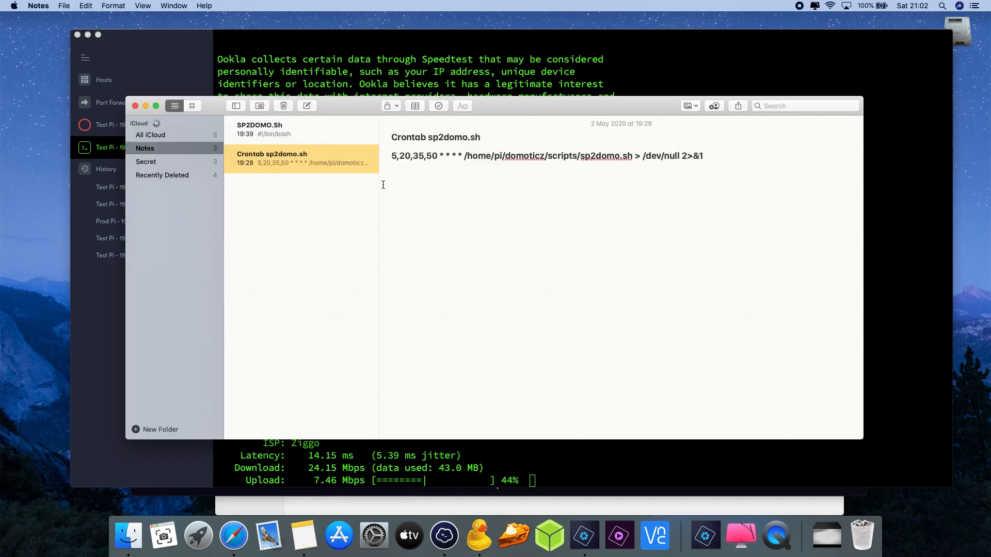
Select the script text in the SP2DOMO.Sh note and copy it
left_click(260, 129)
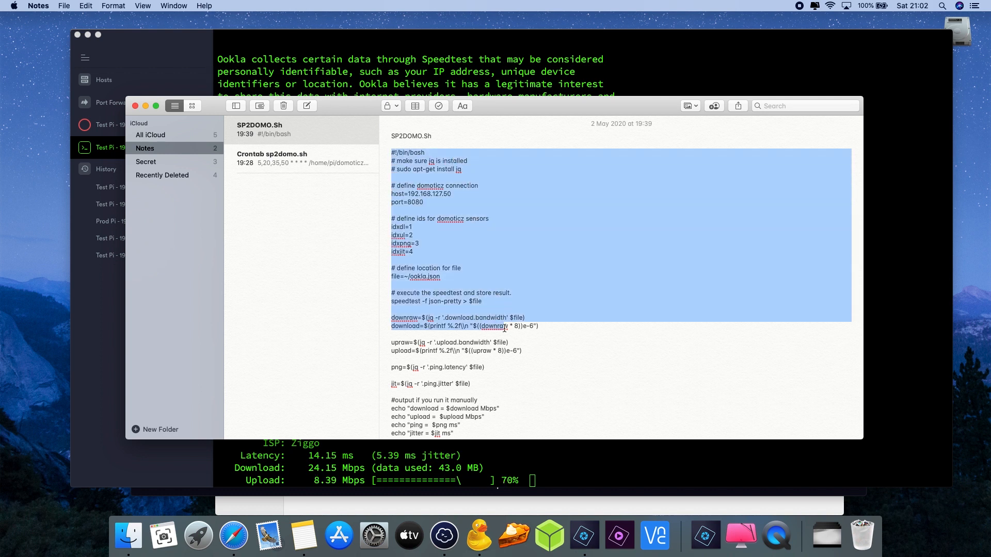
scroll("down", 3)
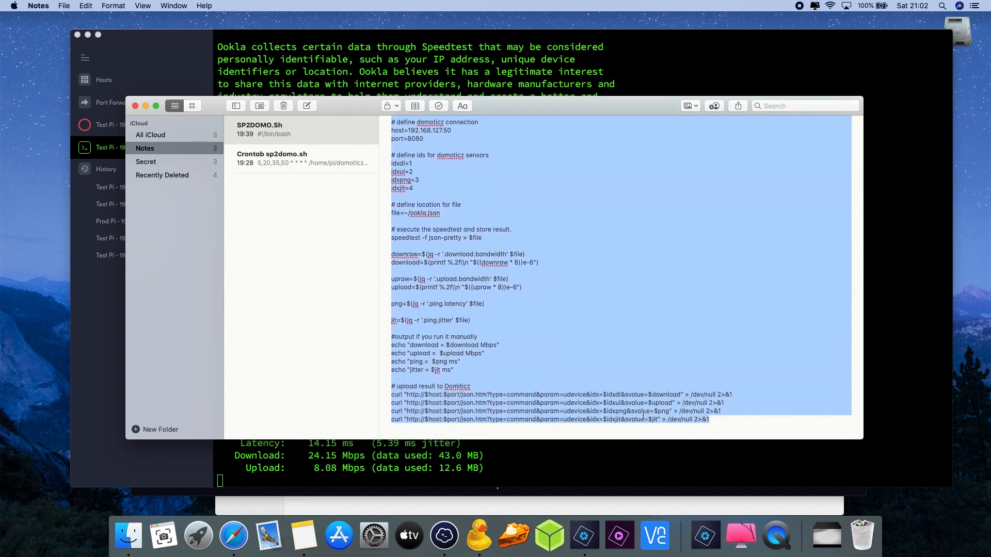
right_click(642, 415)
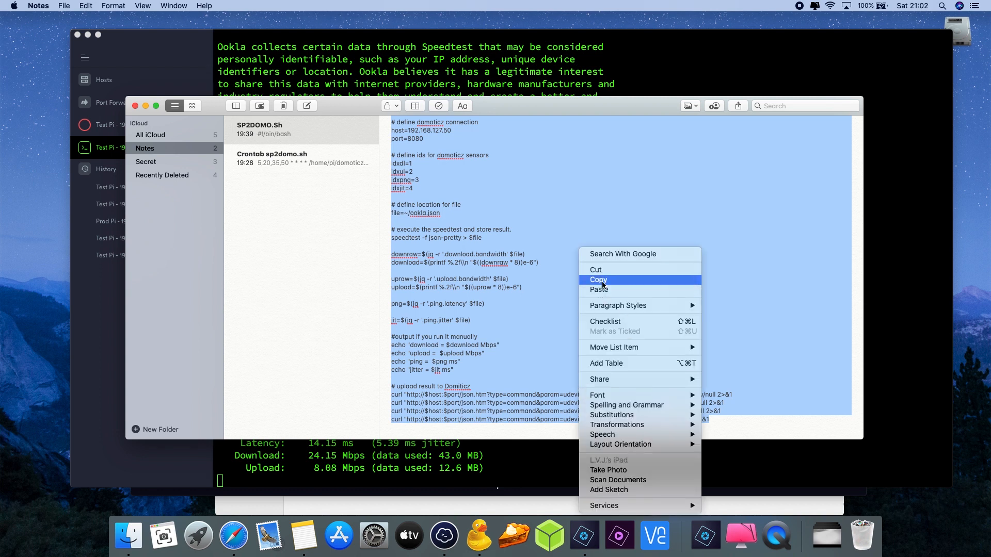
left_click(598, 280)
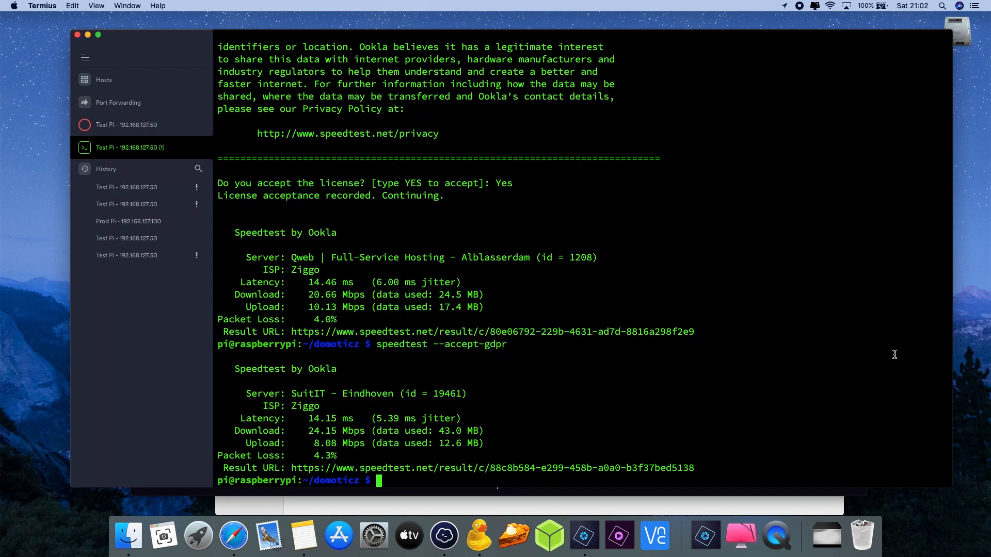
mouse_move(833, 346)
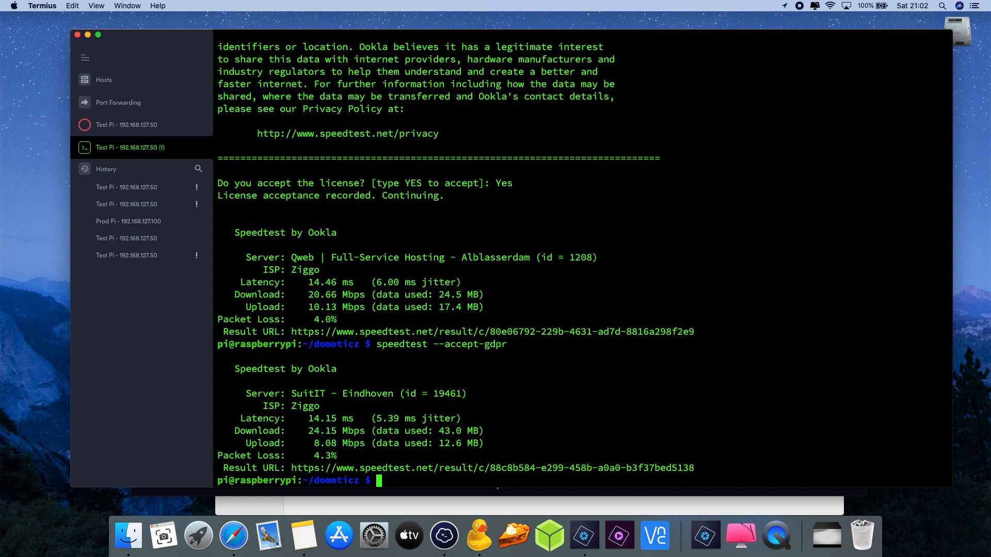
Change into the scripts folder and create sp2domo.sh in nano with sudo
type("cd script")
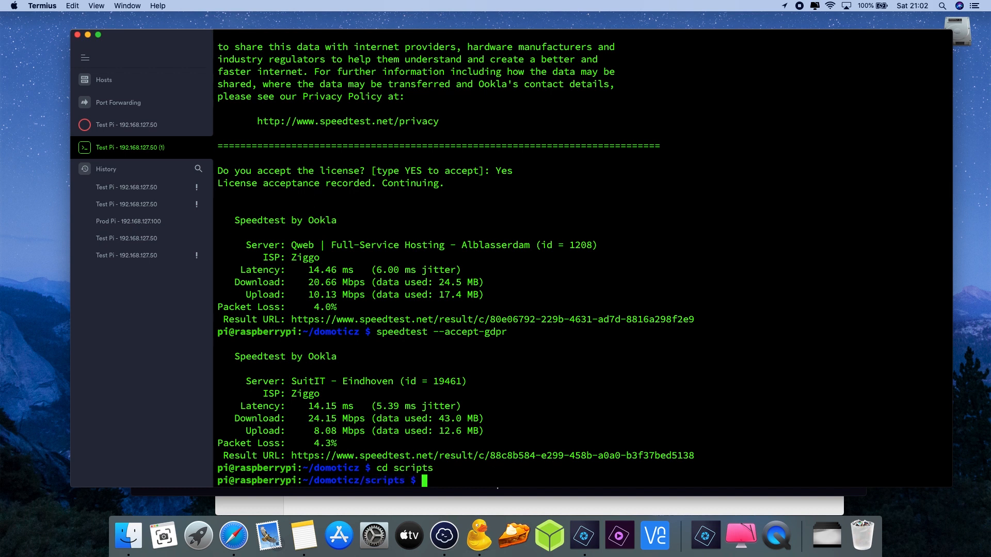
type("sudo")
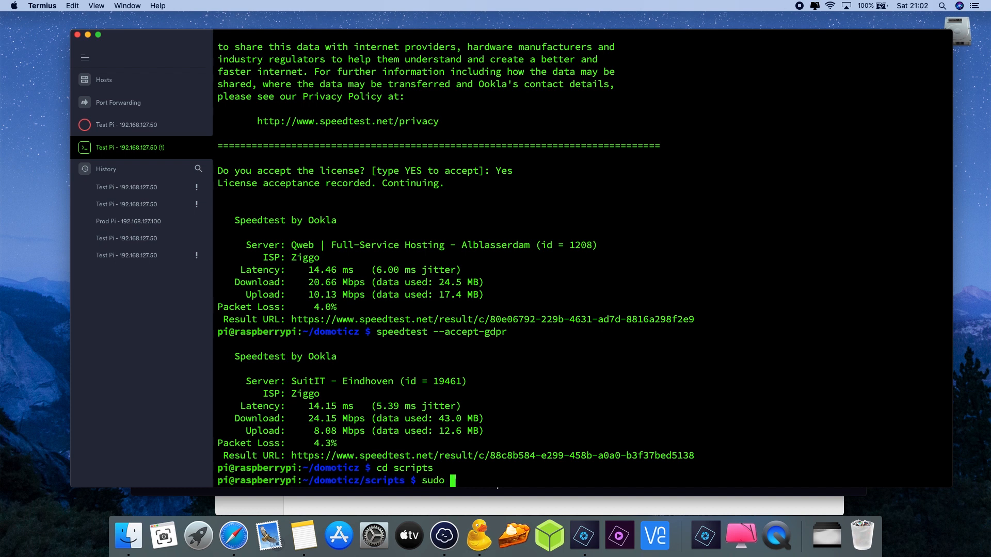
type("nano")
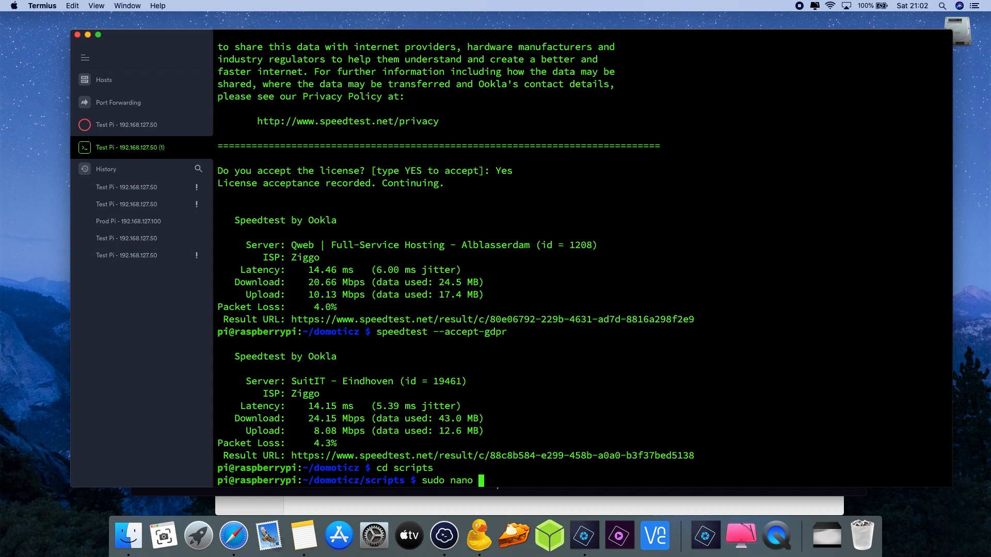
type("sp2do")
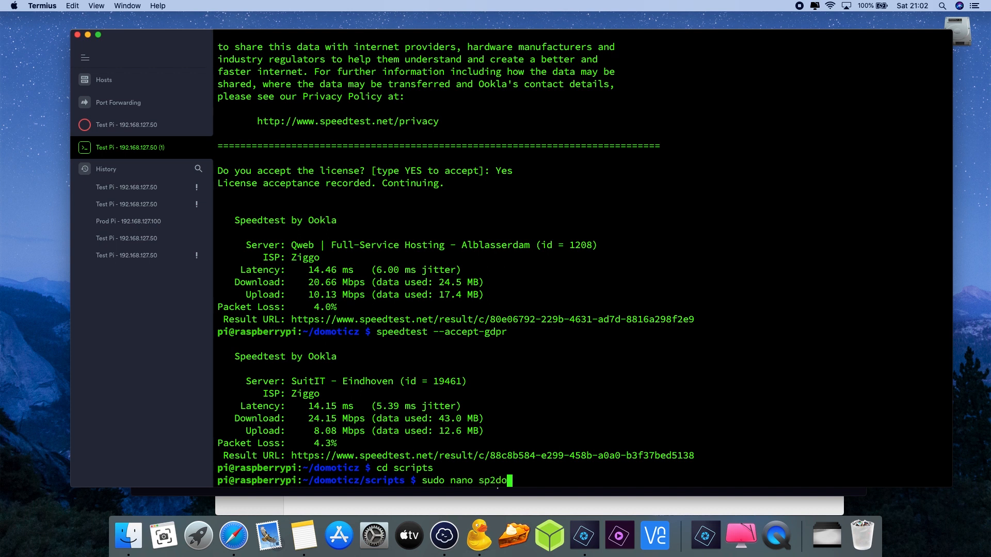
type("mo.sh")
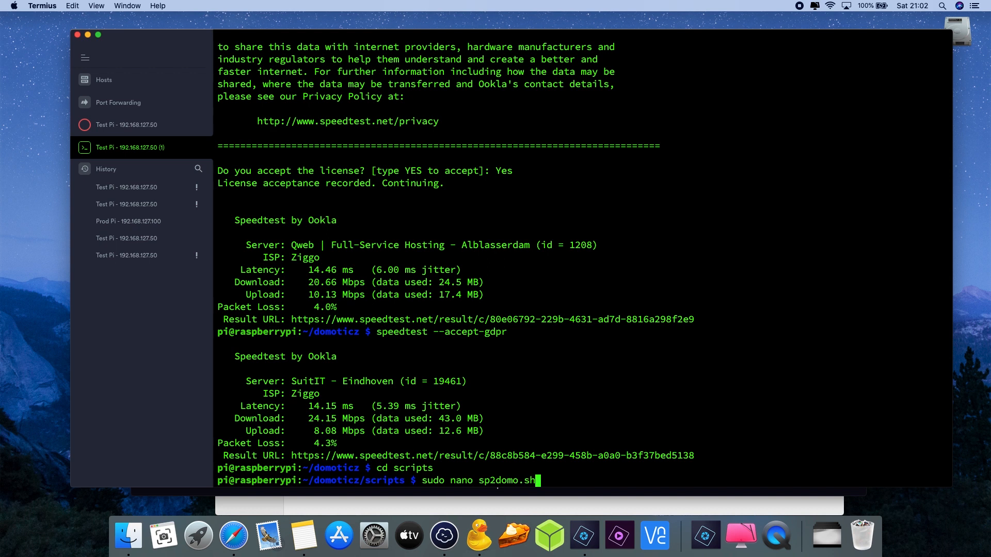
key("Return")
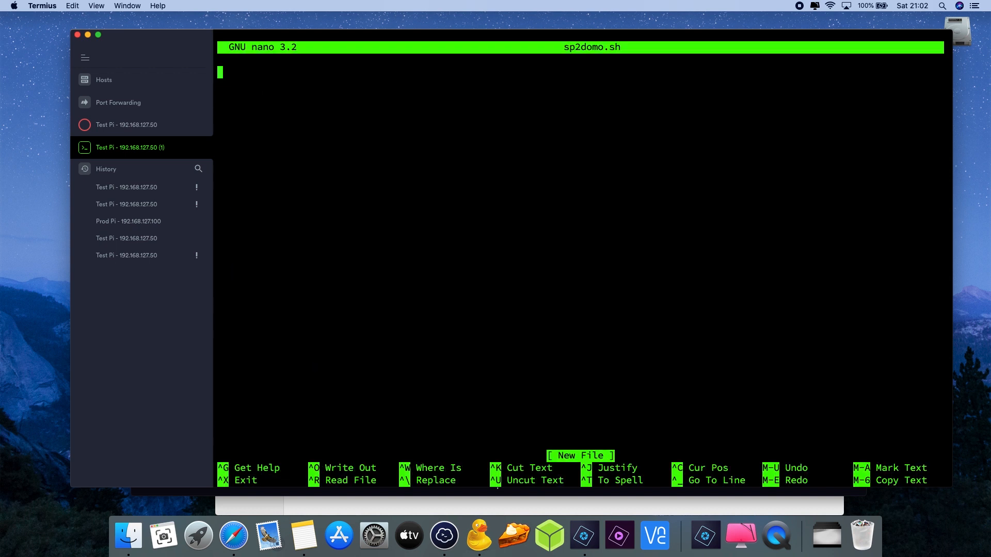
mouse_move(598, 271)
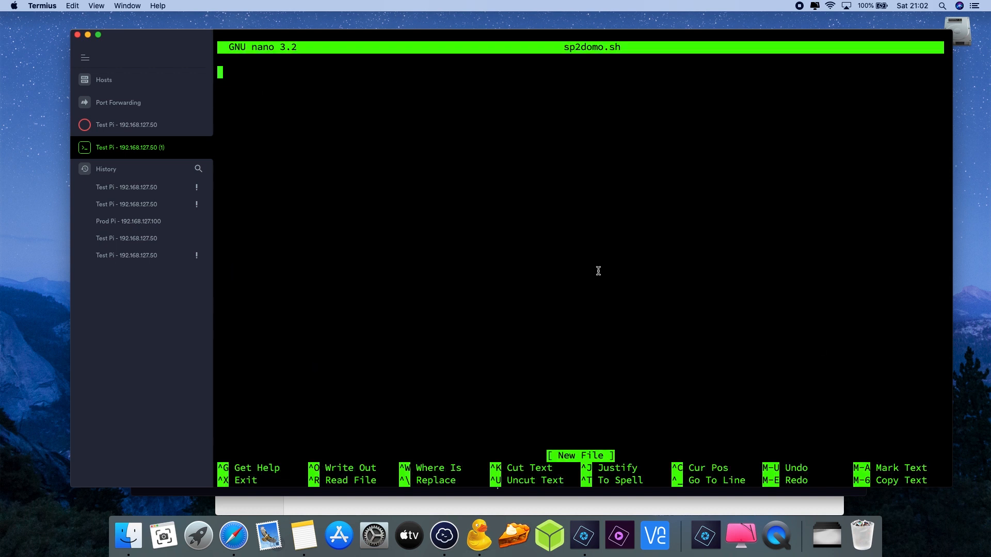
mouse_move(545, 259)
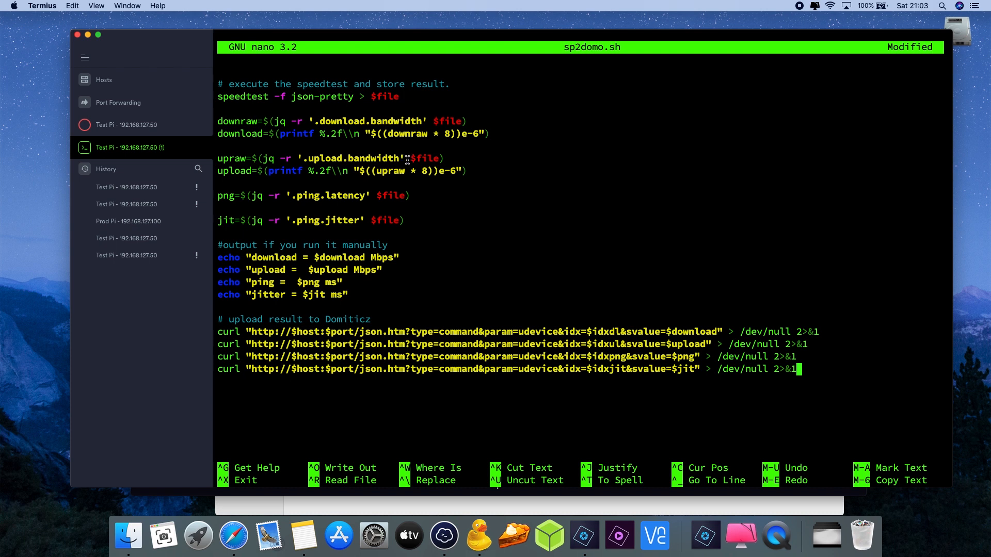
Paste the speedtest-to-Domoticz script into sp2domo.sh, then save and exit nano
scroll("up", 3)
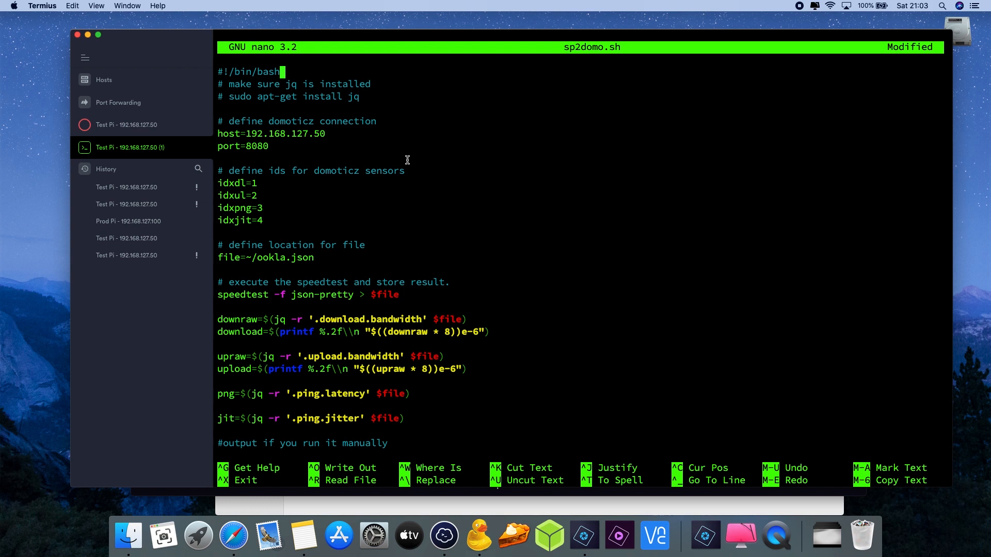
mouse_move(420, 169)
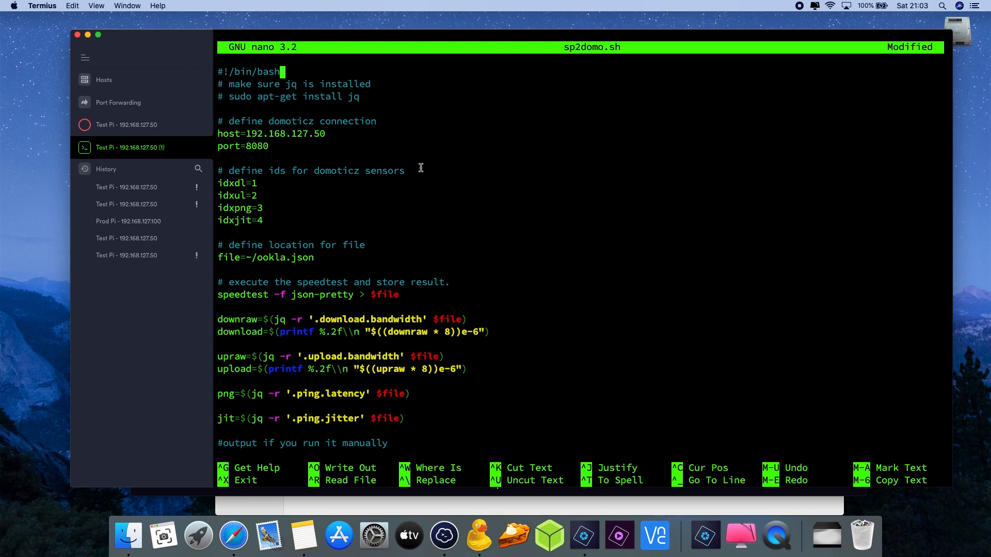
mouse_move(258, 122)
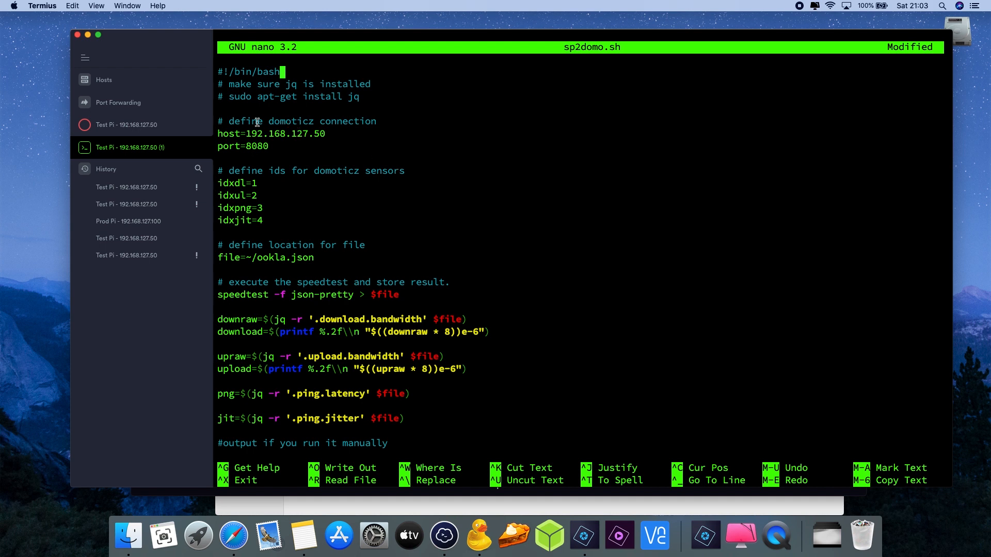
mouse_move(363, 121)
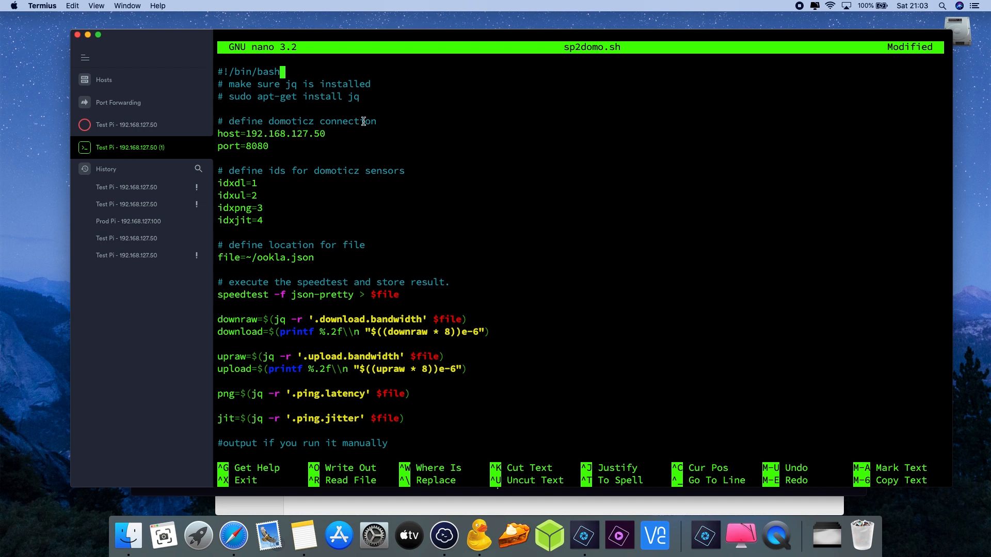
mouse_move(237, 135)
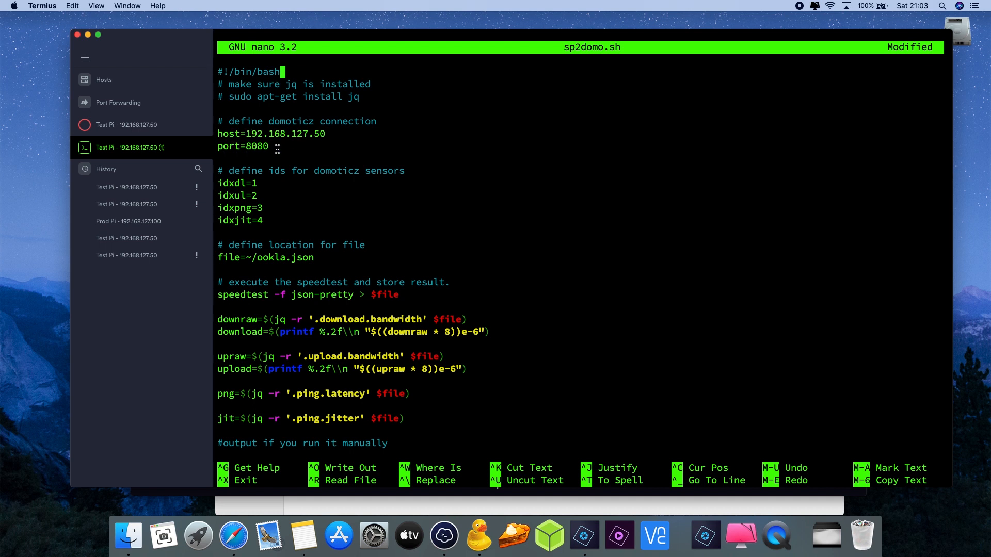
mouse_move(300, 151)
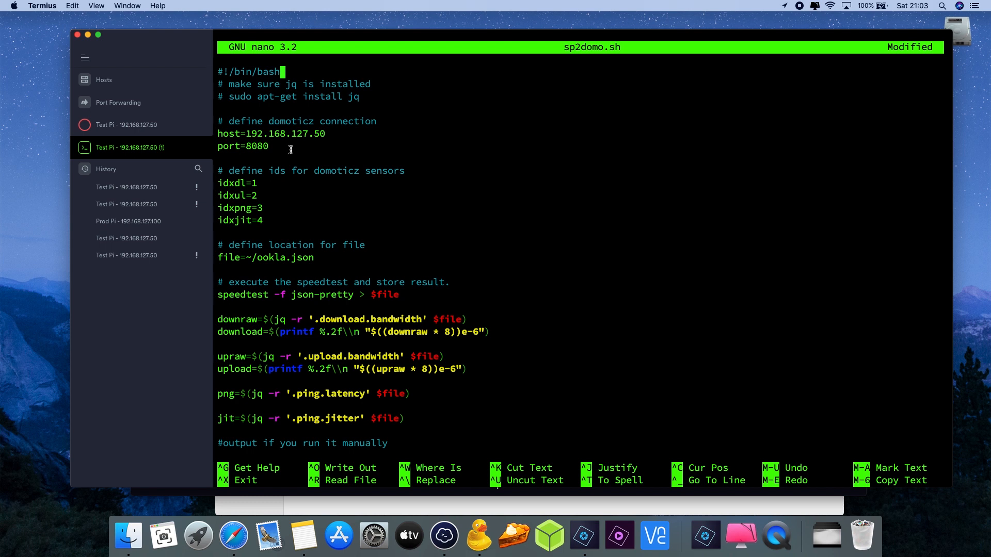
mouse_move(276, 166)
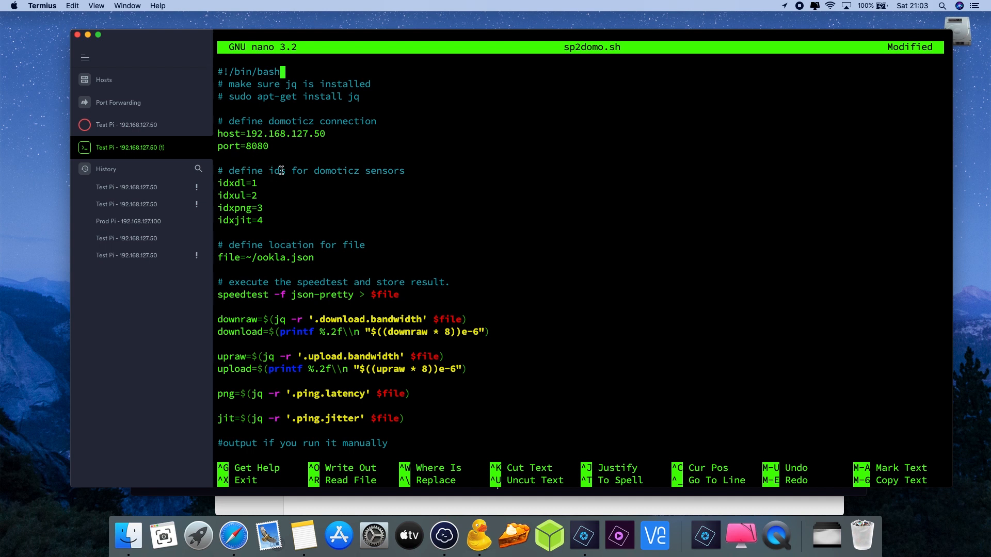
mouse_move(351, 175)
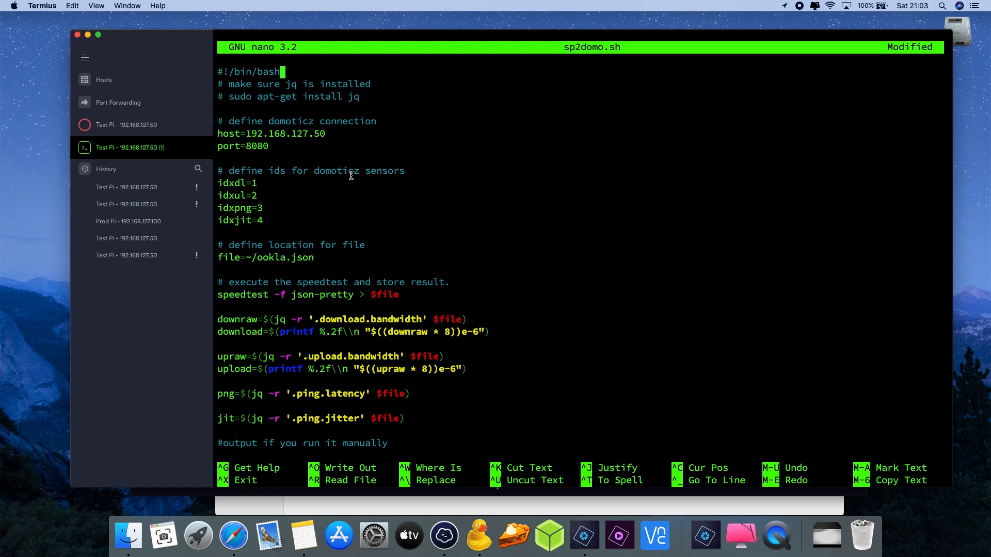
mouse_move(340, 214)
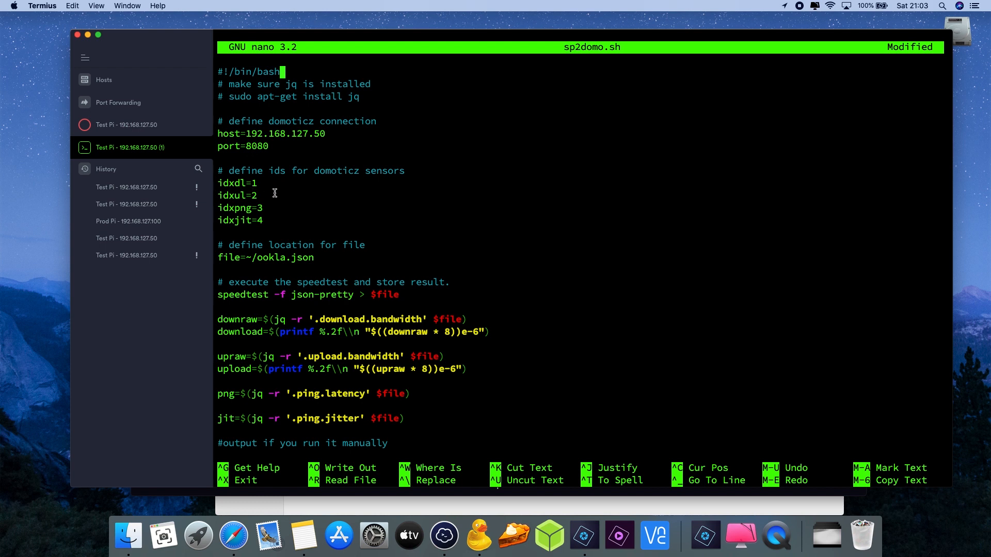
mouse_move(247, 208)
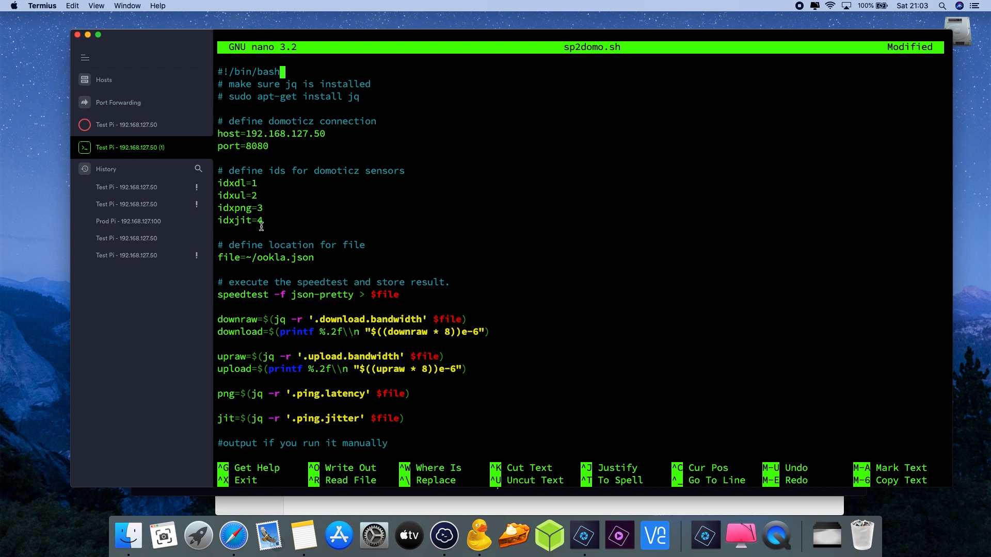
mouse_move(262, 200)
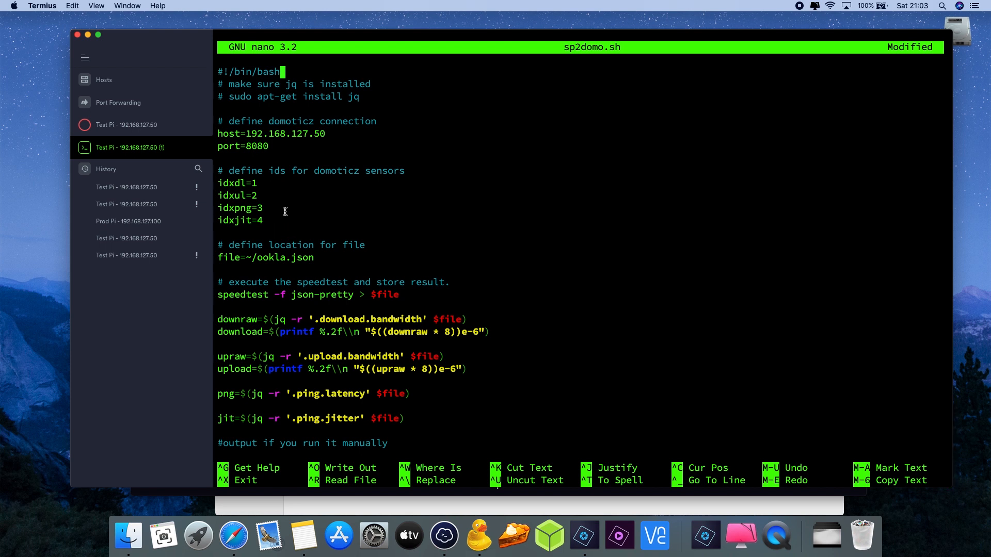
key("ctrl+x")
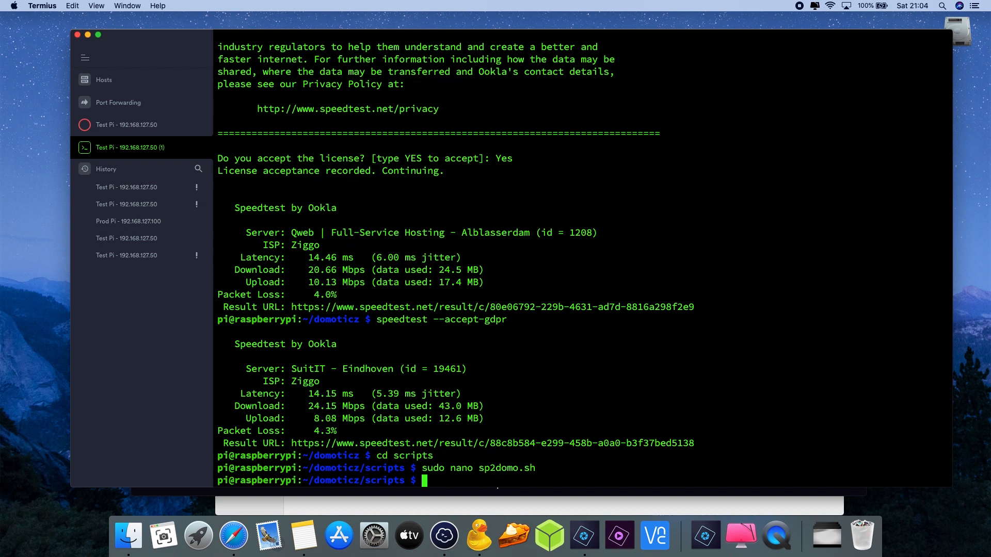
Grant sp2domo.sh execute permission using sudo chmod +x
type("sud")
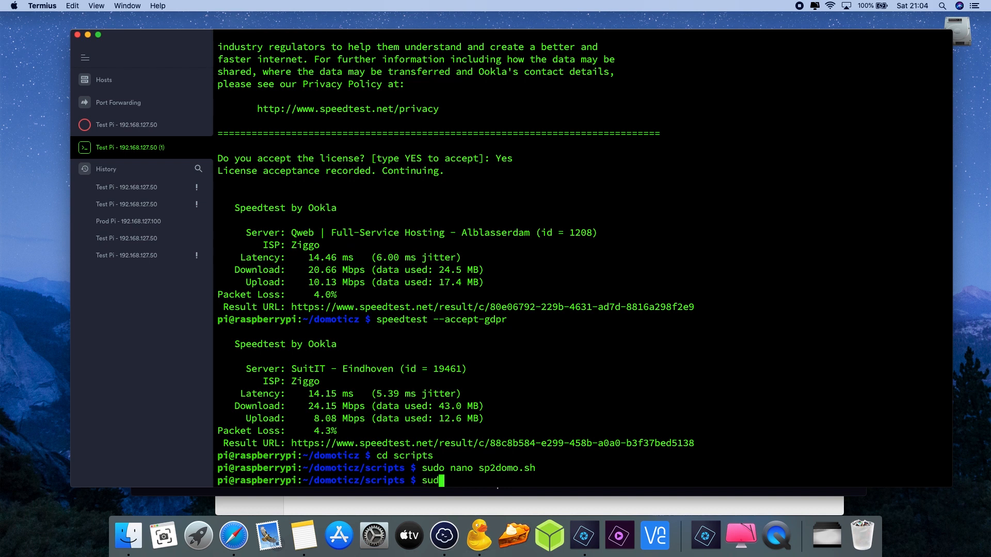
type("ch")
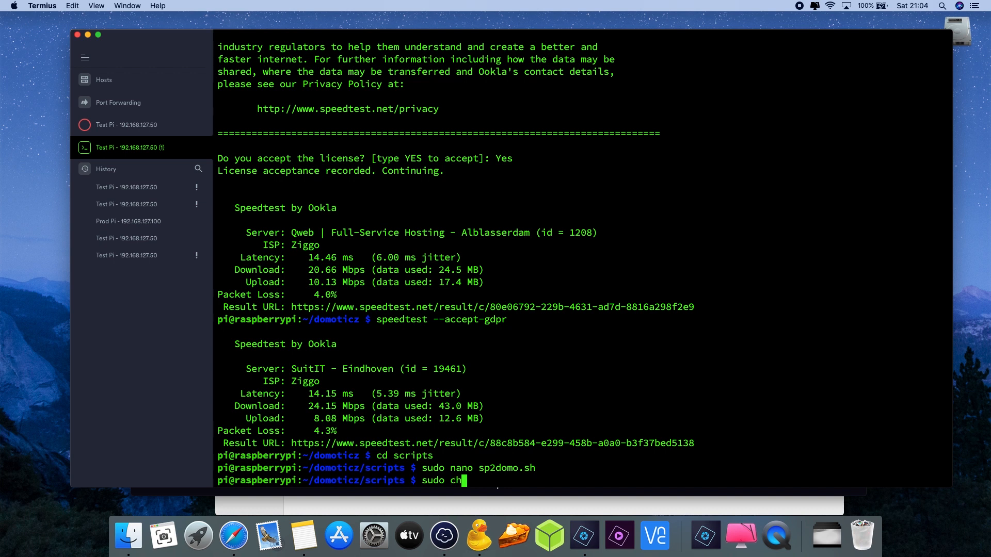
type("mod")
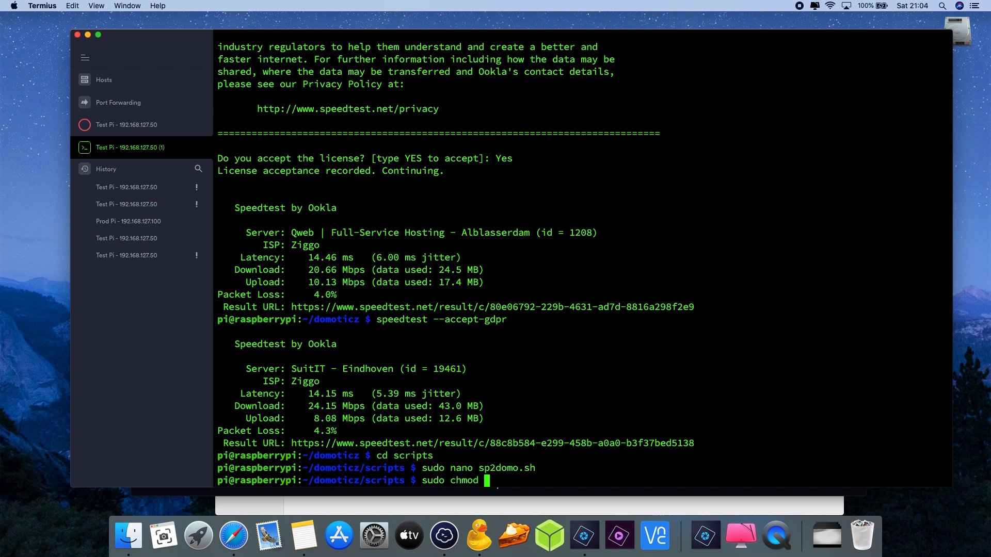
type("+x")
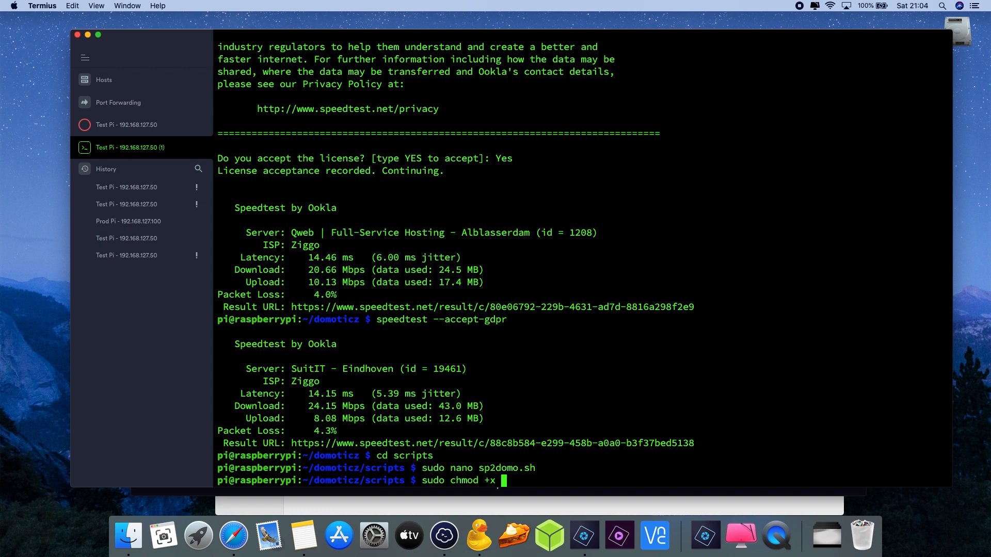
mouse_move(371, 265)
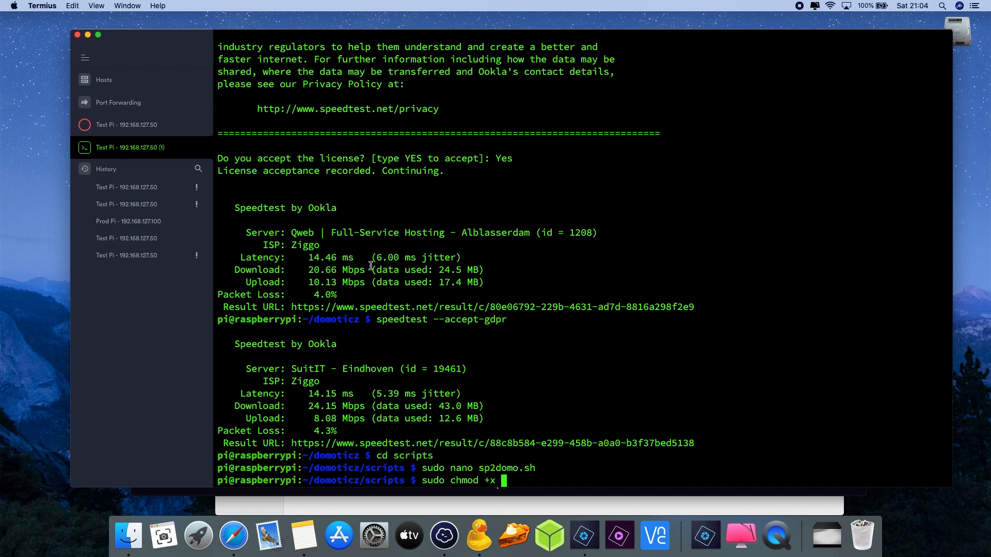
type("sp2domo.")
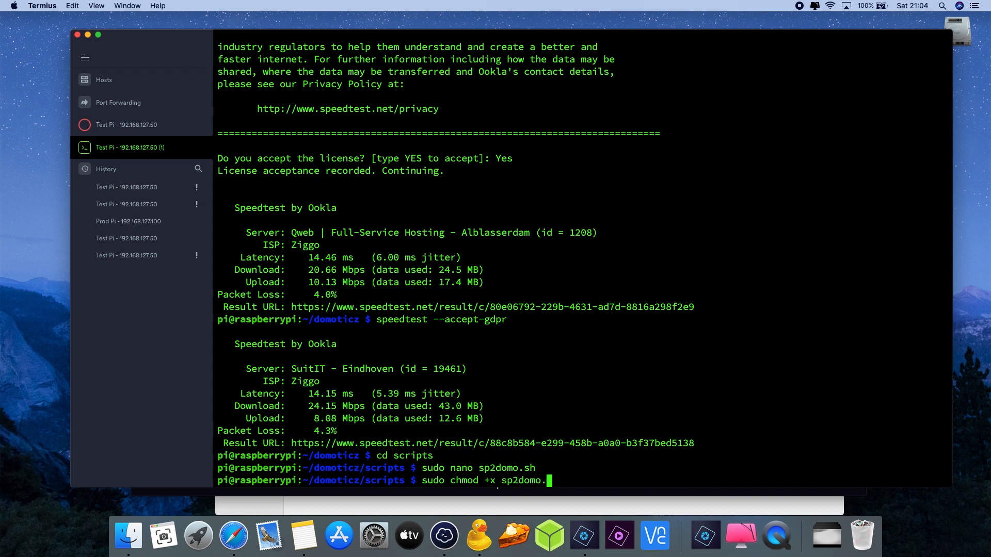
type("sh")
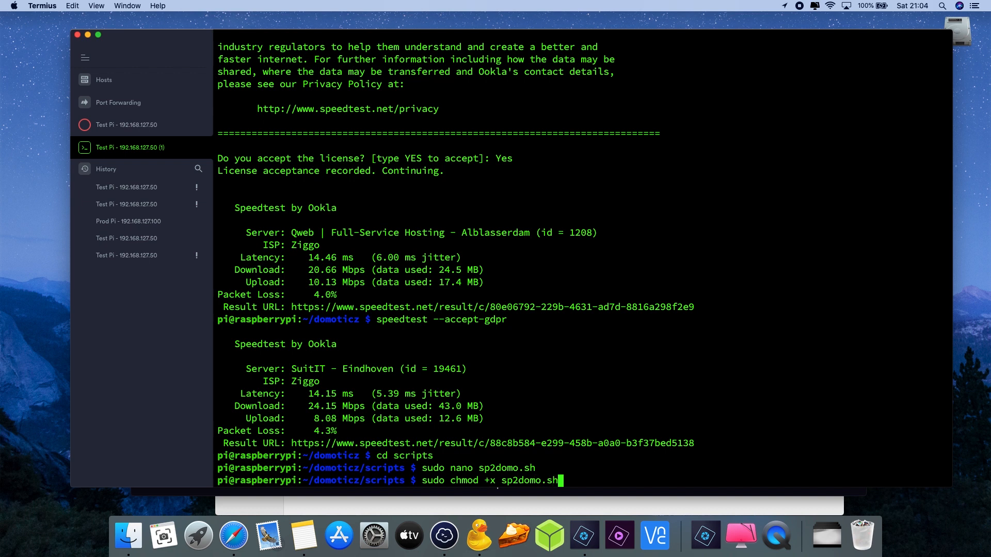
key("Return")
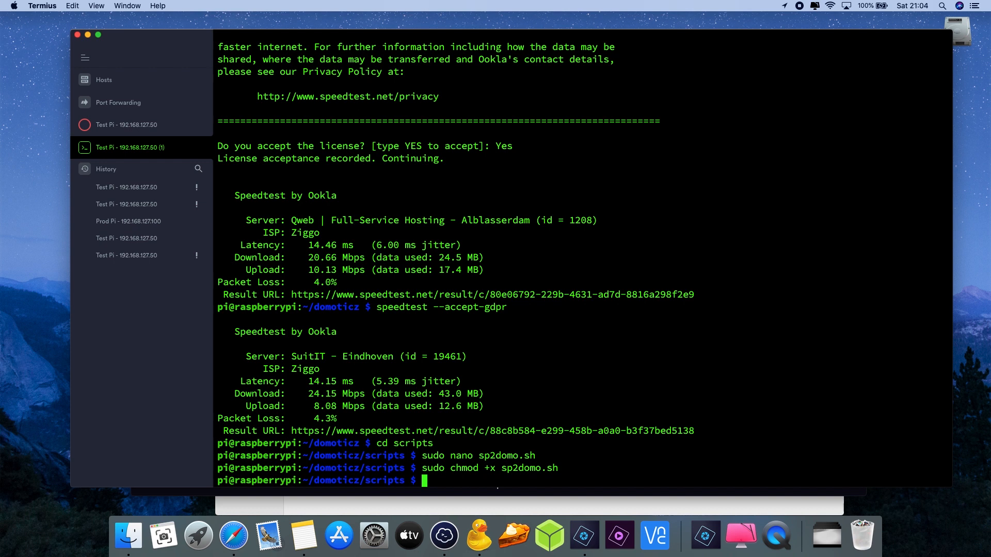
mouse_move(372, 270)
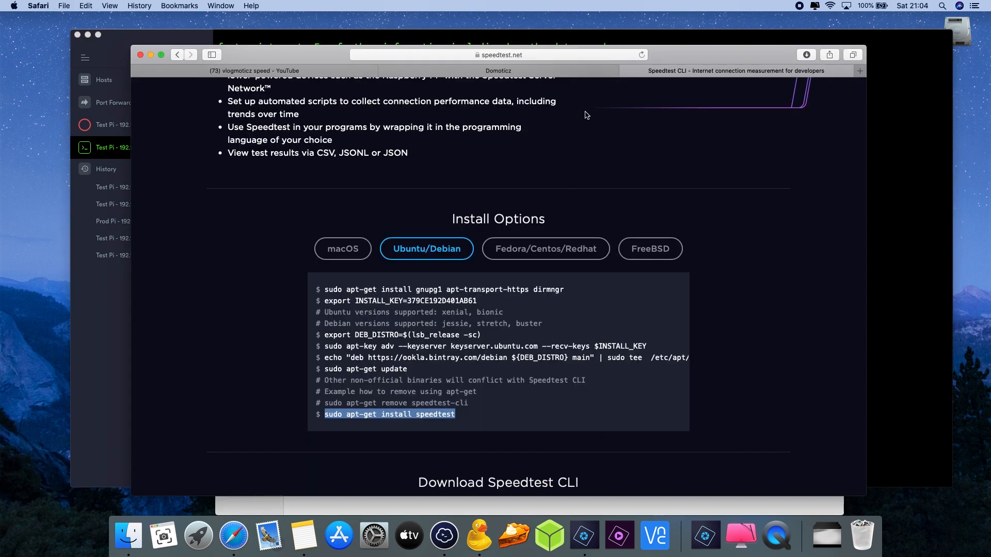
left_click(498, 71)
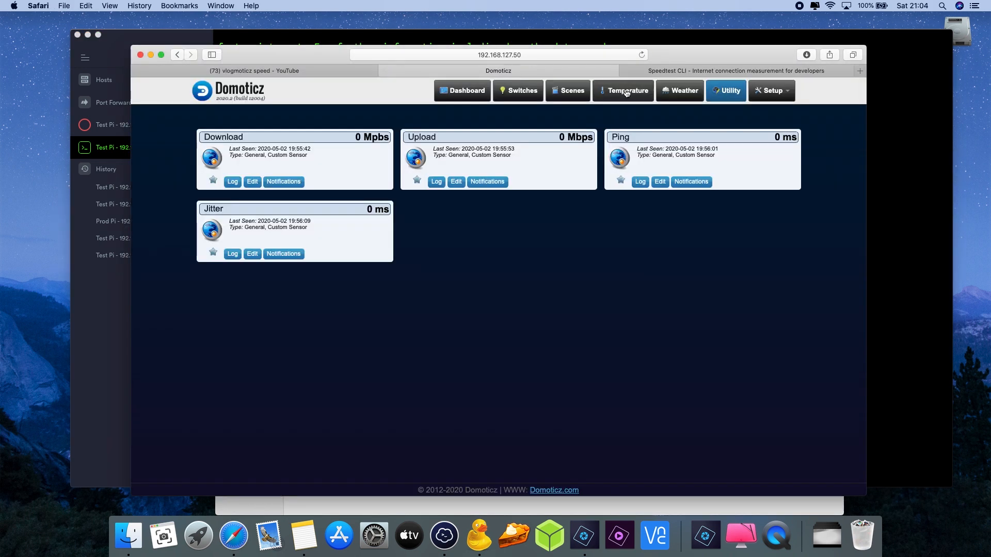
left_click(498, 54)
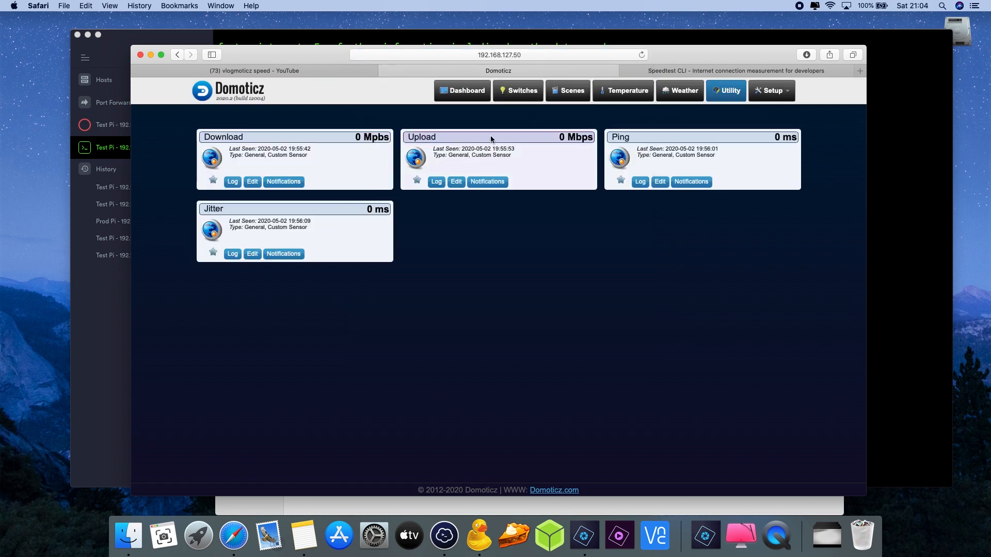
mouse_move(352, 224)
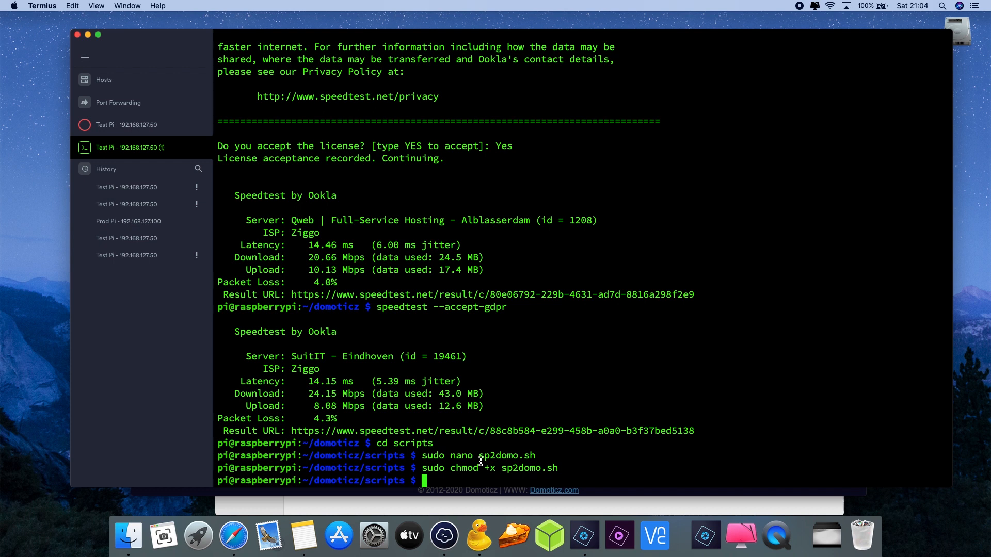
Execute ./sp2domo.sh on the Pi
type("./sp2do")
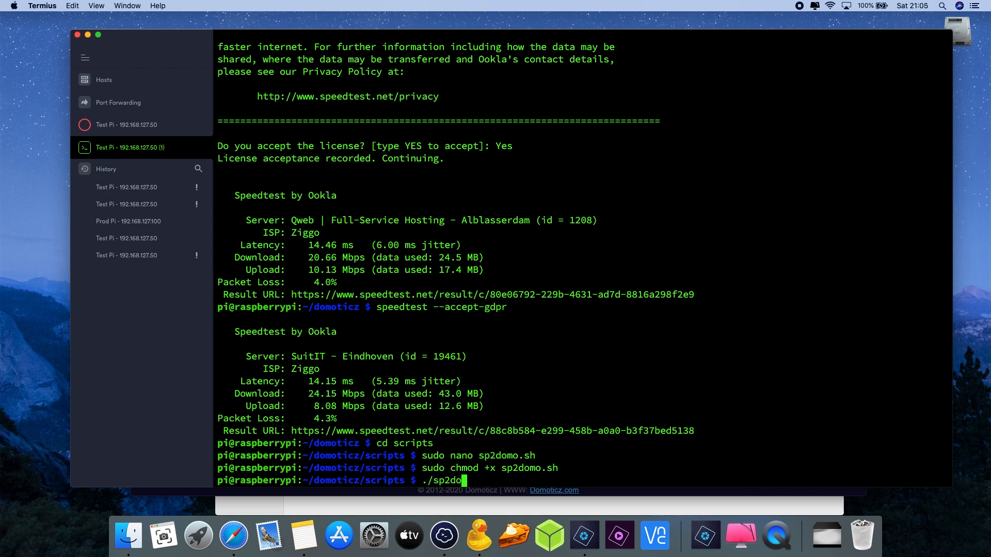
type("mo.sh")
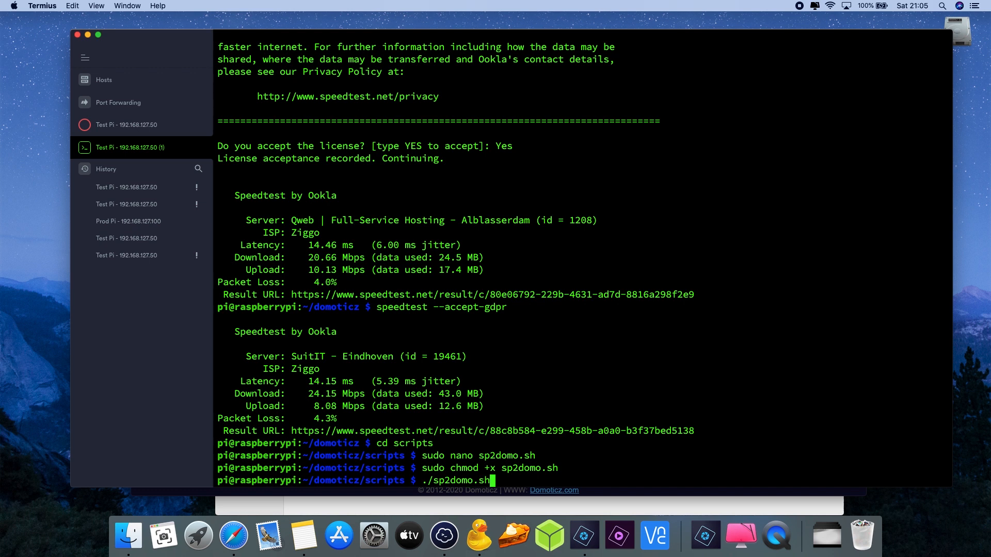
key("Return")
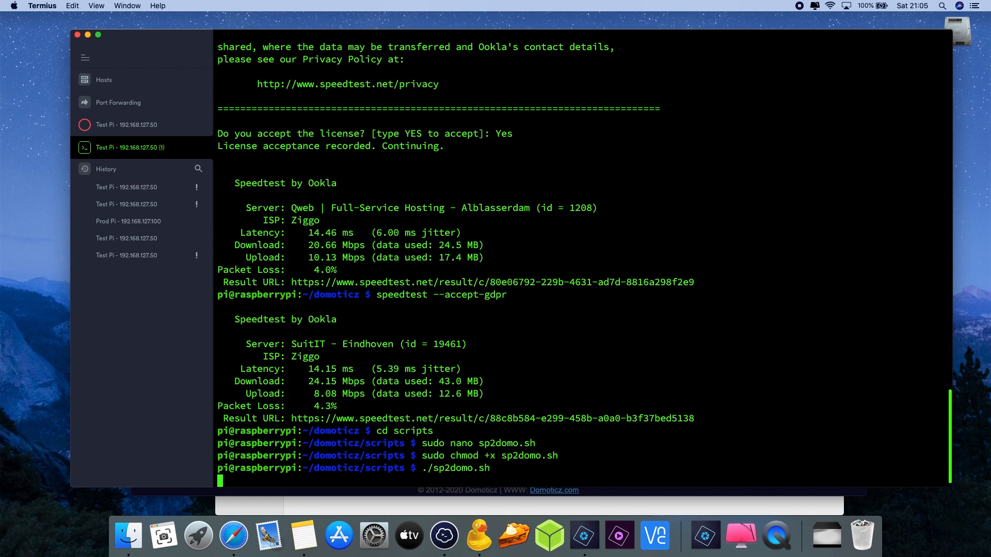
mouse_move(382, 468)
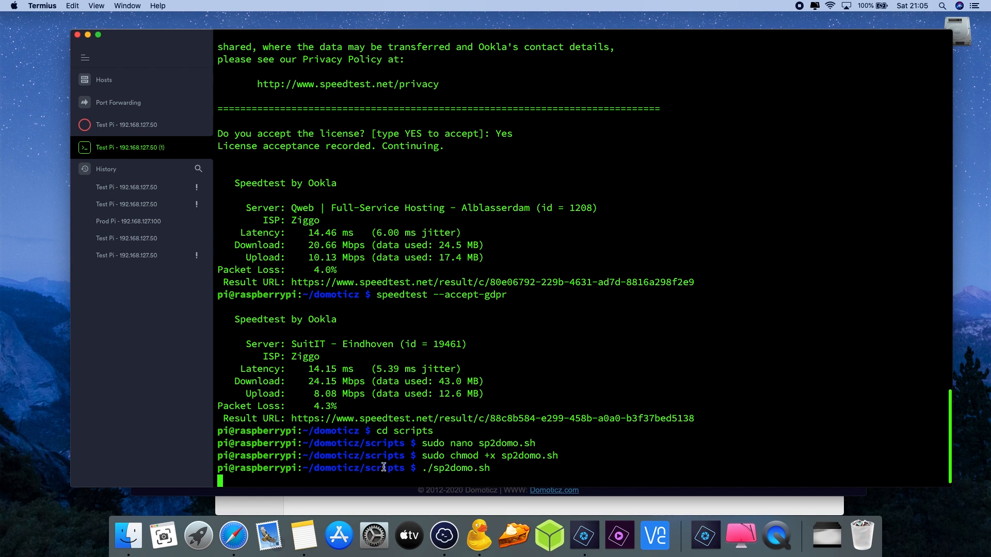
Switch to Safari to view the Domoticz Utility page's speed sensors
left_click(233, 537)
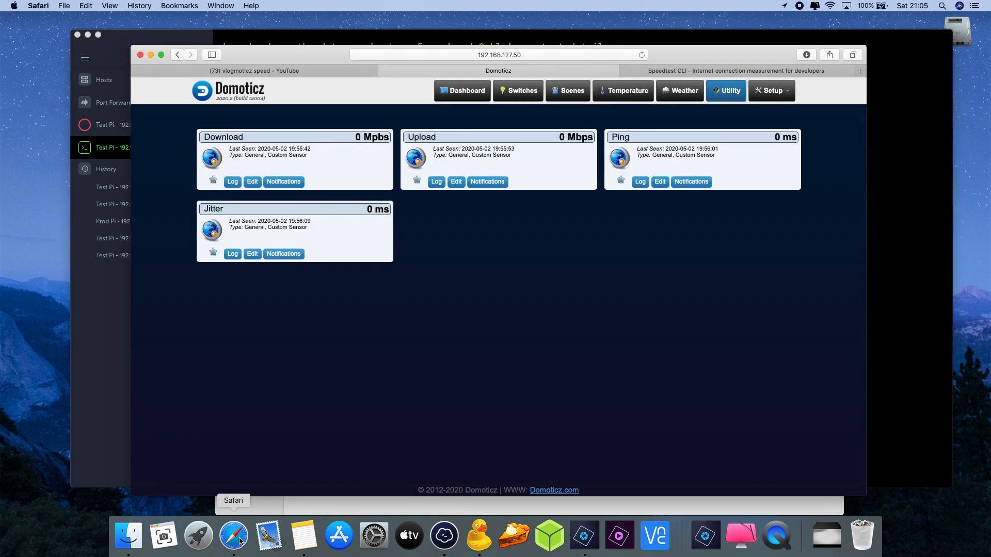
mouse_move(545, 244)
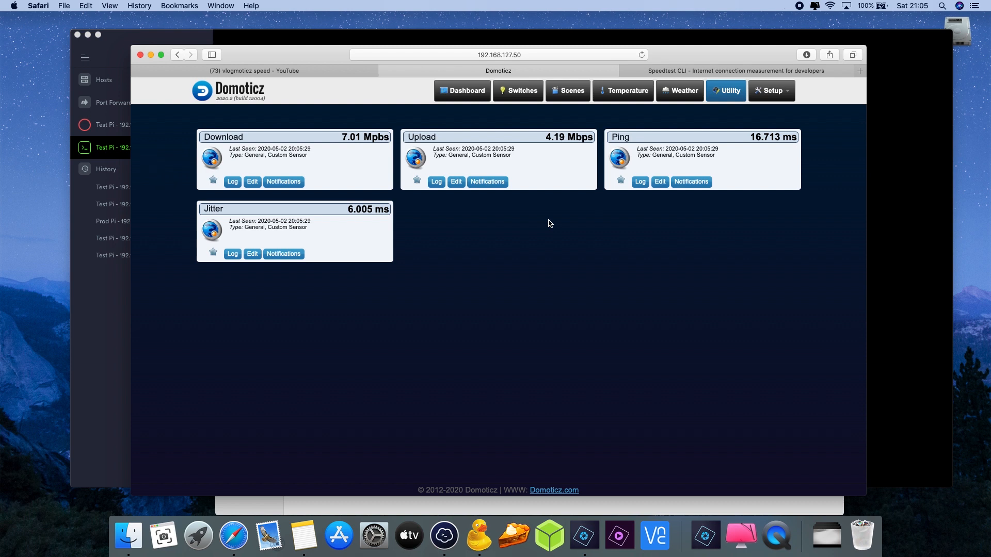
mouse_move(533, 226)
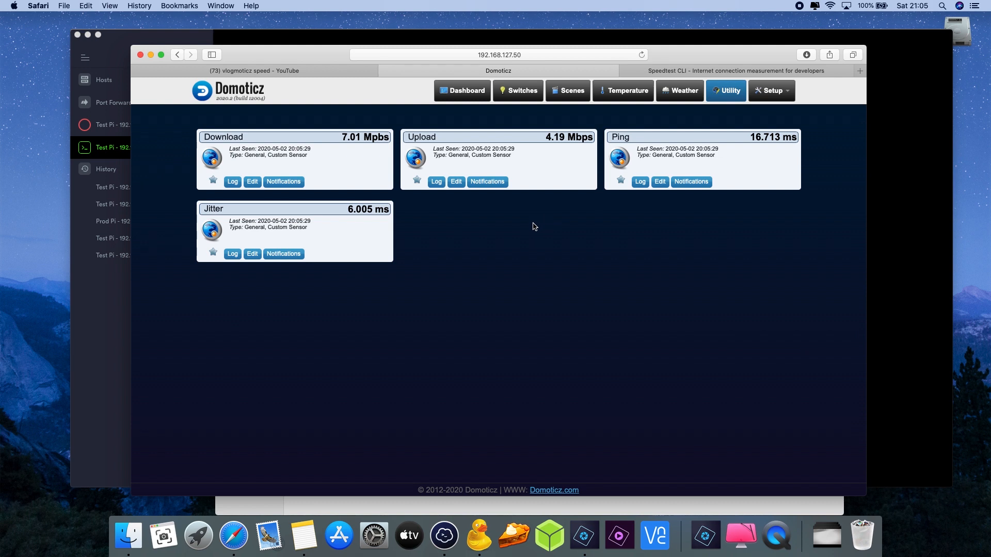
mouse_move(552, 315)
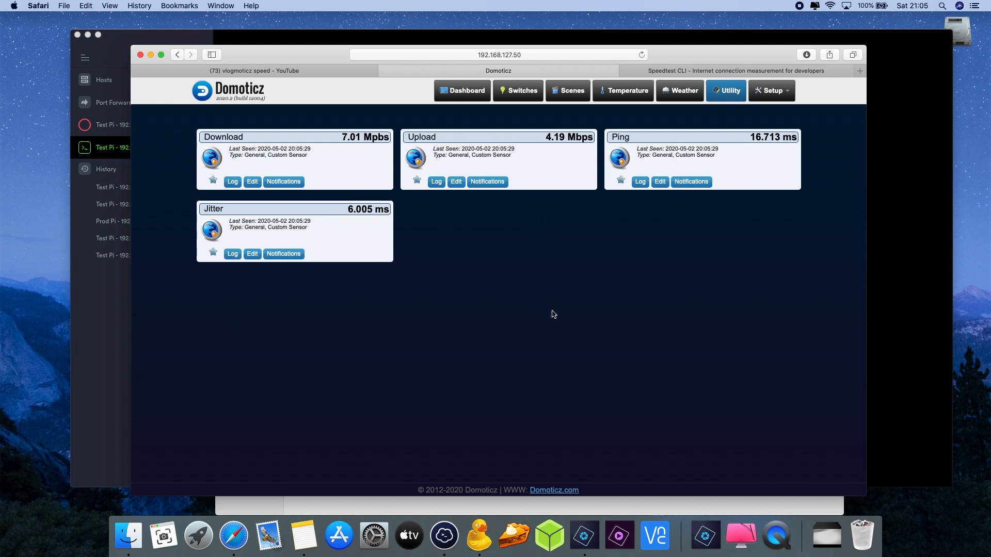
mouse_move(458, 464)
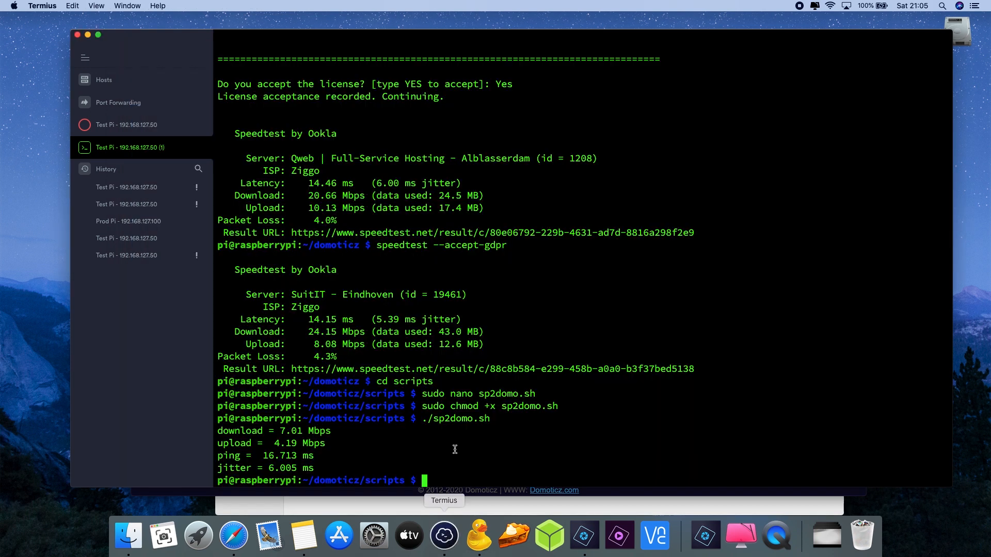
mouse_move(476, 448)
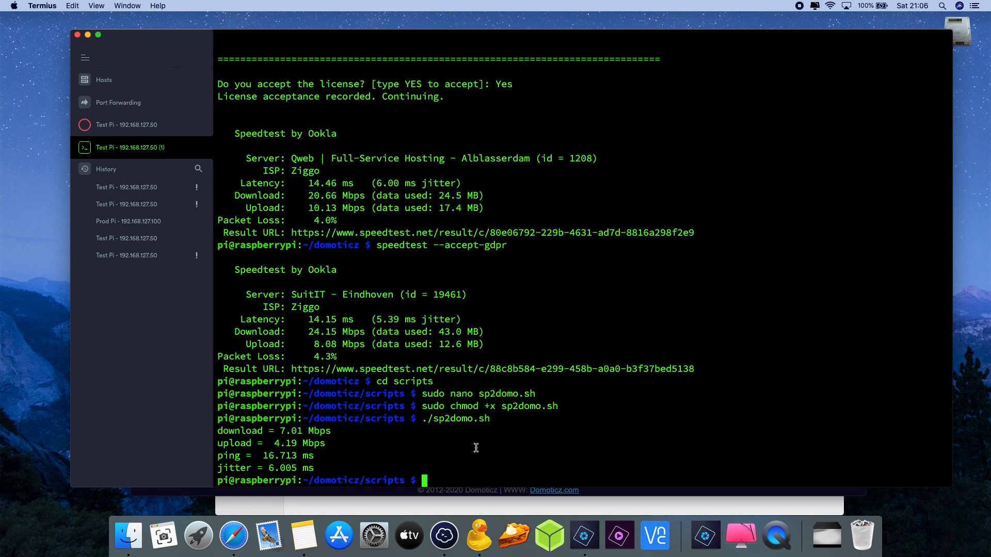
Run sudo crontab -e to edit root's crontab
type("sudo cront")
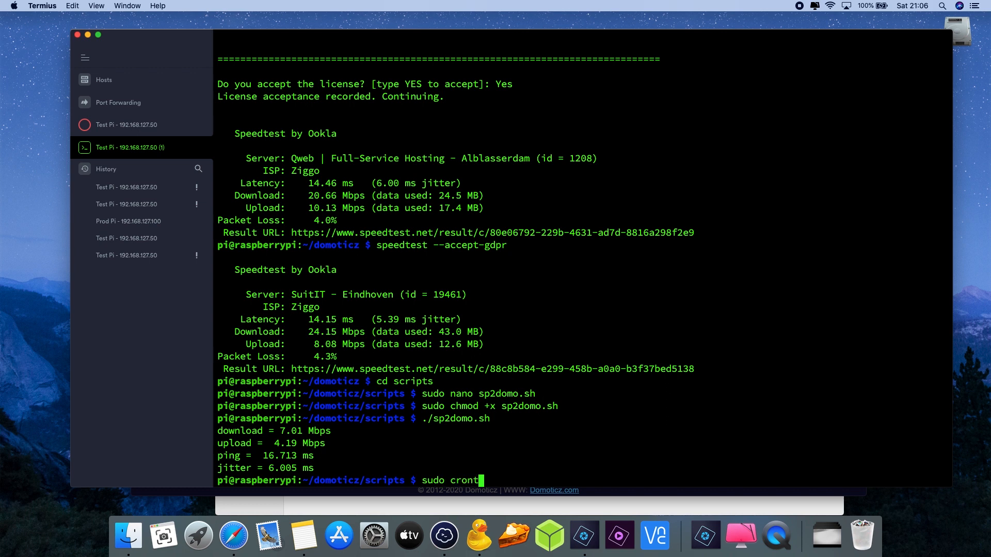
type("ab -e")
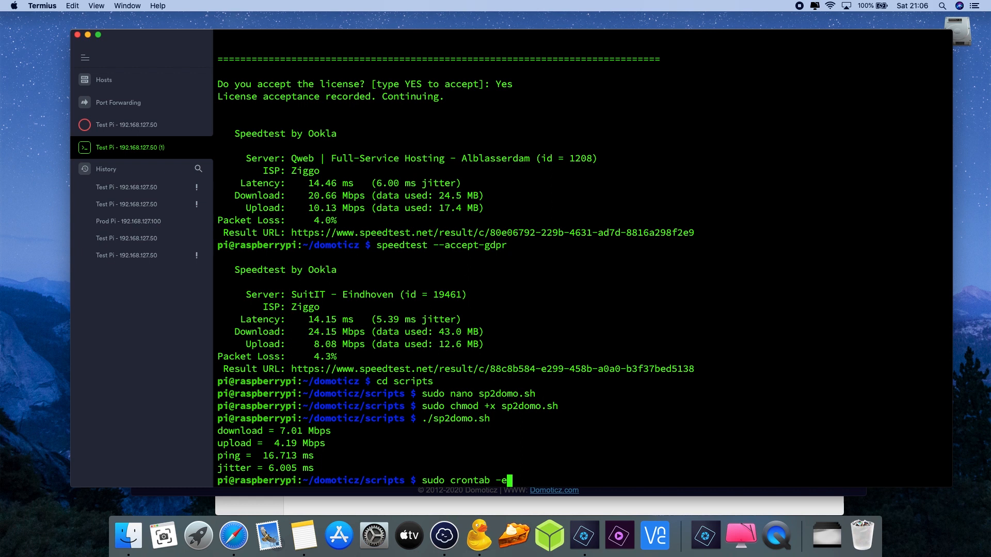
key("Return")
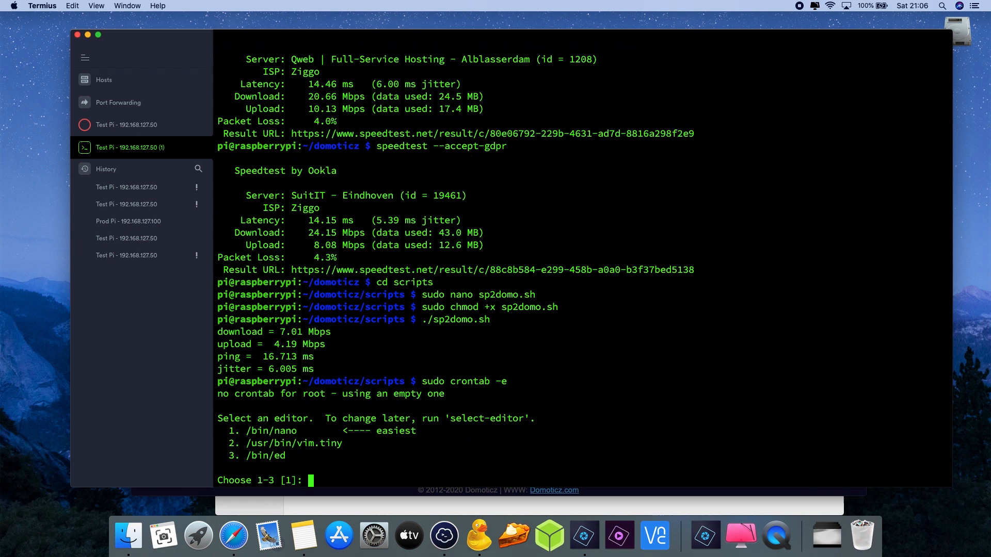
Pick nano and add '5,20,35,50 * * * * /home/pi/domoticz/scripts/sp2domo.sh > /dev/null 2>&1'
type("1")
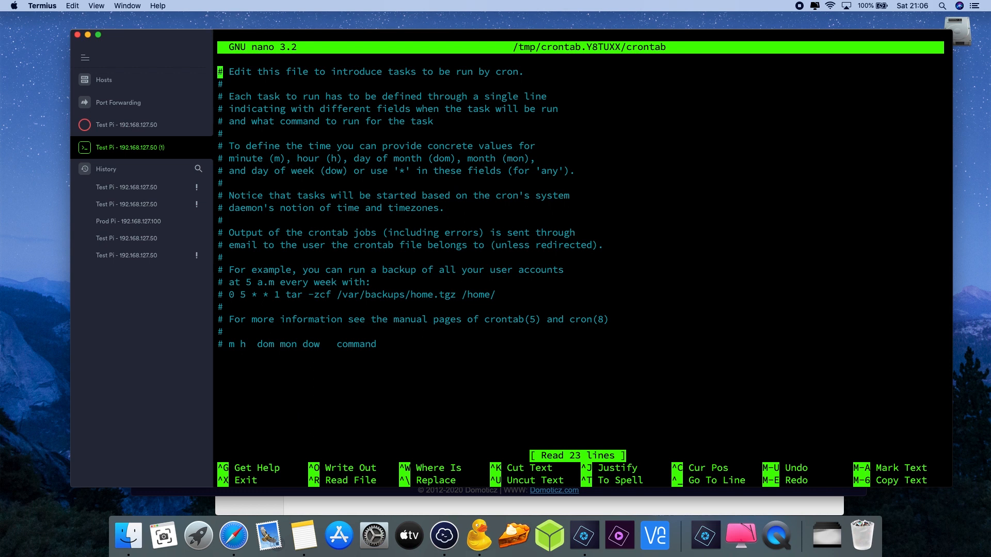
left_click(220, 307)
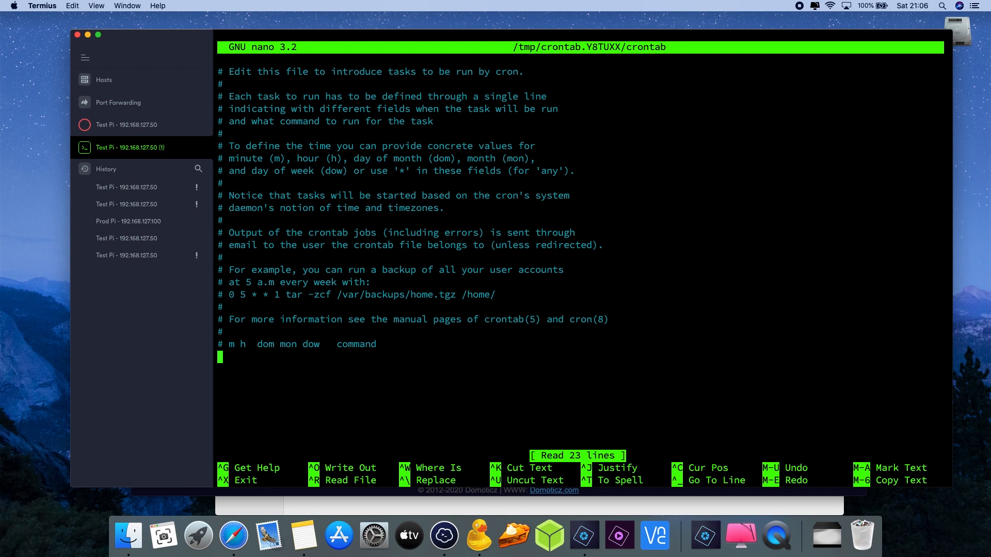
left_click(304, 537)
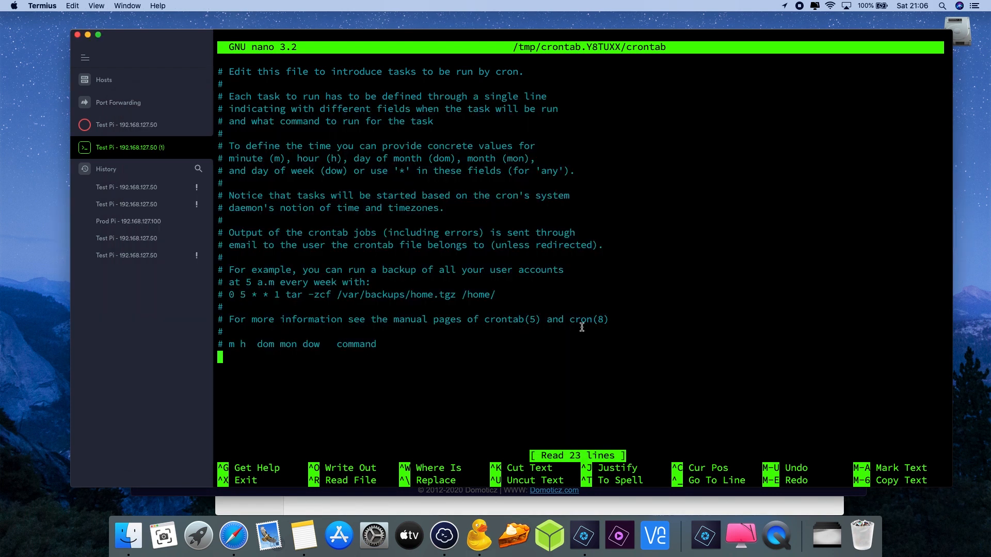
type("5,20,35,50 * * * * /home/pi/domoticz/scripts/sp2domo.sh > /dev/null 2>&1")
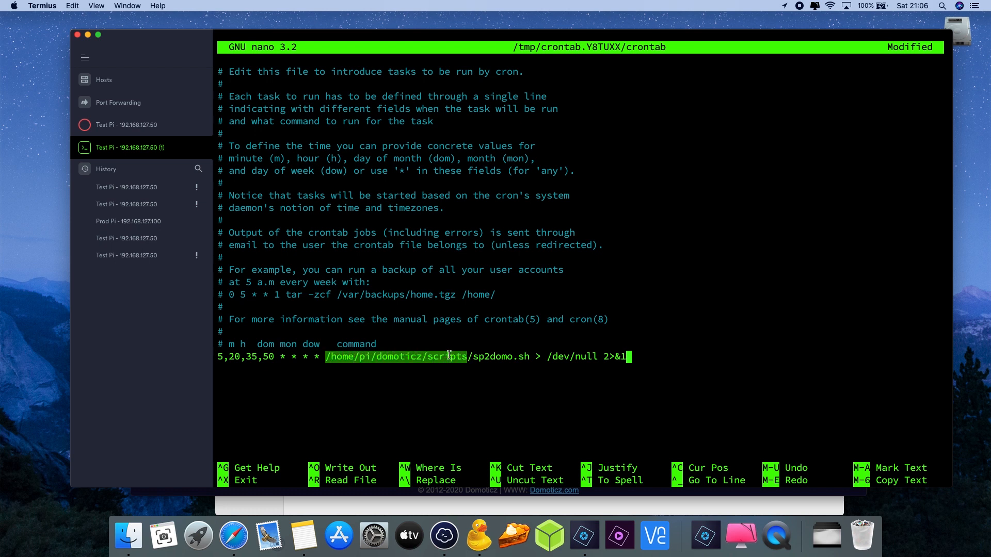
mouse_move(512, 358)
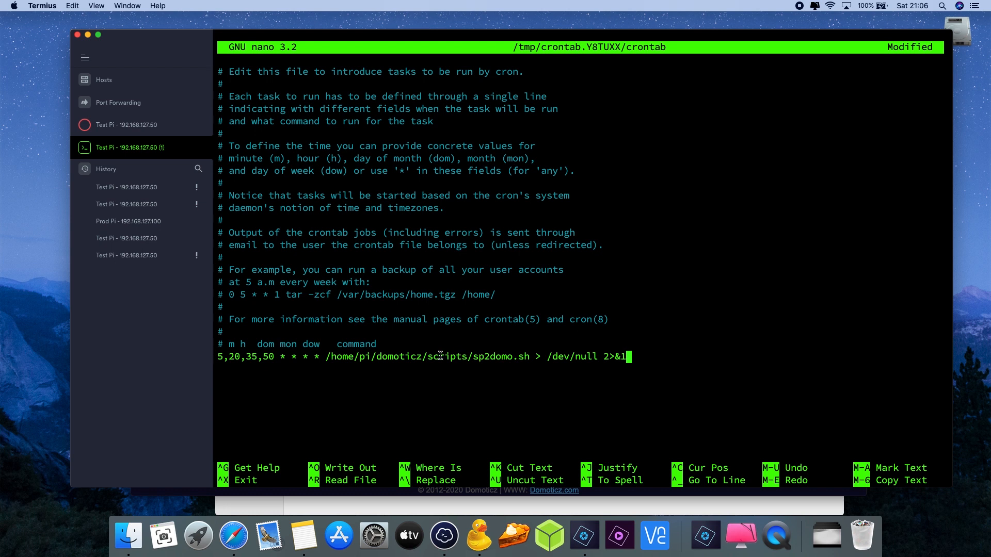
mouse_move(402, 355)
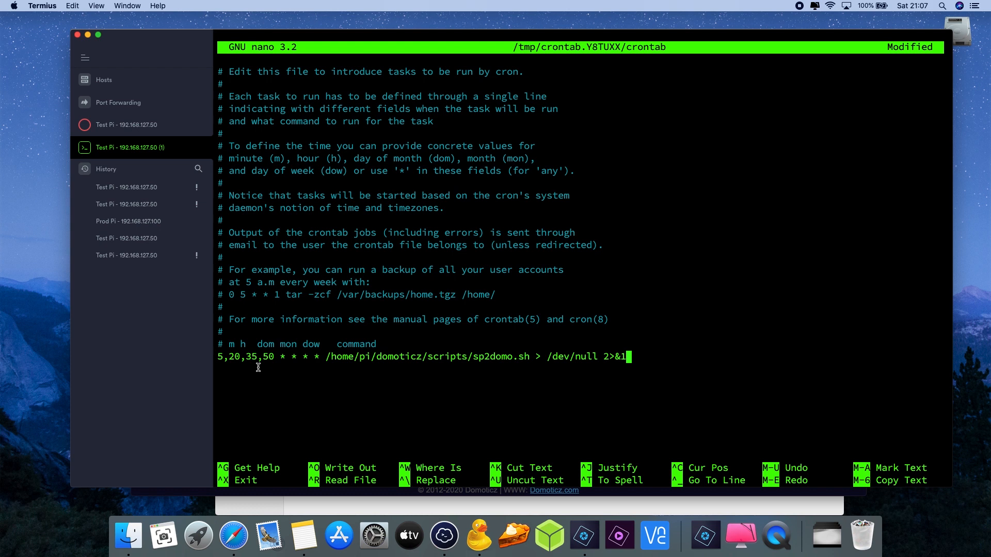
Exit nano, confirming the save so the new crontab gets installed
key("ctrl+x")
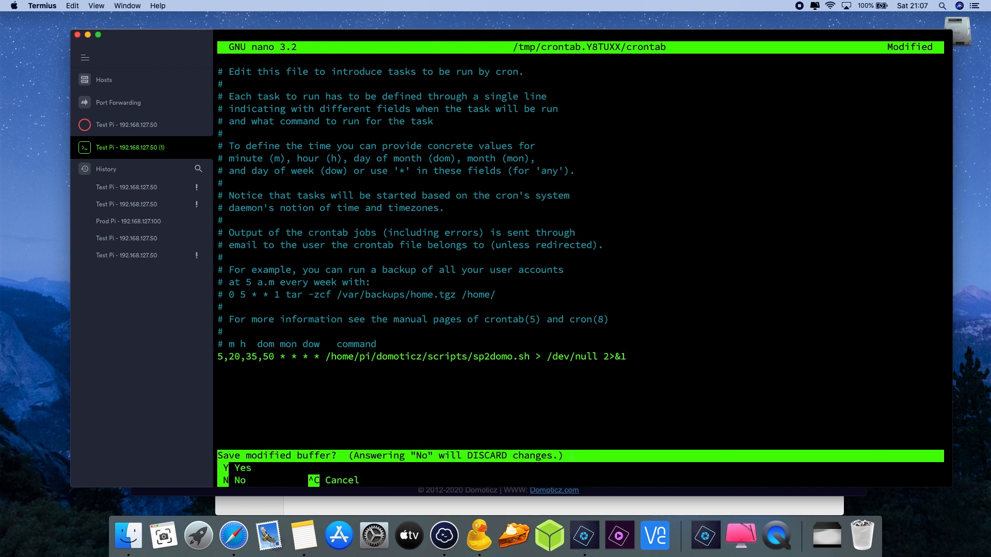
key("y")
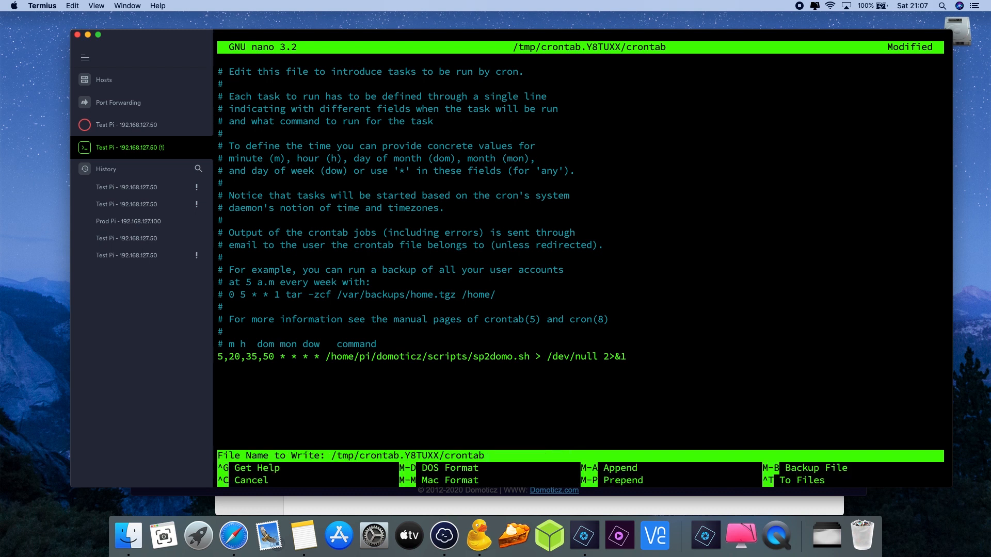
key("Return")
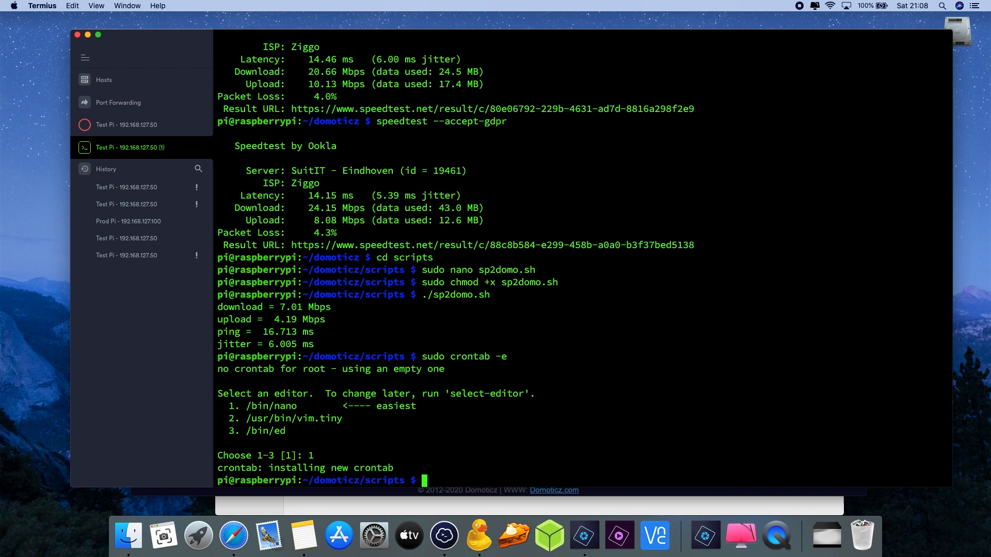
mouse_move(580, 11)
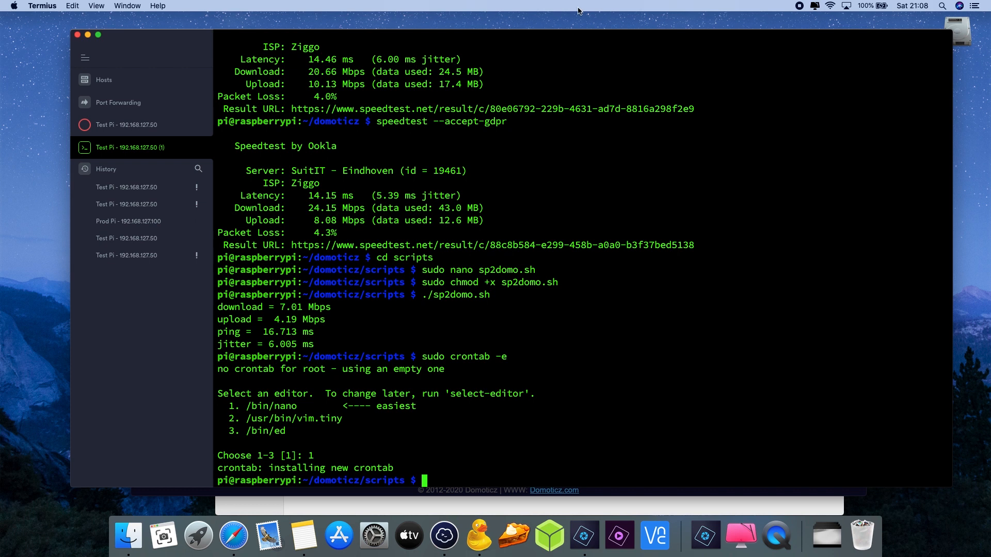